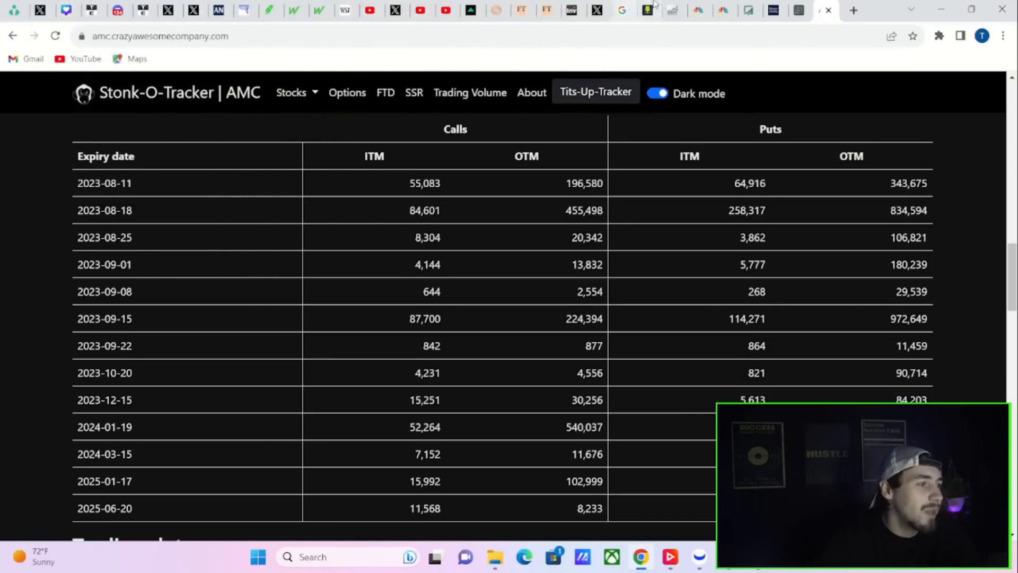
{"action": "mouse_move", "coordinate": [698, 10]}
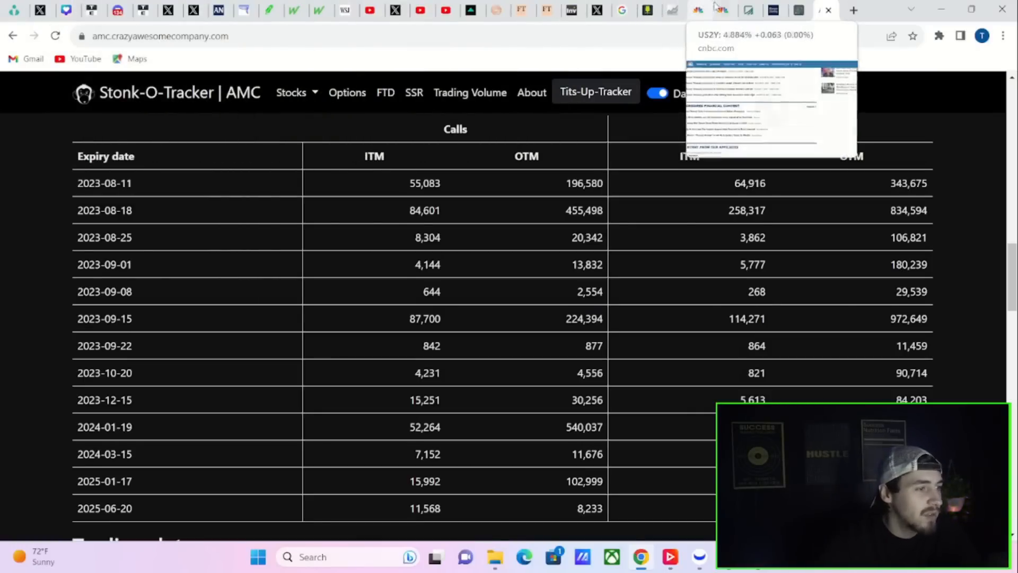
{"action": "mouse_move", "coordinate": [672, 9]}
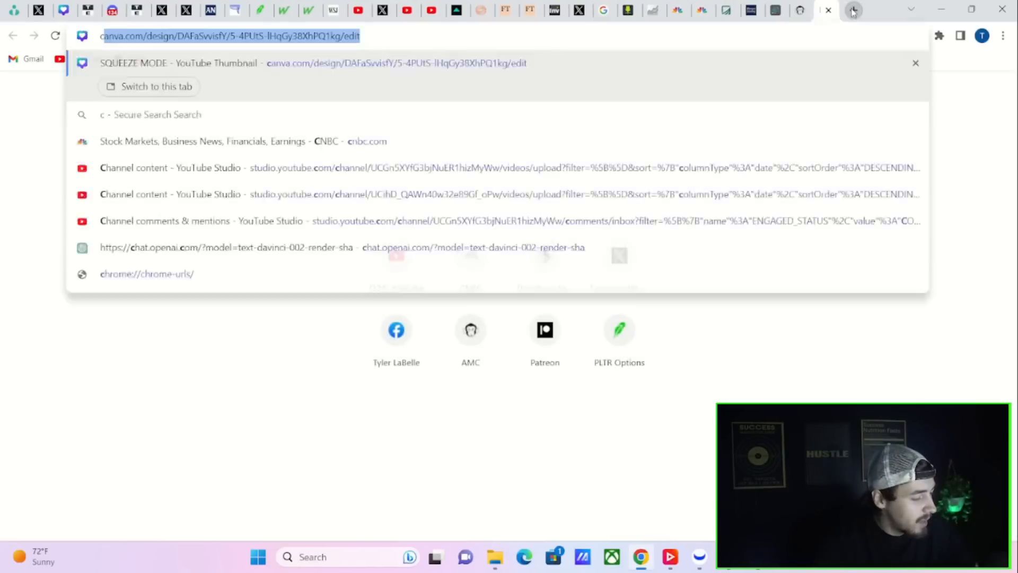
- Search Google for 'cnbc' and go to the cnbc.com homepage
{"action": "type", "text": "cnbcv"}
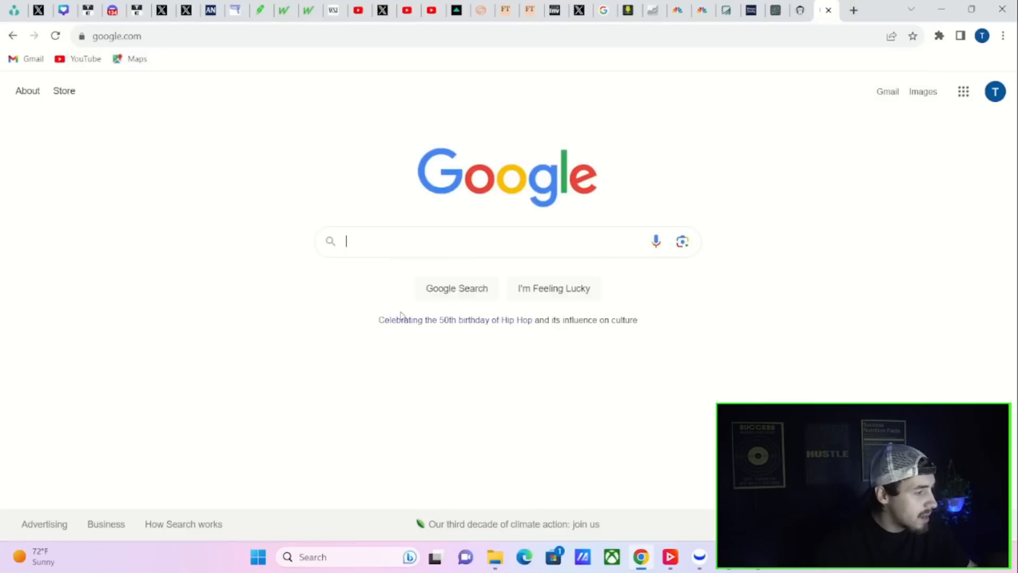
{"action": "type", "text": "cnbc"}
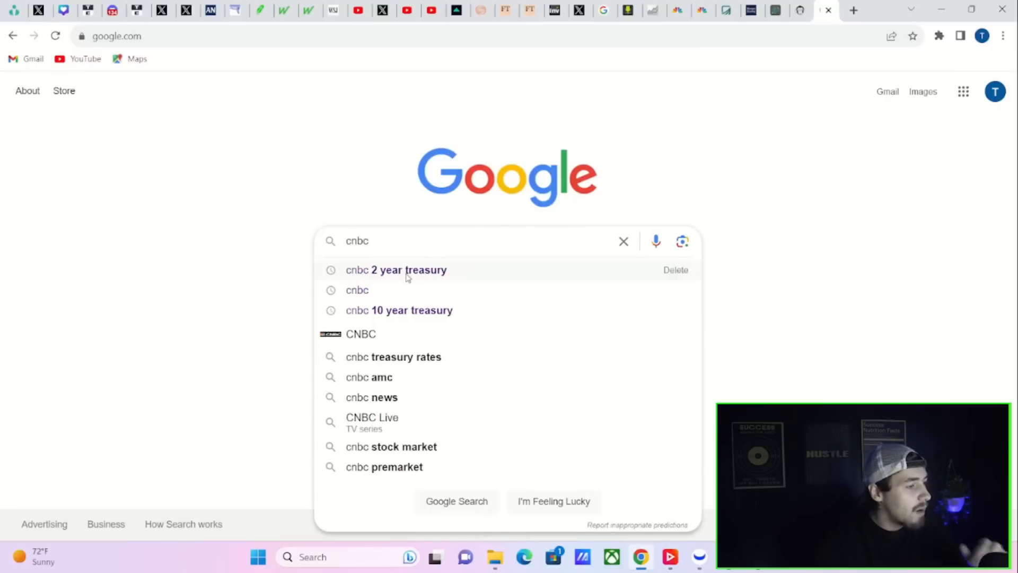
{"action": "left_click", "coordinate": [396, 270]}
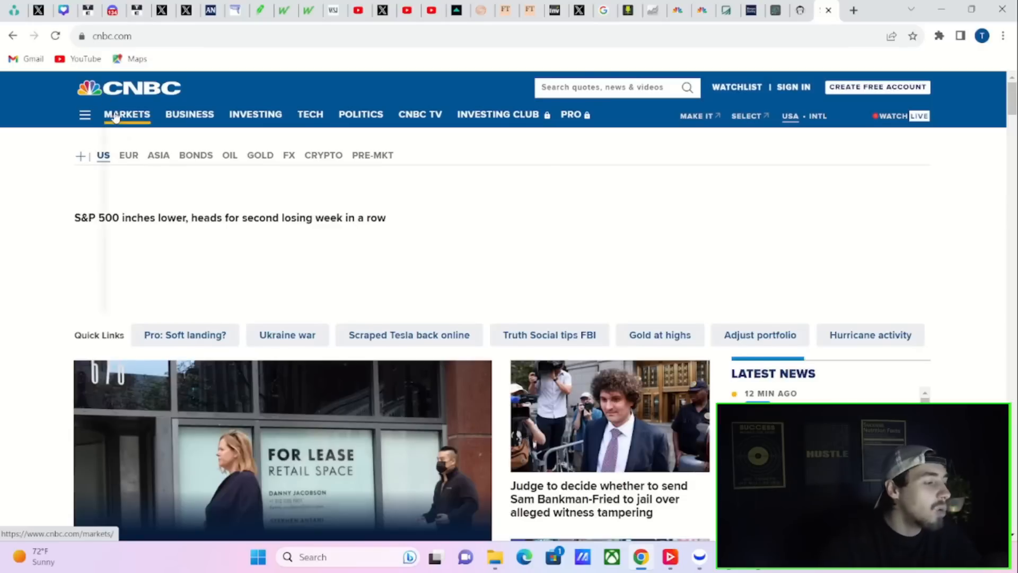
- Open the 'Wholesale prices rose 0.3% in July' story and dismiss the Delivering Alpha pop-up
{"action": "scroll", "scroll_direction": "down", "scroll_amount": 3}
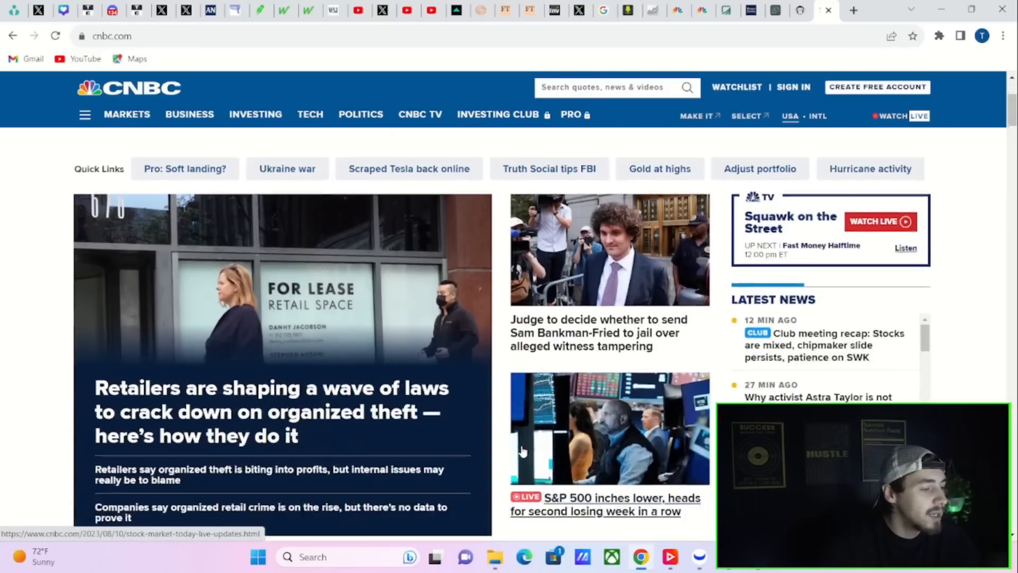
{"action": "scroll", "scroll_direction": "down", "scroll_amount": 3}
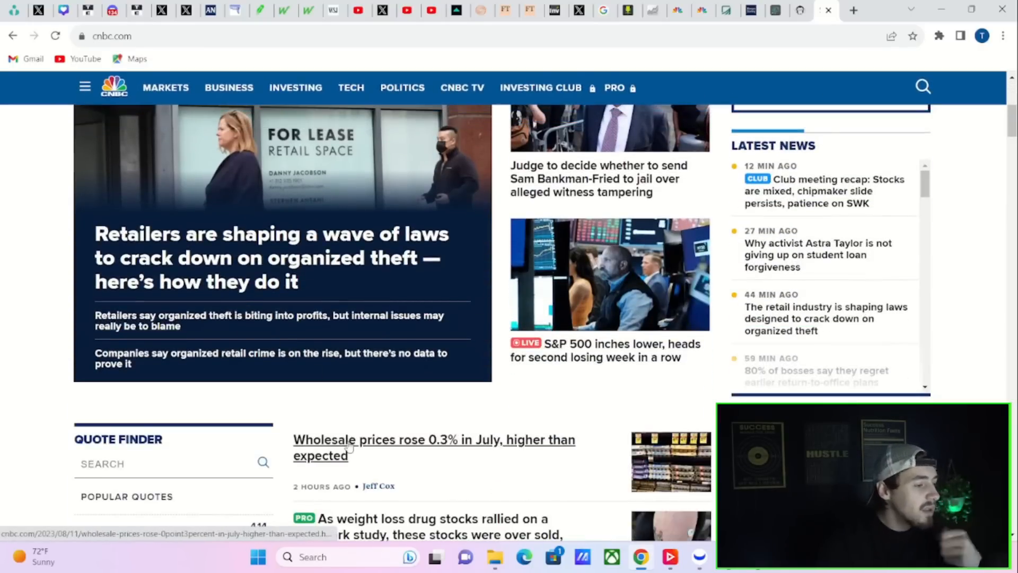
{"action": "left_click", "coordinate": [433, 440]}
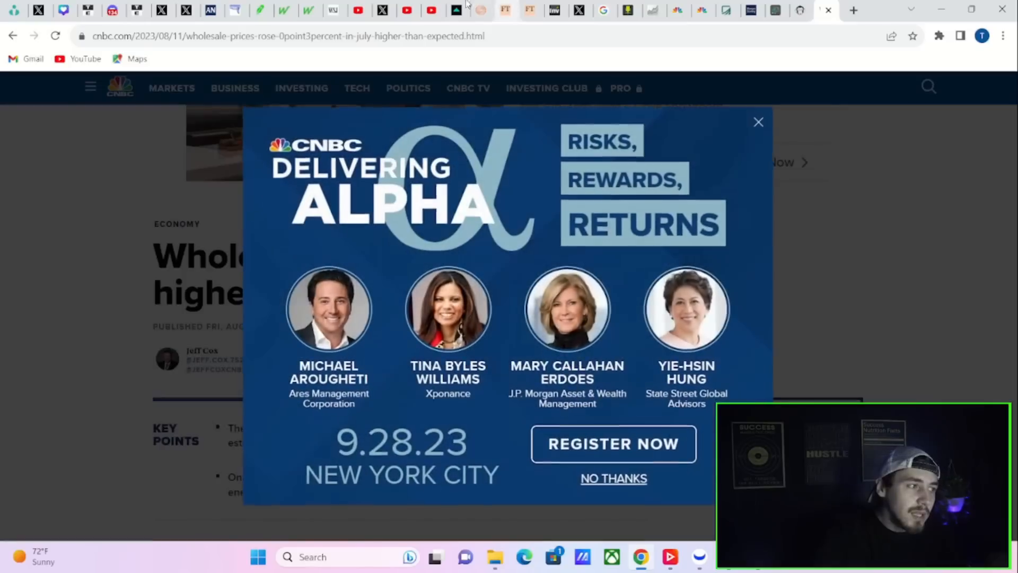
{"action": "left_click", "coordinate": [758, 122]}
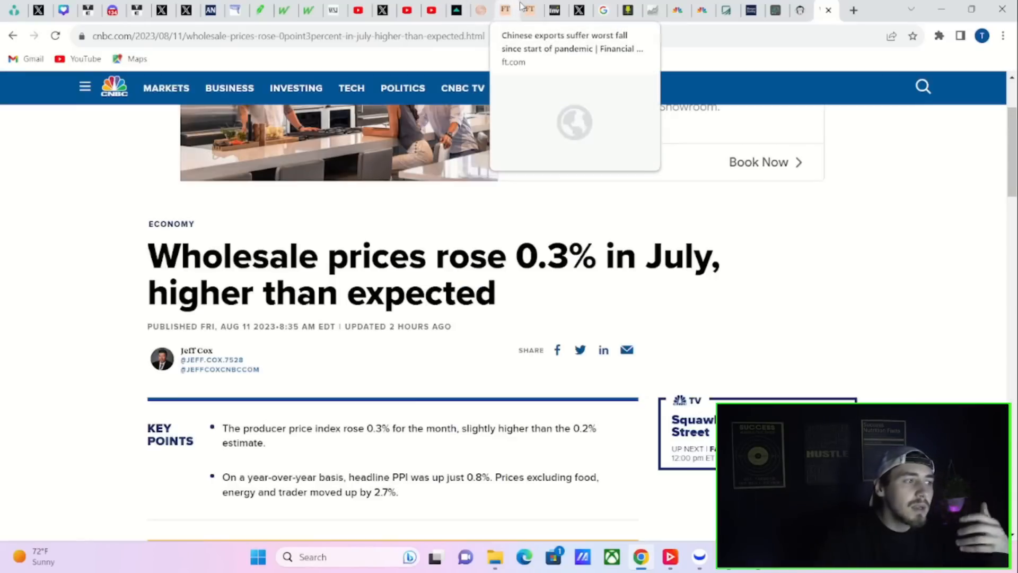
{"action": "mouse_move", "coordinate": [528, 9]}
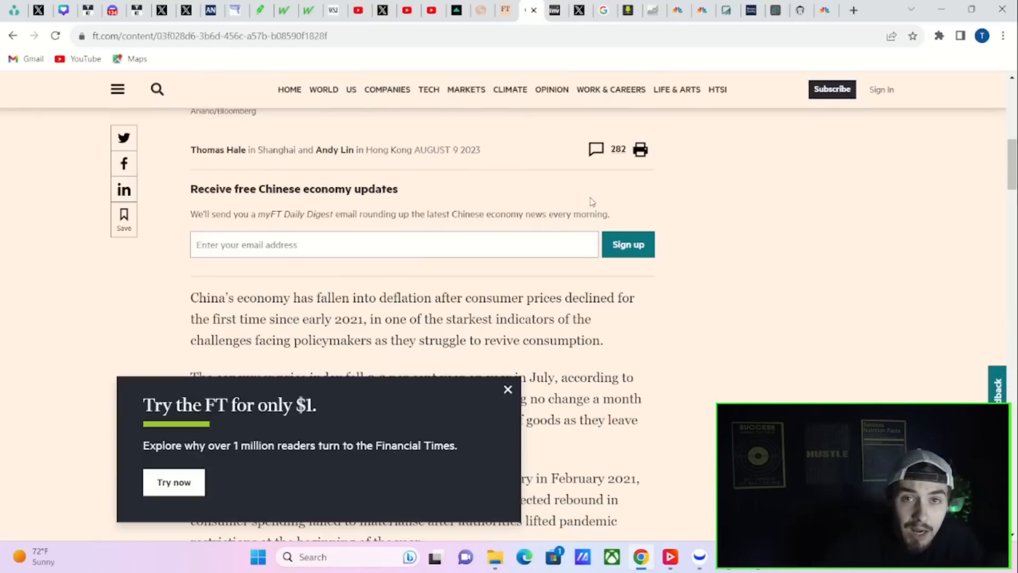
- Dismiss the FT $1 trial offer and scroll through the Chinese deflation article
{"action": "left_click", "coordinate": [508, 390]}
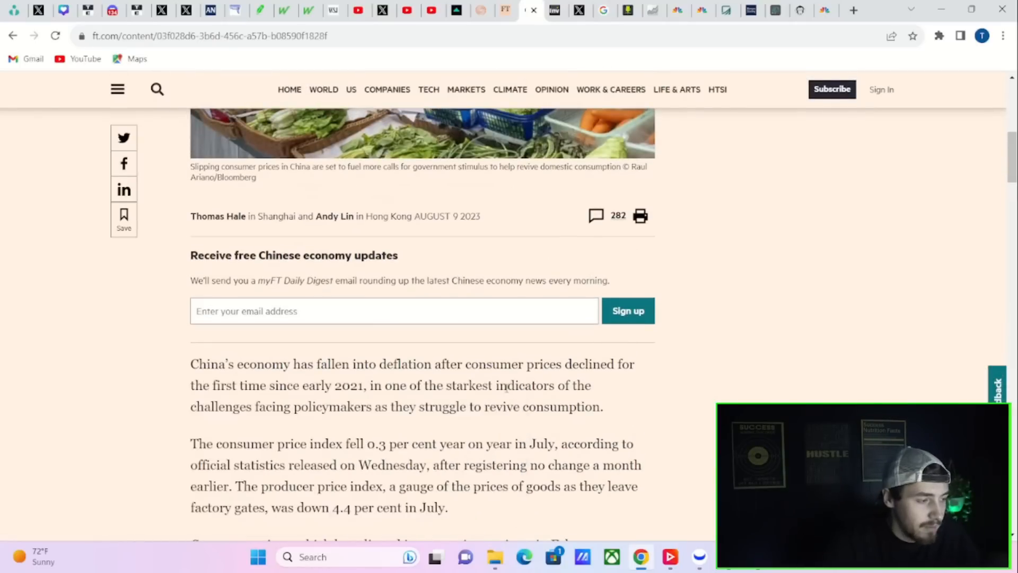
{"action": "scroll", "scroll_direction": "up", "scroll_amount": 3}
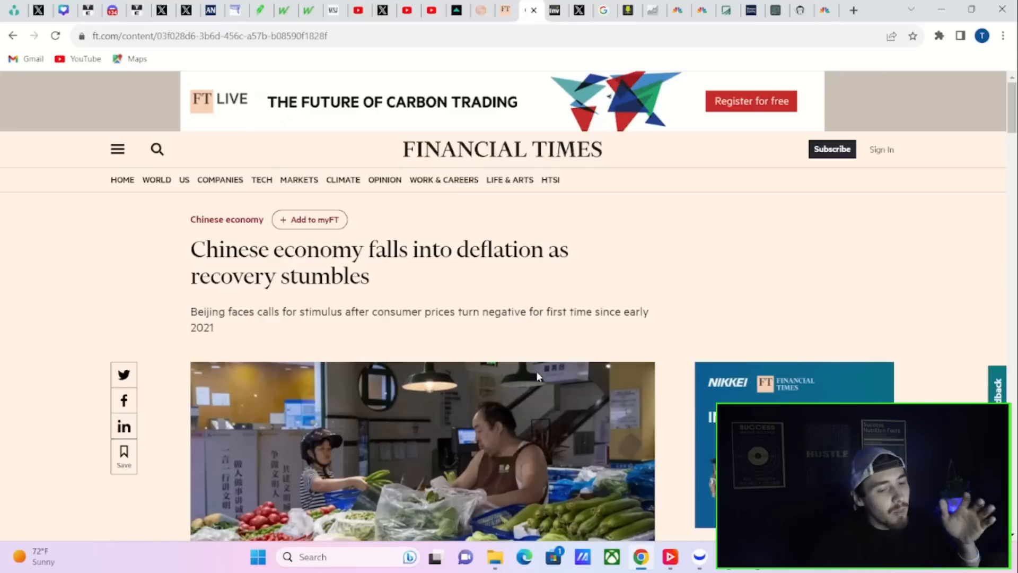
{"action": "mouse_move", "coordinate": [547, 232]}
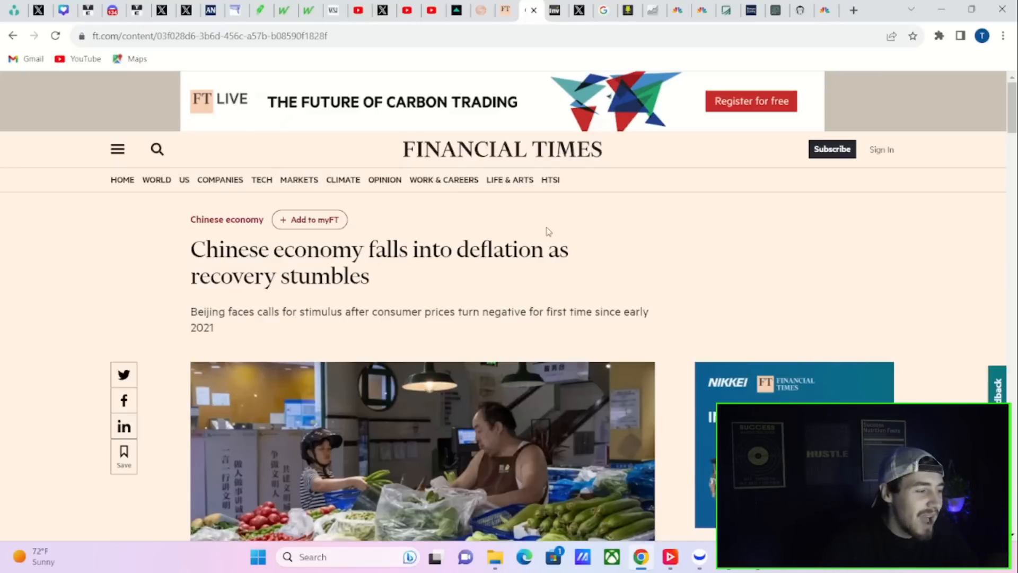
{"action": "scroll", "scroll_direction": "down", "scroll_amount": 3}
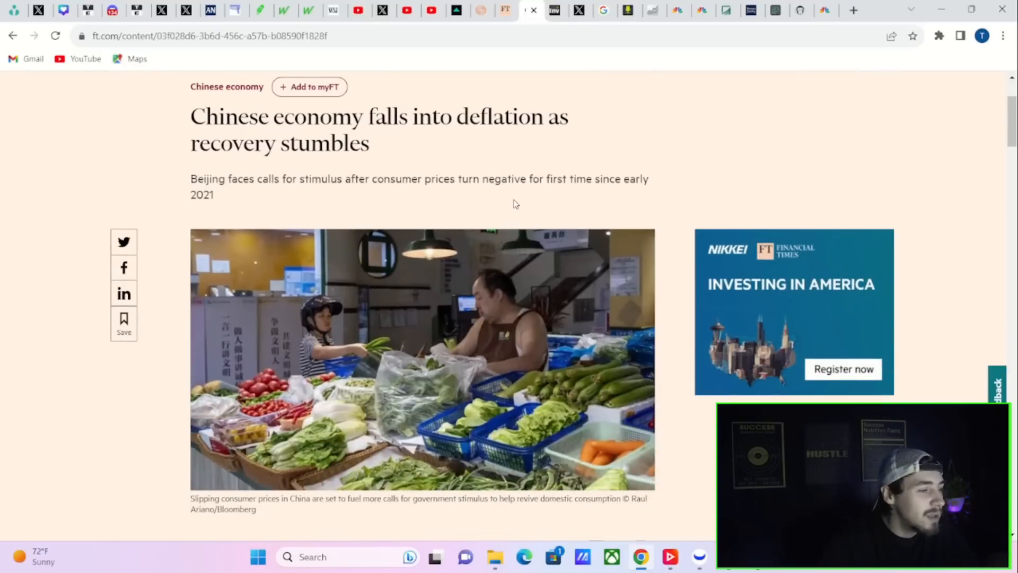
{"action": "scroll", "scroll_direction": "down", "scroll_amount": 3}
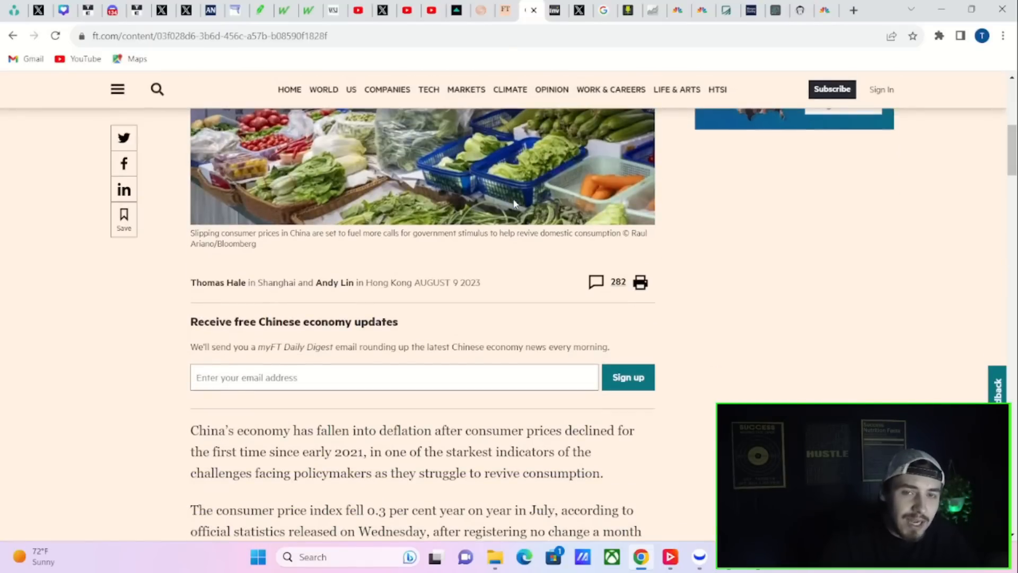
{"action": "scroll", "scroll_direction": "up", "scroll_amount": 3}
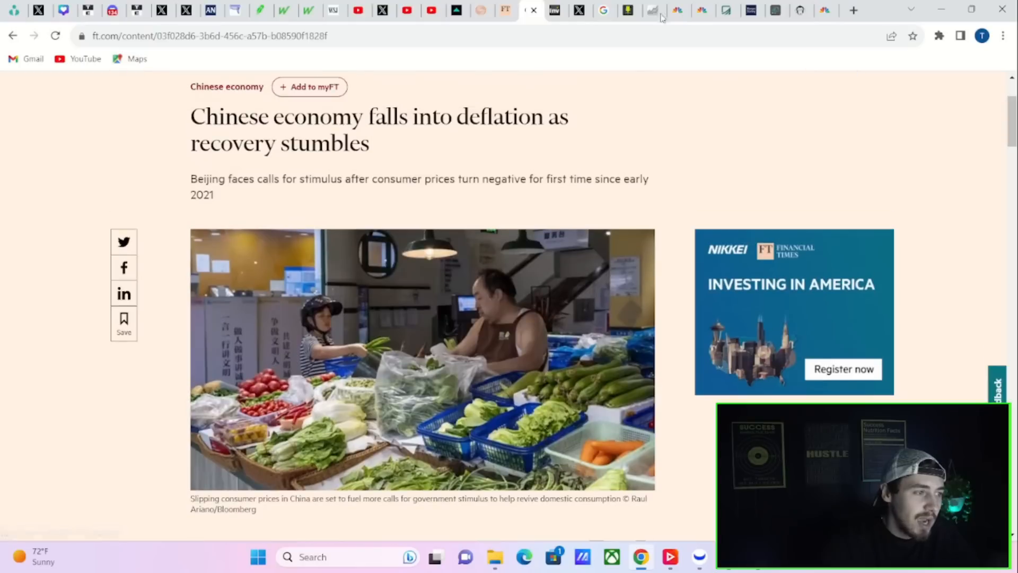
{"action": "mouse_move", "coordinate": [629, 11]}
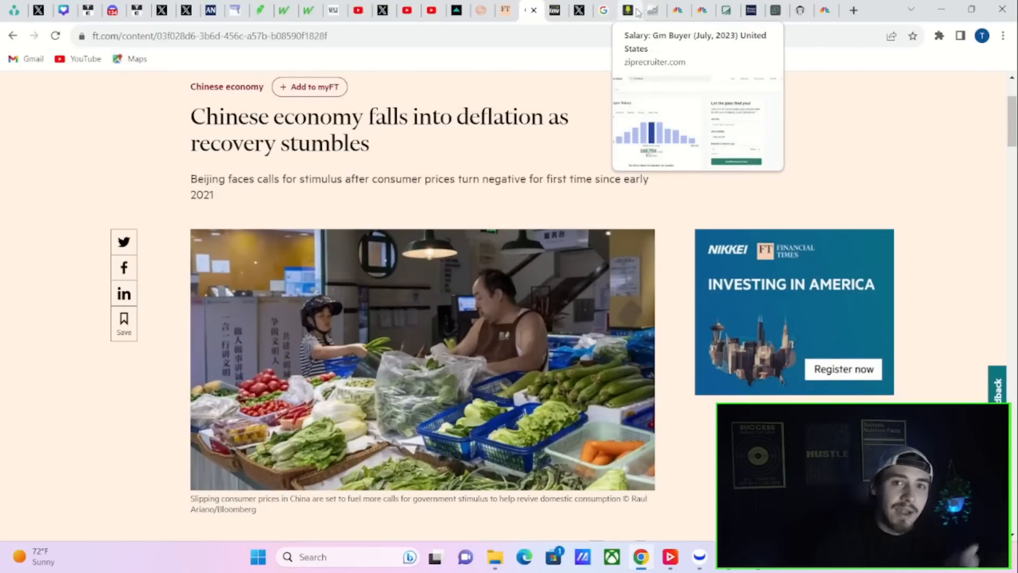
{"action": "mouse_move", "coordinate": [706, 145]}
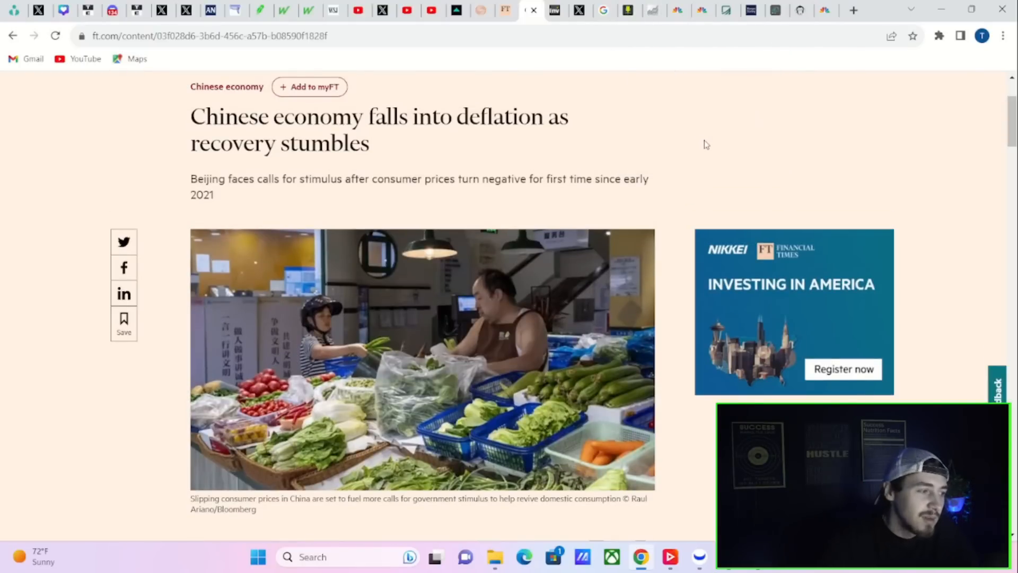
{"action": "mouse_move", "coordinate": [751, 208]}
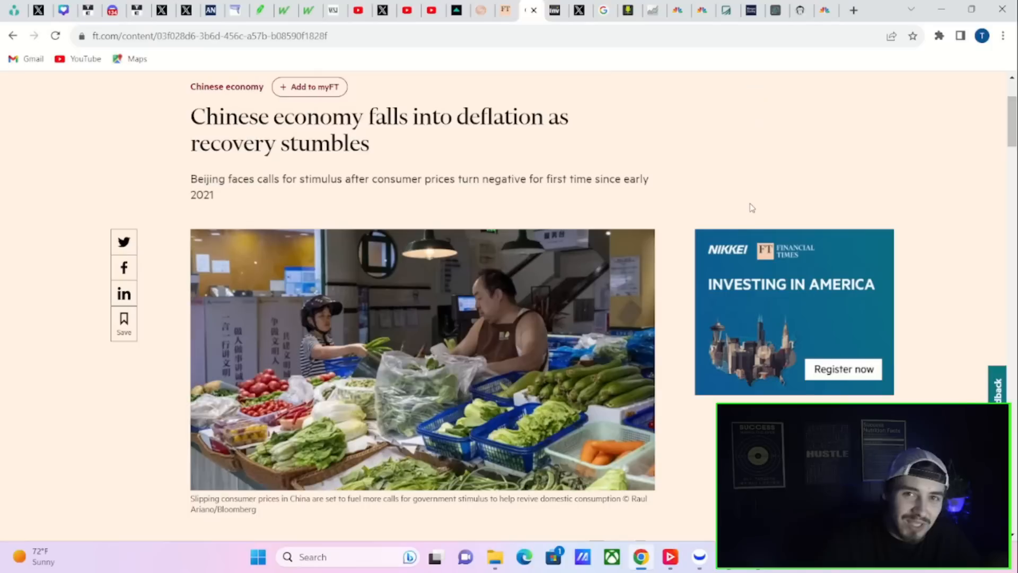
{"action": "mouse_move", "coordinate": [755, 200]}
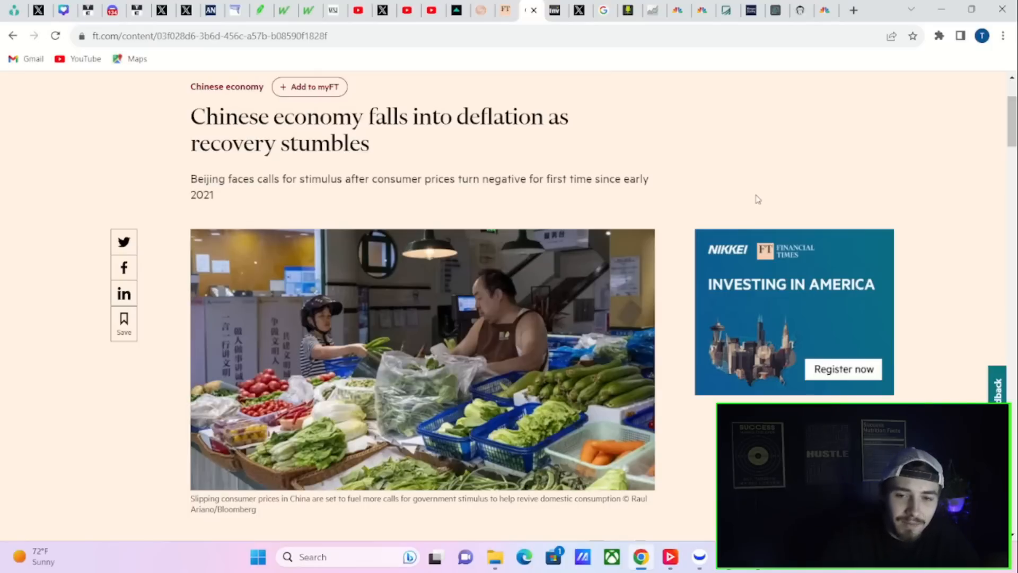
{"action": "mouse_move", "coordinate": [864, 223]}
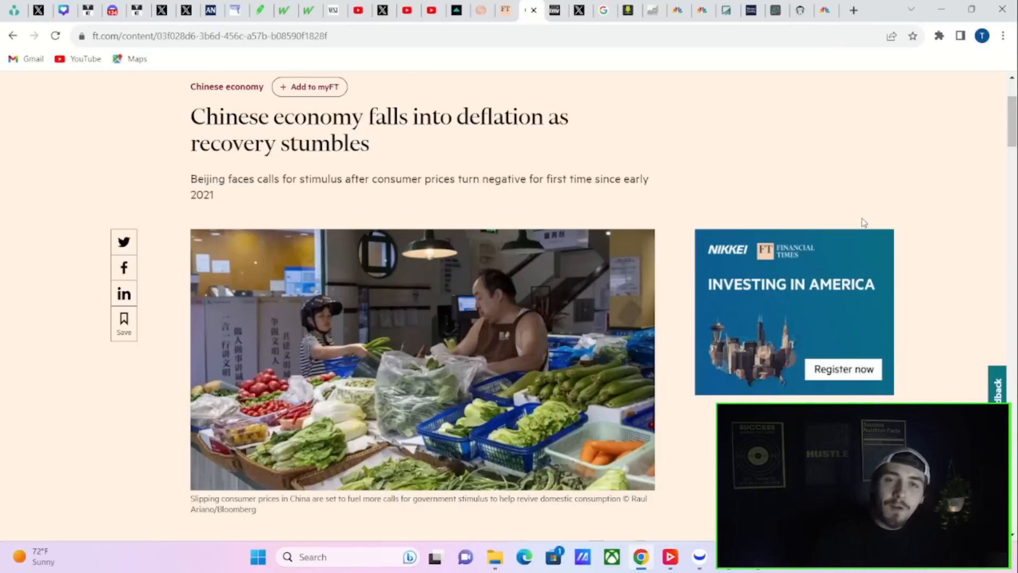
{"action": "mouse_move", "coordinate": [883, 214]}
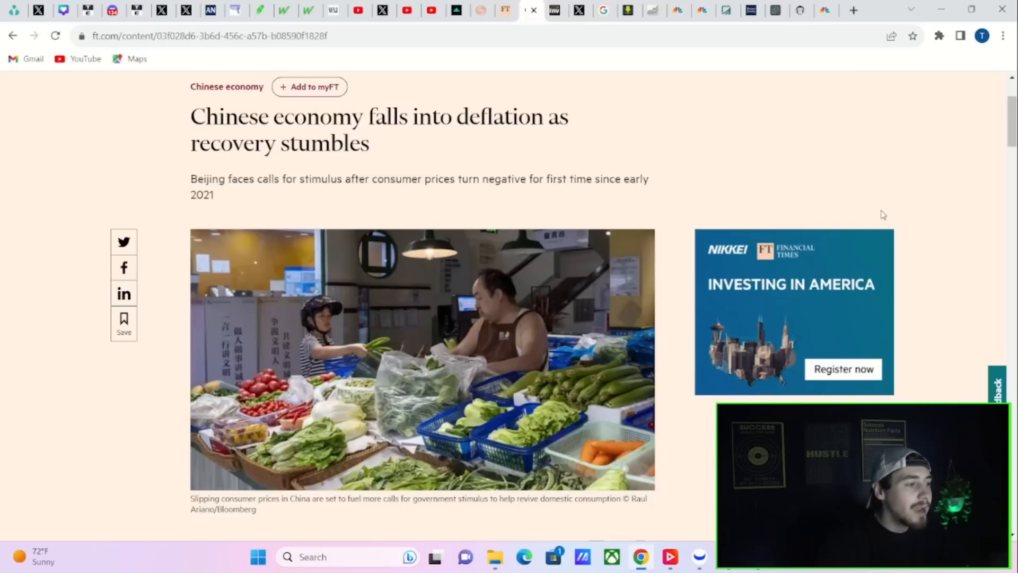
{"action": "mouse_move", "coordinate": [989, 103]}
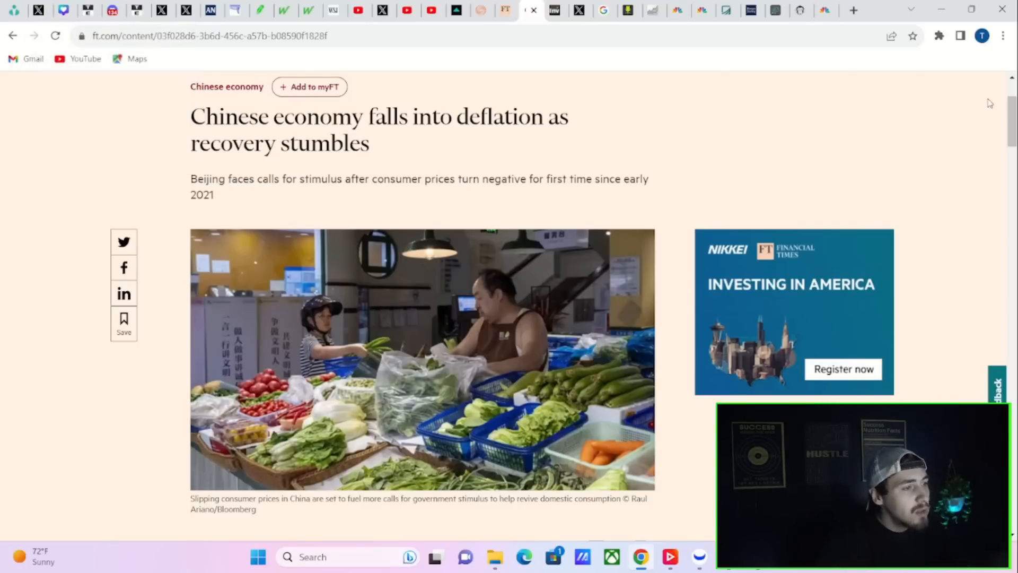
{"action": "mouse_move", "coordinate": [556, 10]}
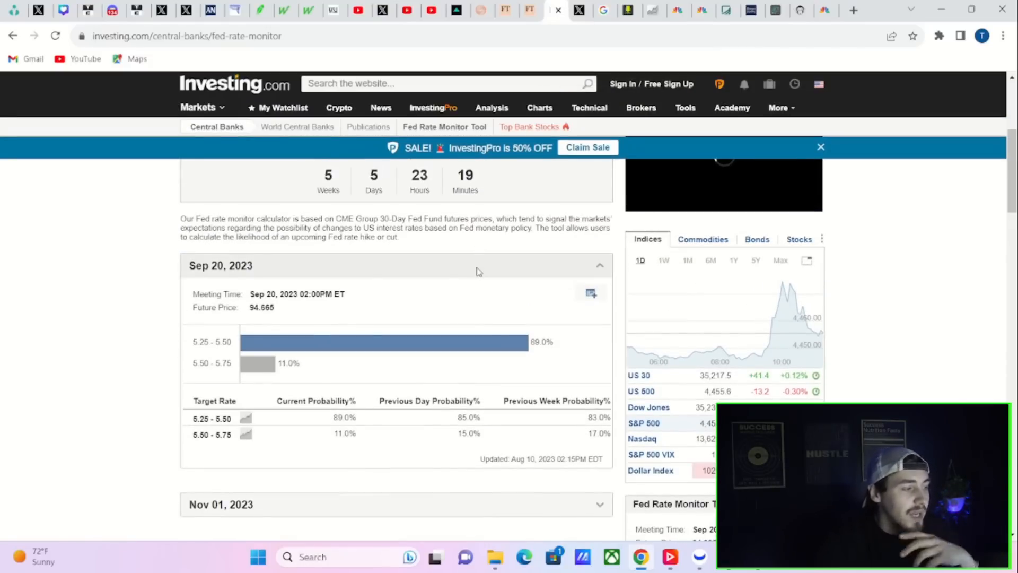
{"action": "mouse_move", "coordinate": [556, 352]}
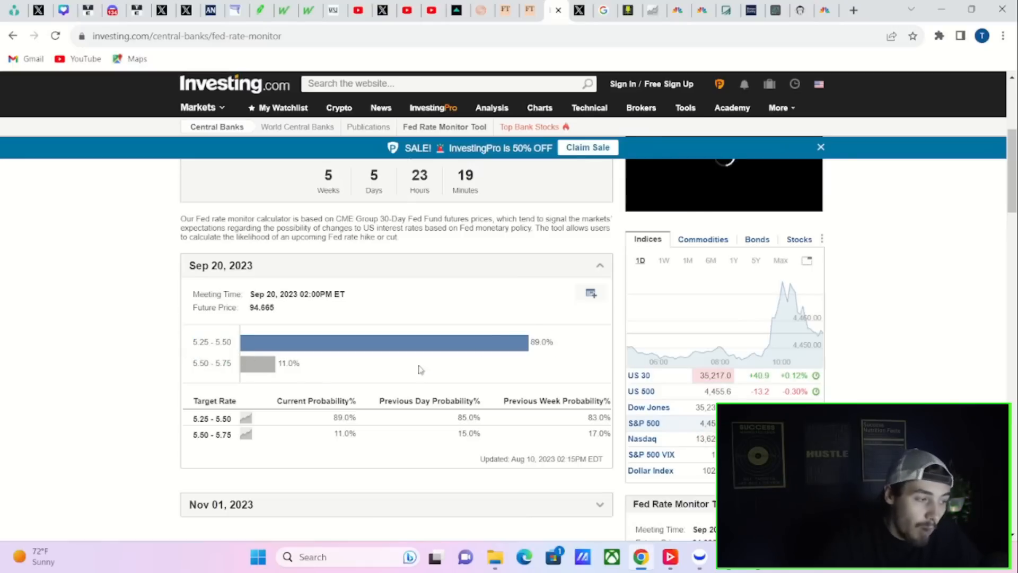
- Scroll the Fed Rate Monitor page to the meeting probabilities through Mar 20, 2024
{"action": "scroll", "scroll_direction": "down", "scroll_amount": 3}
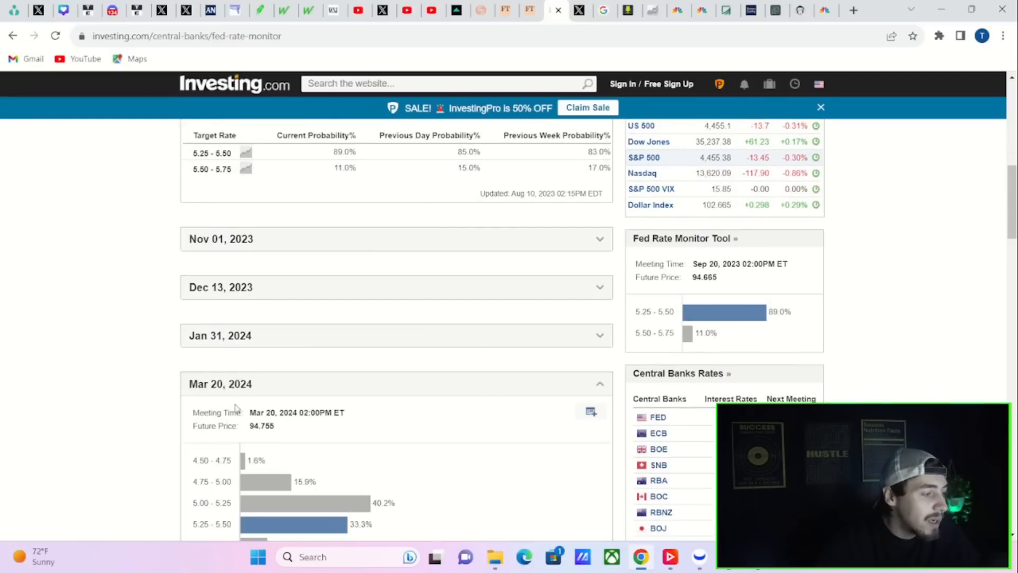
{"action": "mouse_move", "coordinate": [63, 447]}
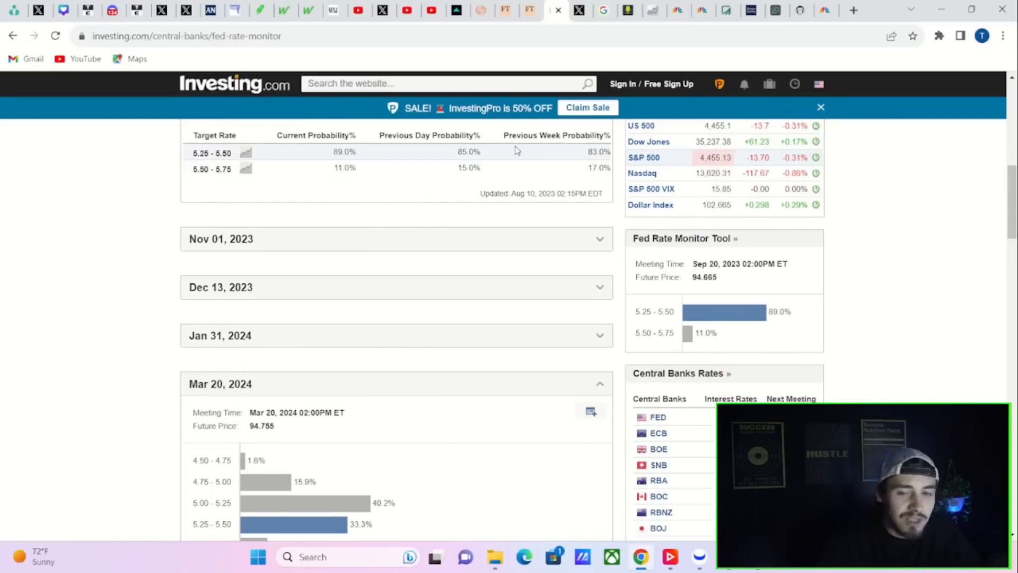
{"action": "mouse_move", "coordinate": [611, 154]}
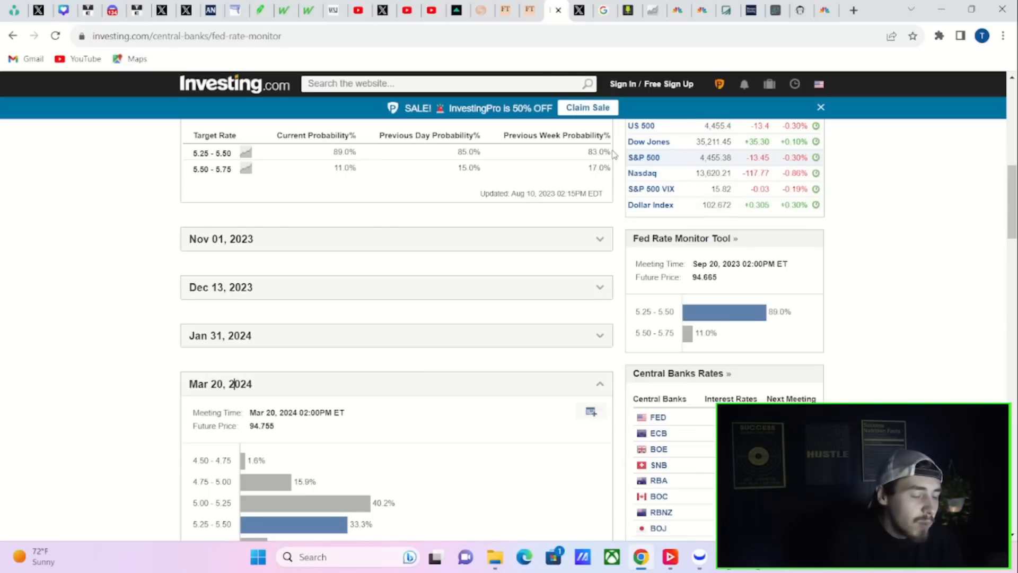
{"action": "mouse_move", "coordinate": [12, 9]}
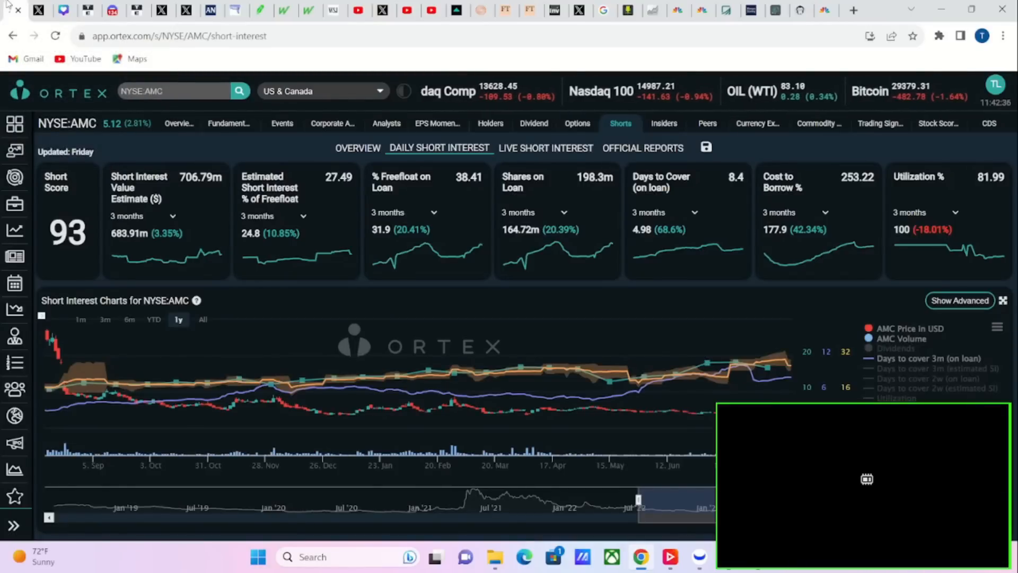
{"action": "mouse_move", "coordinate": [112, 10]}
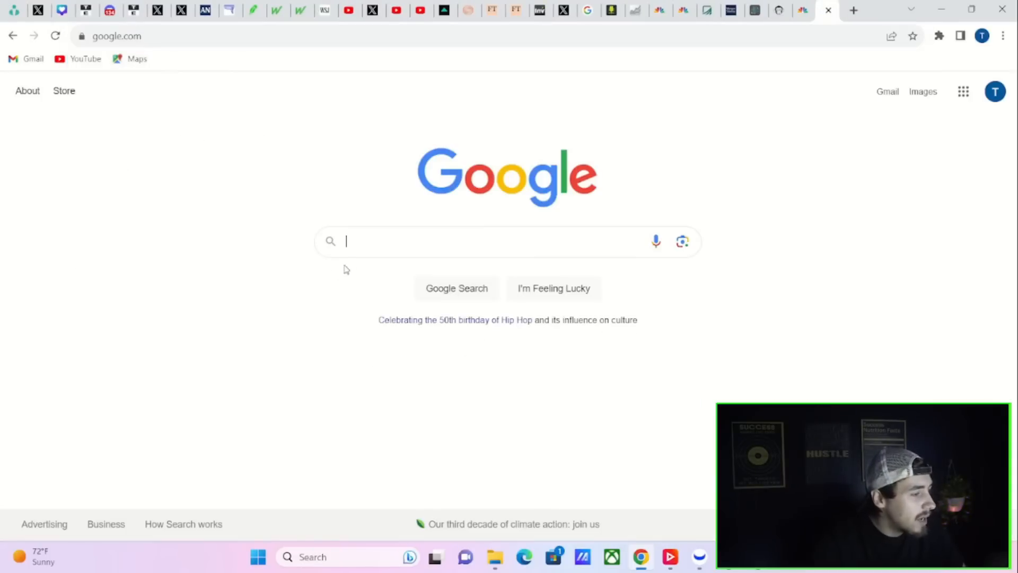
- Search Google for 'amc stock news' and scroll through the Top stories
{"action": "left_click", "coordinate": [457, 288]}
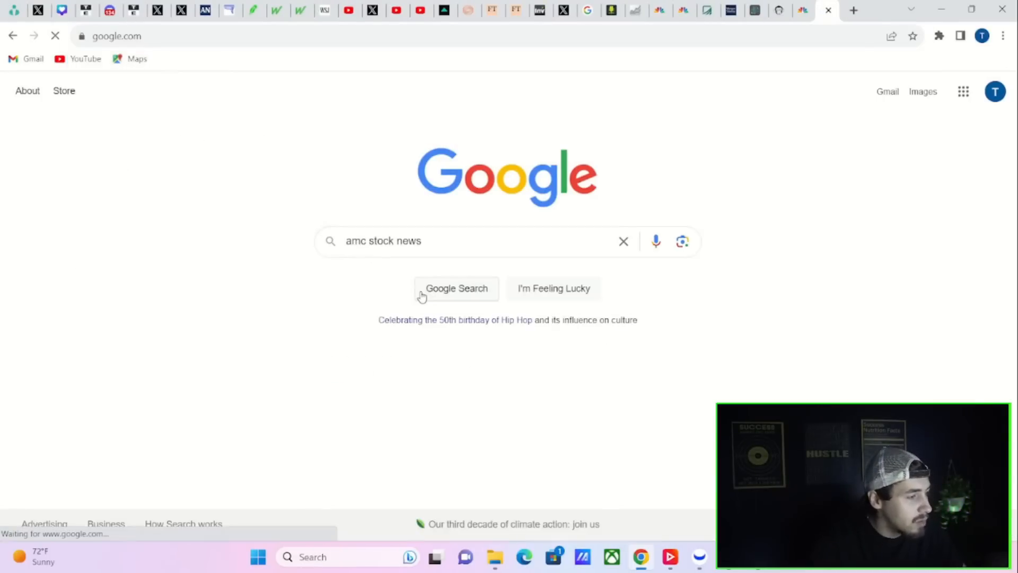
{"action": "left_click", "coordinate": [456, 289]}
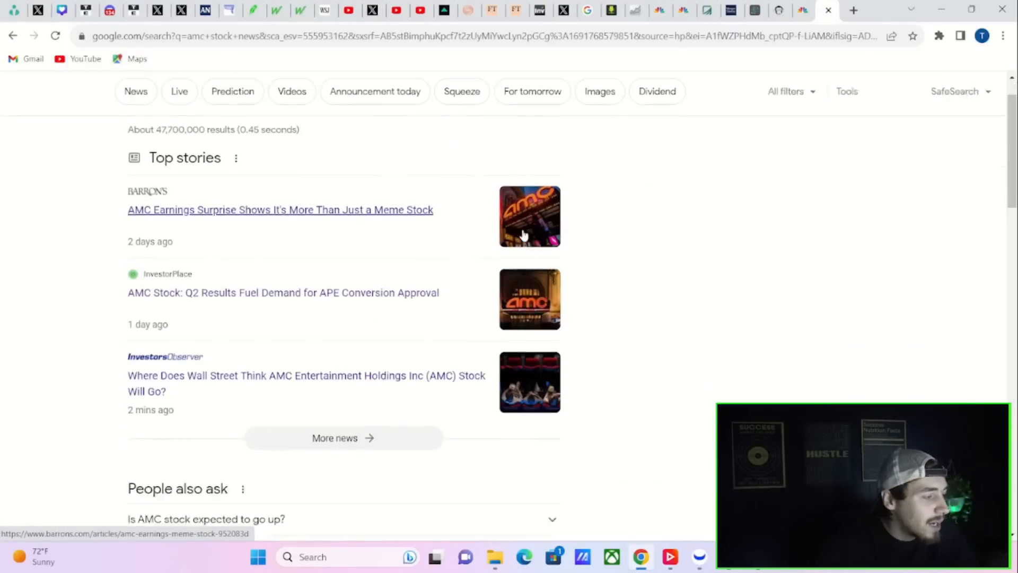
{"action": "scroll", "scroll_direction": "down", "scroll_amount": 3}
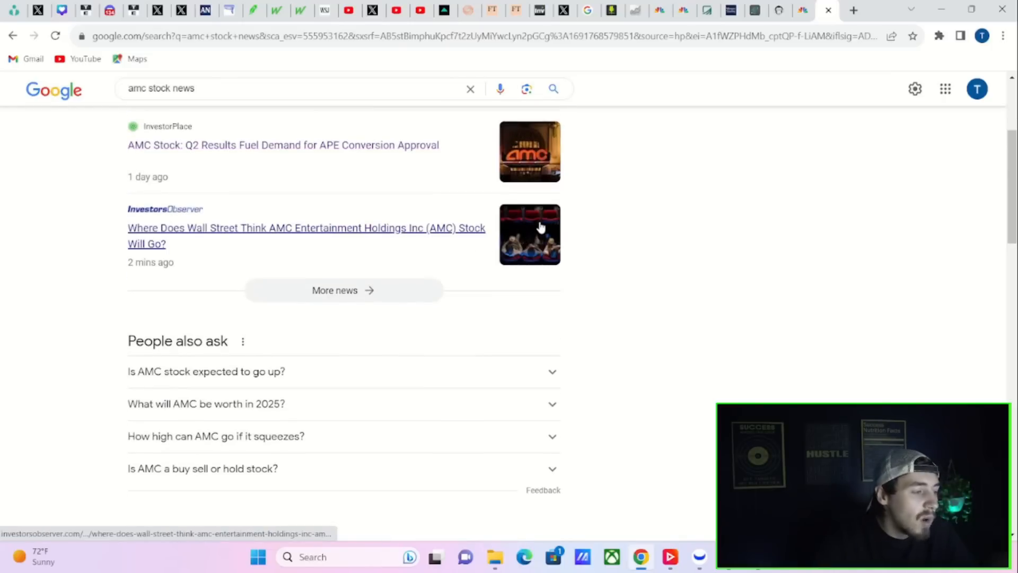
{"action": "scroll", "scroll_direction": "up", "scroll_amount": 3}
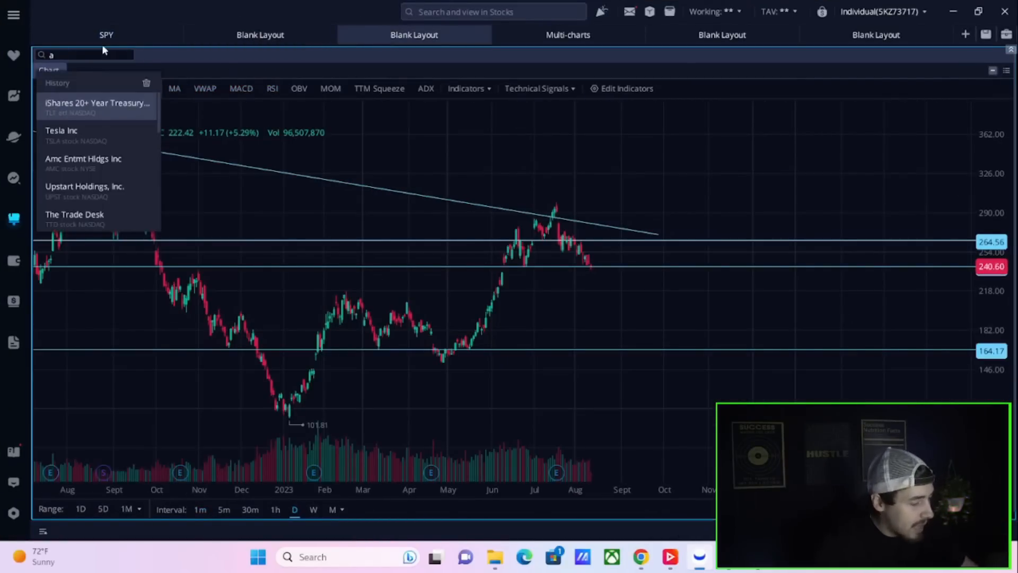
- Load the Amc Entmt Hldgs Inc daily chart from the symbol history
{"action": "left_click", "coordinate": [84, 158]}
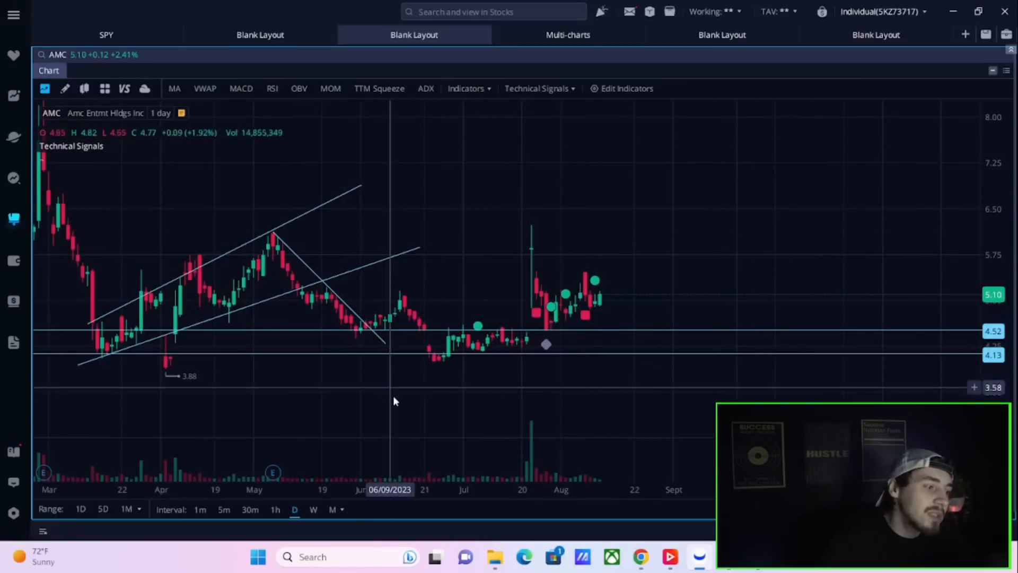
{"action": "mouse_move", "coordinate": [656, 339]}
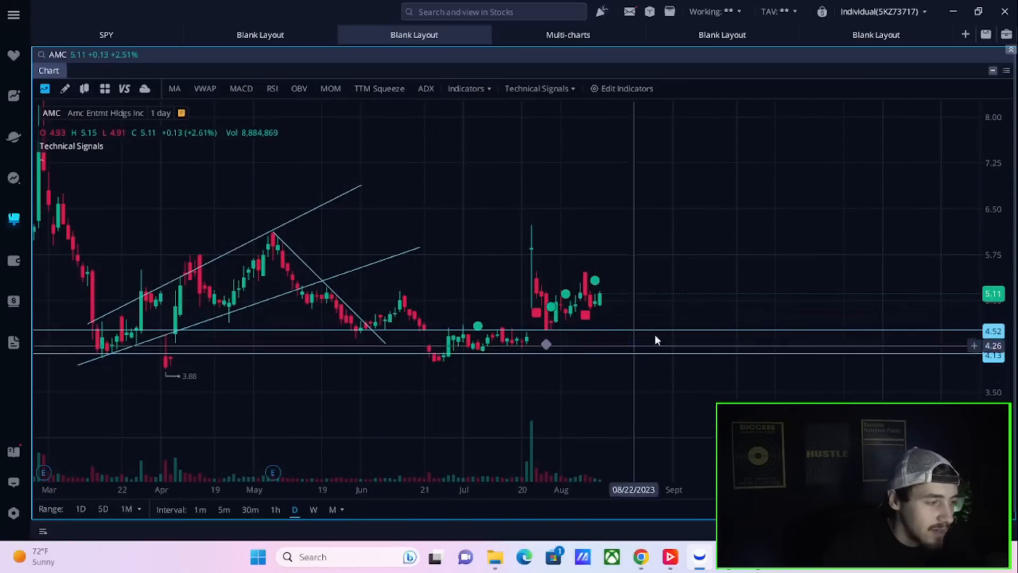
{"action": "mouse_move", "coordinate": [465, 394]}
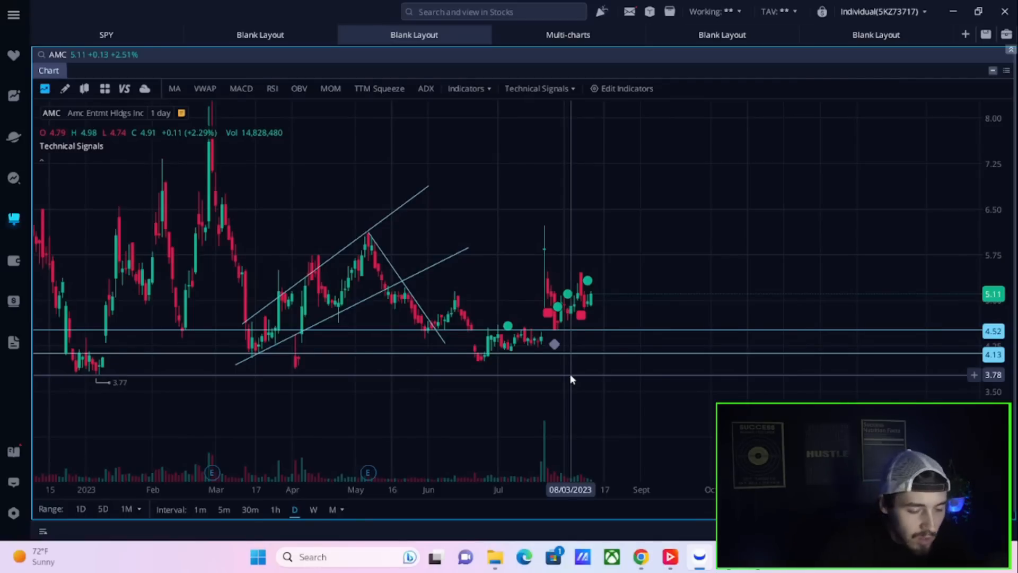
{"action": "mouse_move", "coordinate": [526, 345]}
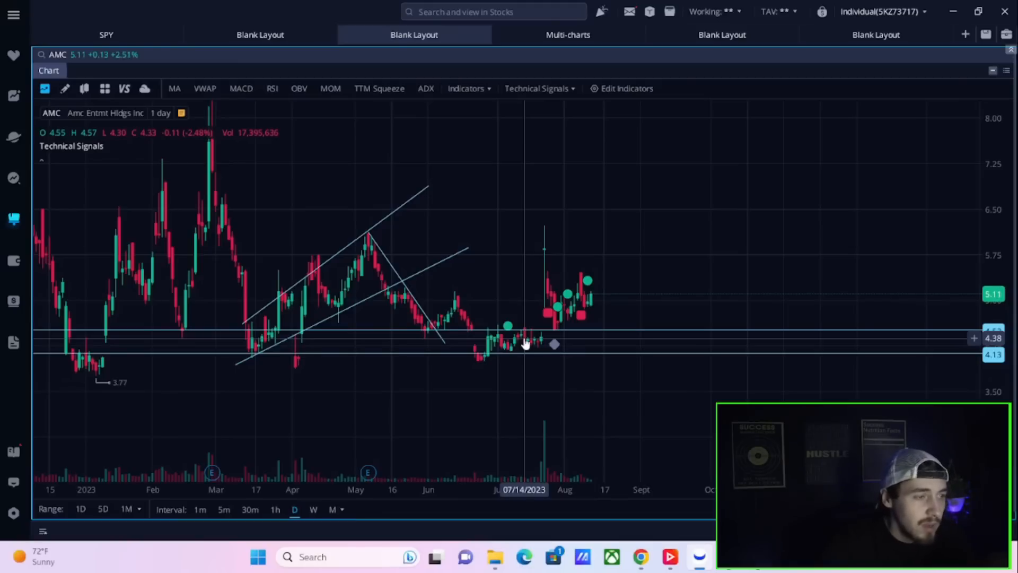
{"action": "mouse_move", "coordinate": [529, 324]}
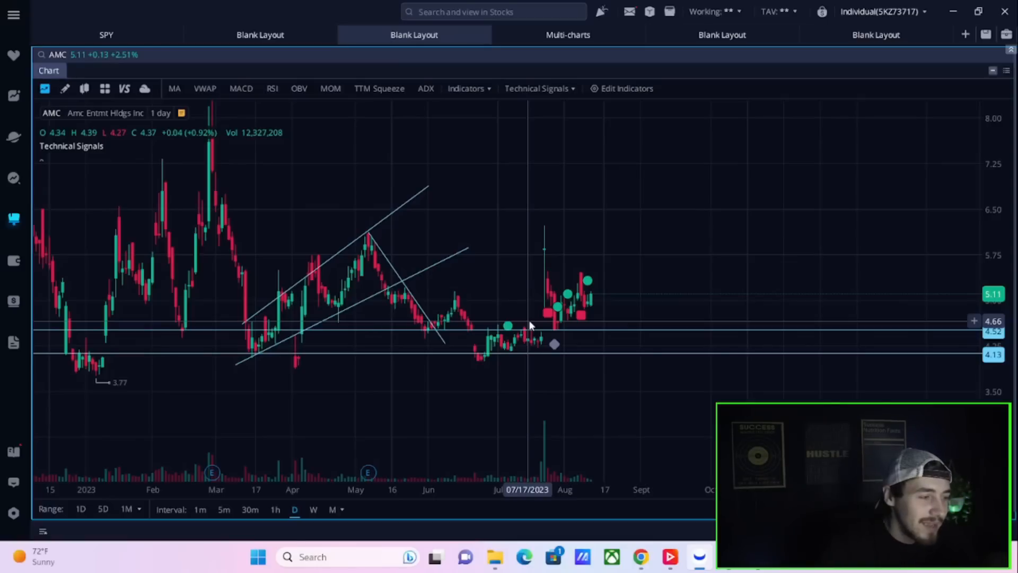
{"action": "mouse_move", "coordinate": [581, 293]}
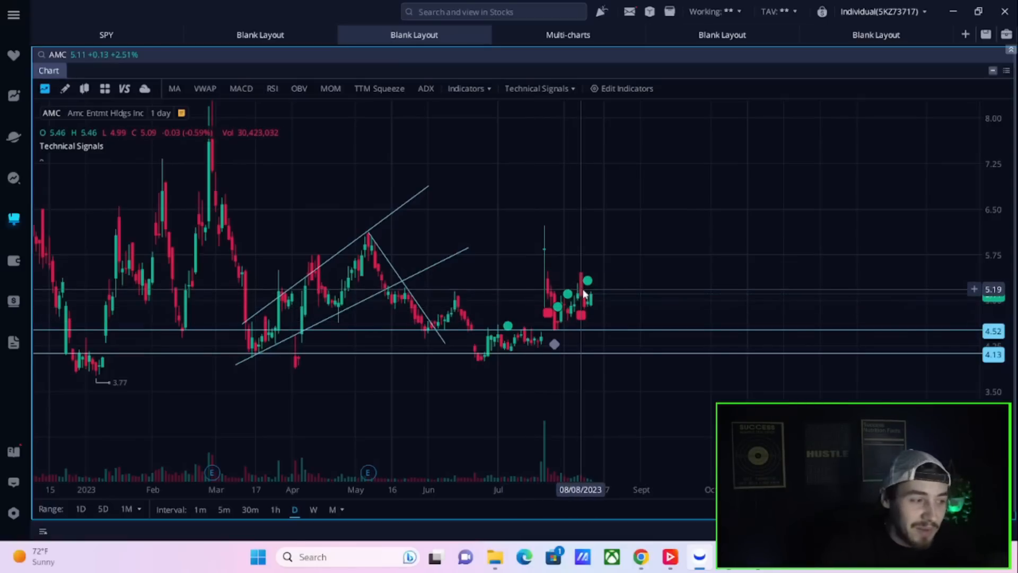
{"action": "mouse_move", "coordinate": [688, 315]}
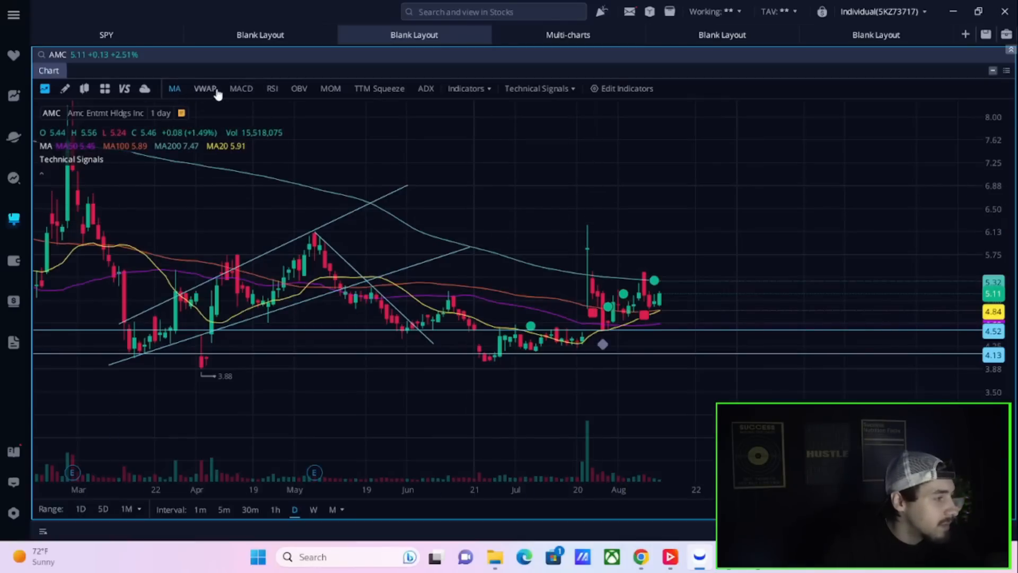
- Add the VWAP quick study to the AMC daily chart
{"action": "left_click", "coordinate": [241, 88]}
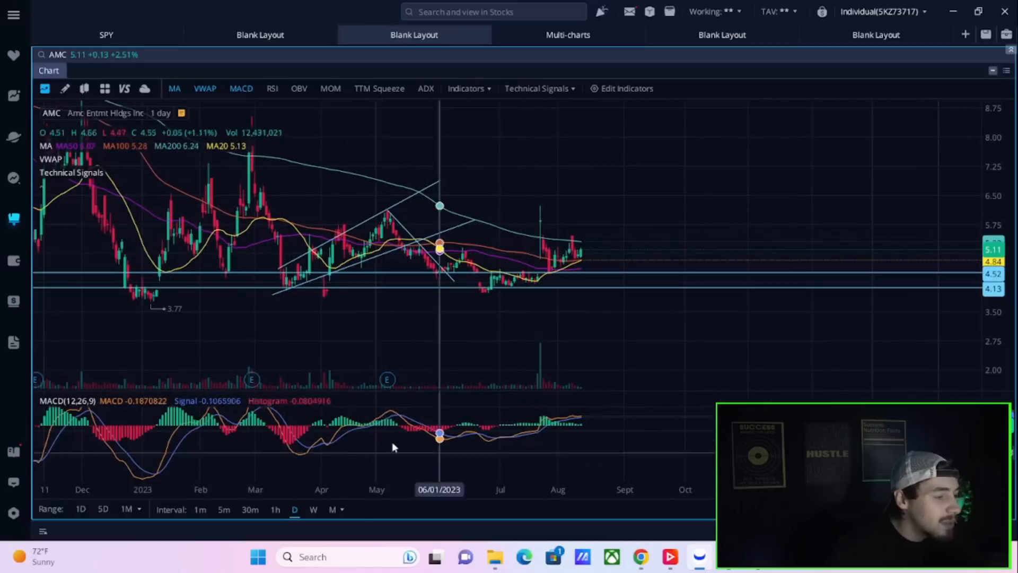
{"action": "mouse_move", "coordinate": [387, 408]}
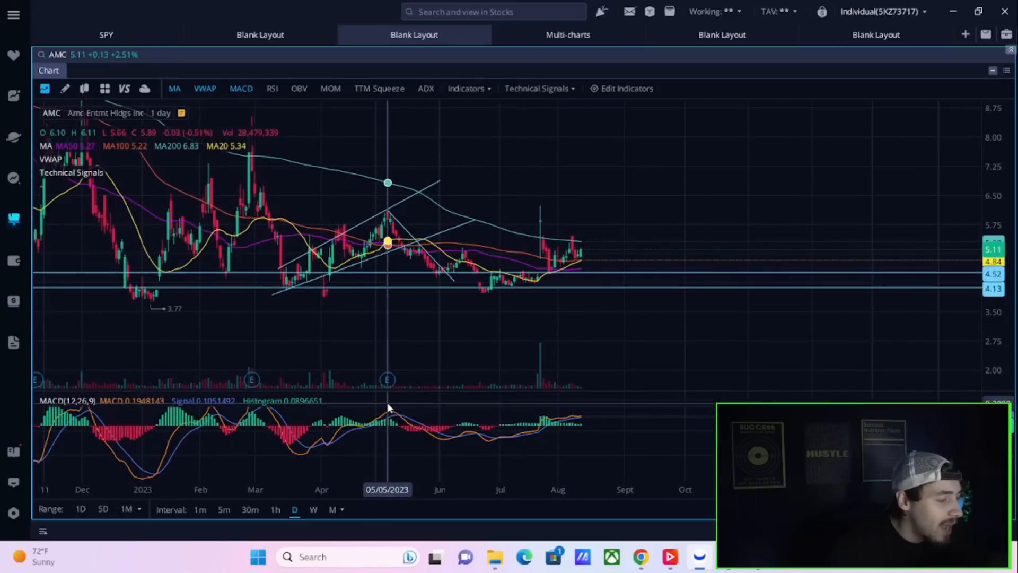
{"action": "mouse_move", "coordinate": [405, 216]}
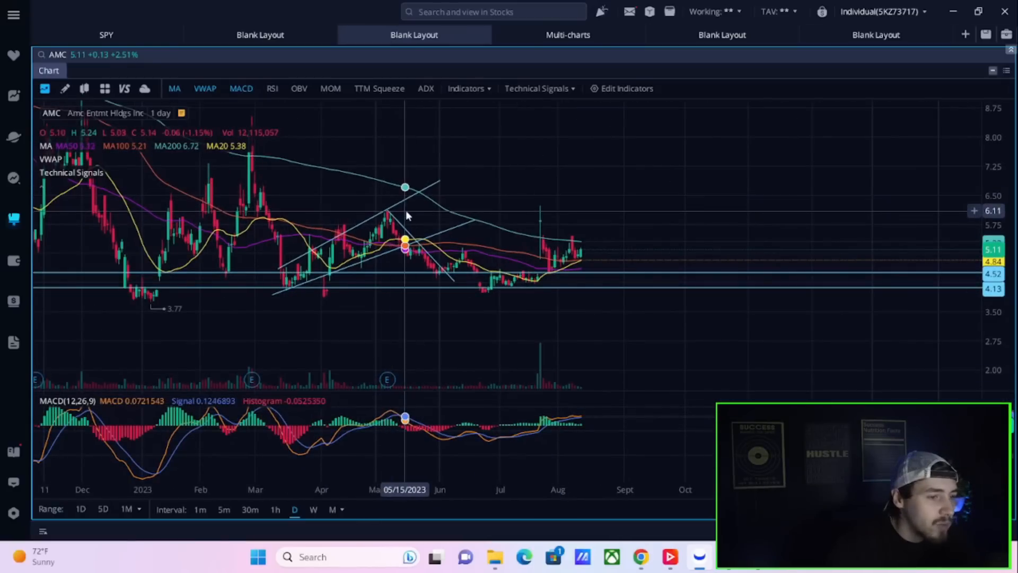
{"action": "mouse_move", "coordinate": [385, 271]}
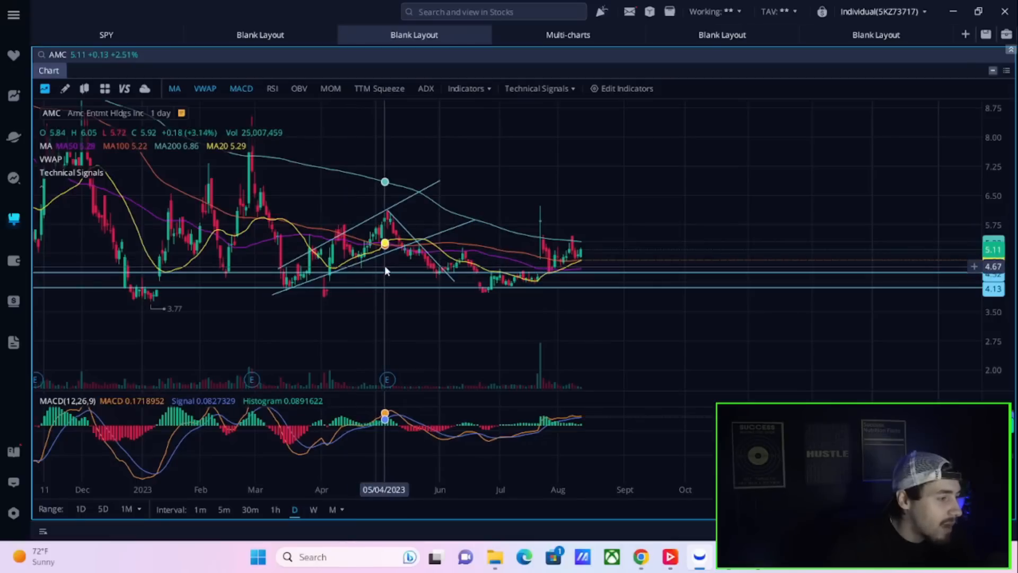
{"action": "mouse_move", "coordinate": [390, 266]}
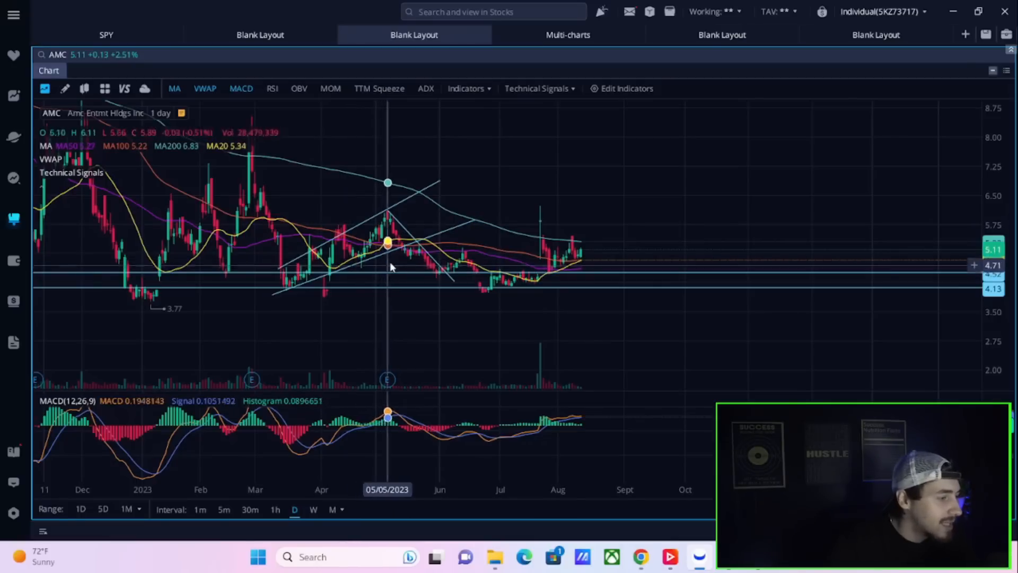
{"action": "mouse_move", "coordinate": [364, 260]}
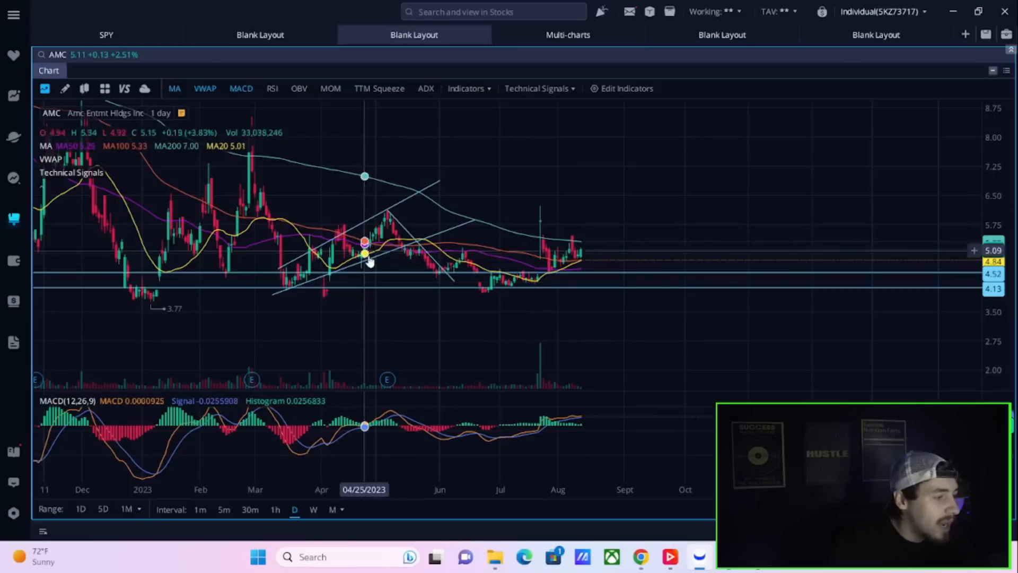
{"action": "mouse_move", "coordinate": [411, 215]}
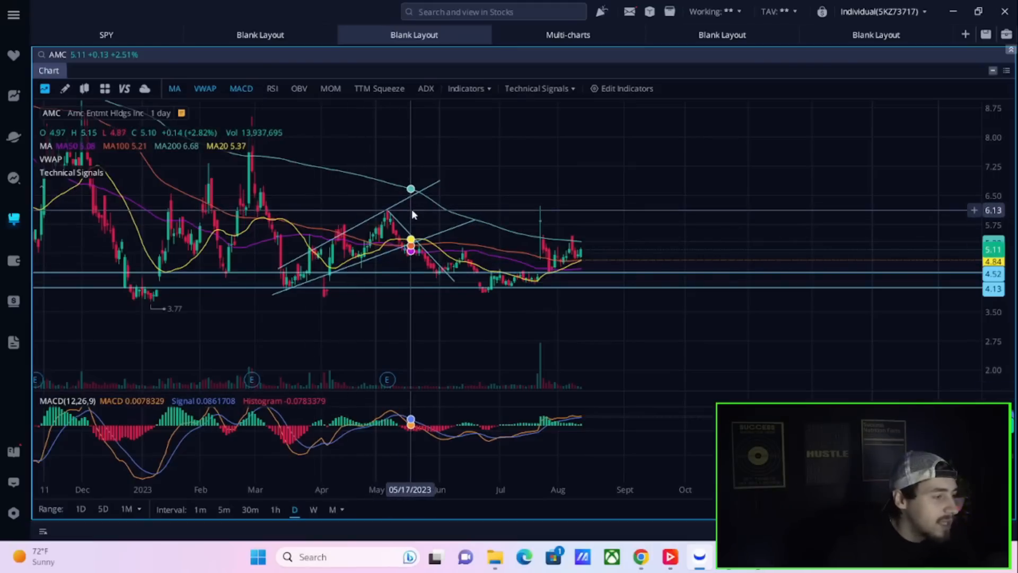
{"action": "mouse_move", "coordinate": [401, 295]}
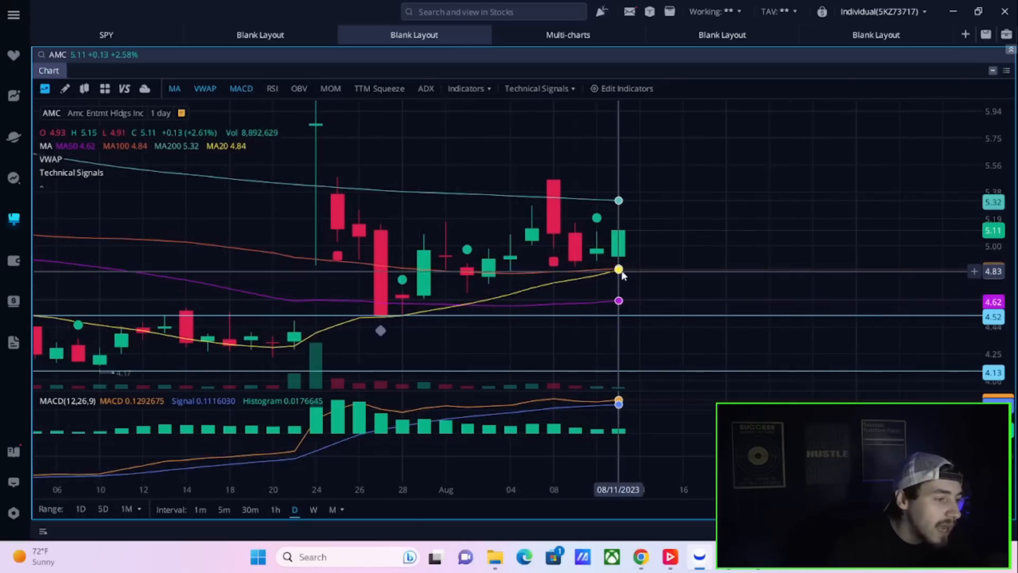
{"action": "mouse_move", "coordinate": [618, 280]}
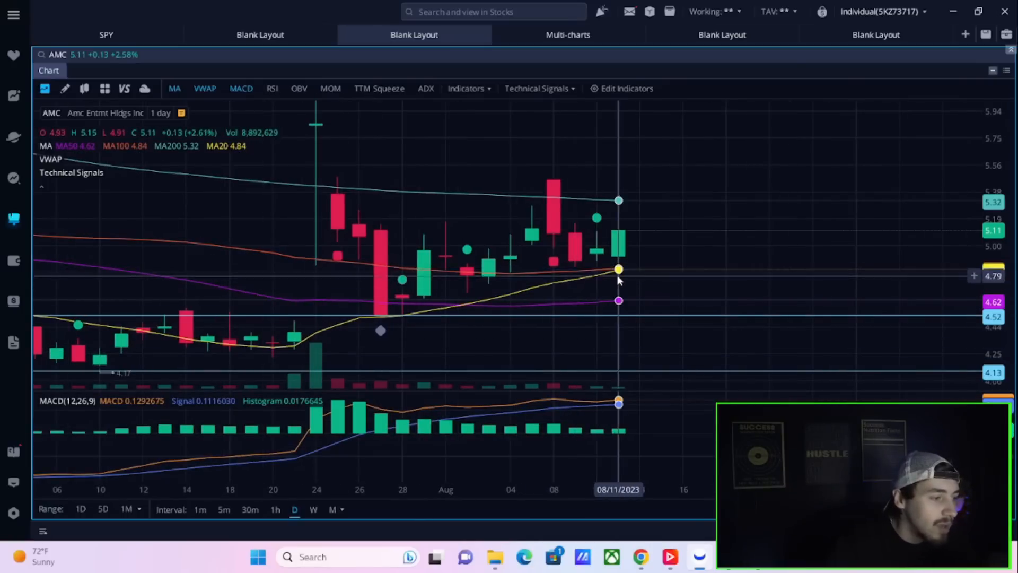
{"action": "mouse_move", "coordinate": [596, 289]}
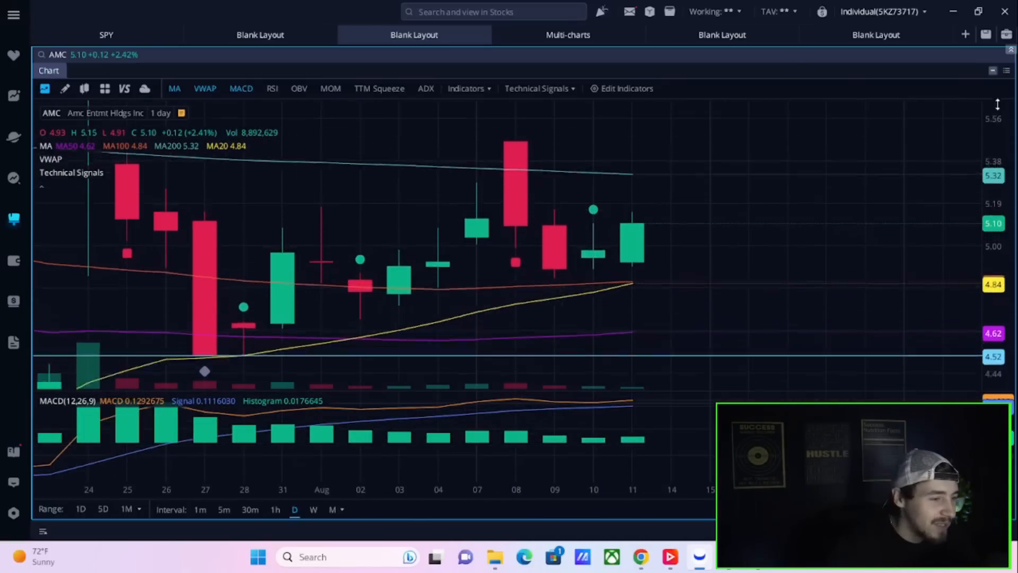
{"action": "mouse_move", "coordinate": [632, 296]}
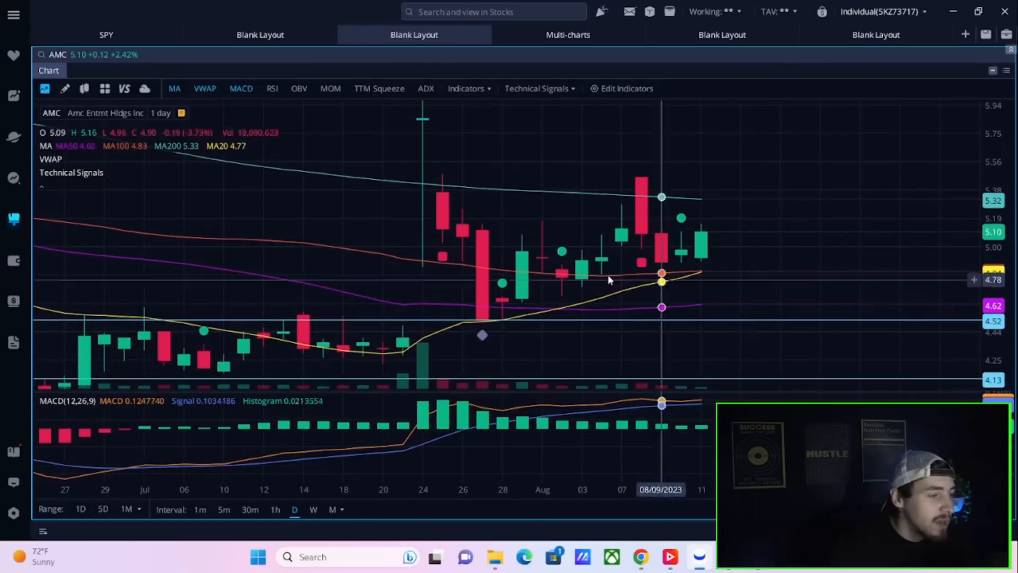
{"action": "mouse_move", "coordinate": [542, 257]}
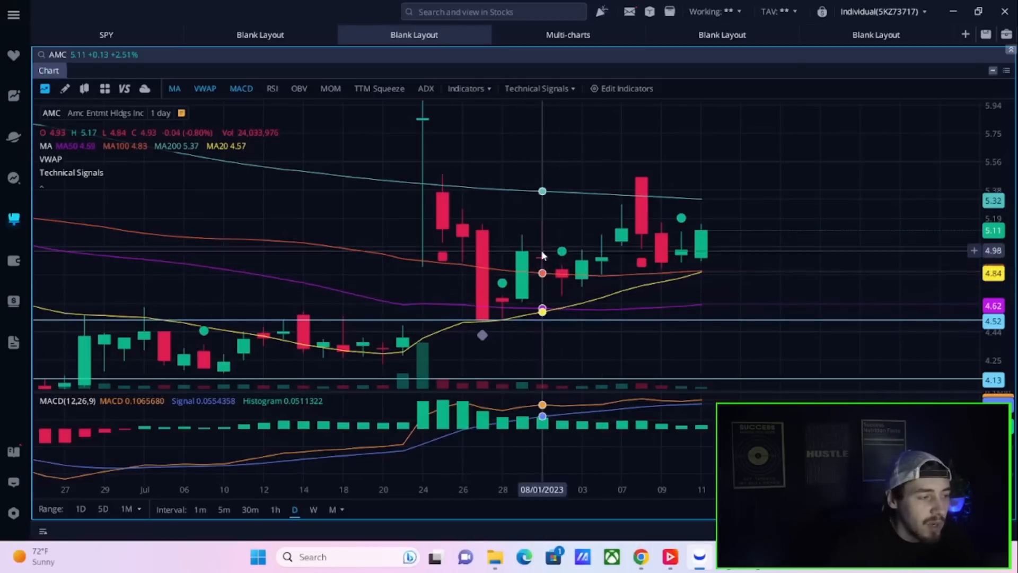
{"action": "mouse_move", "coordinate": [423, 212]}
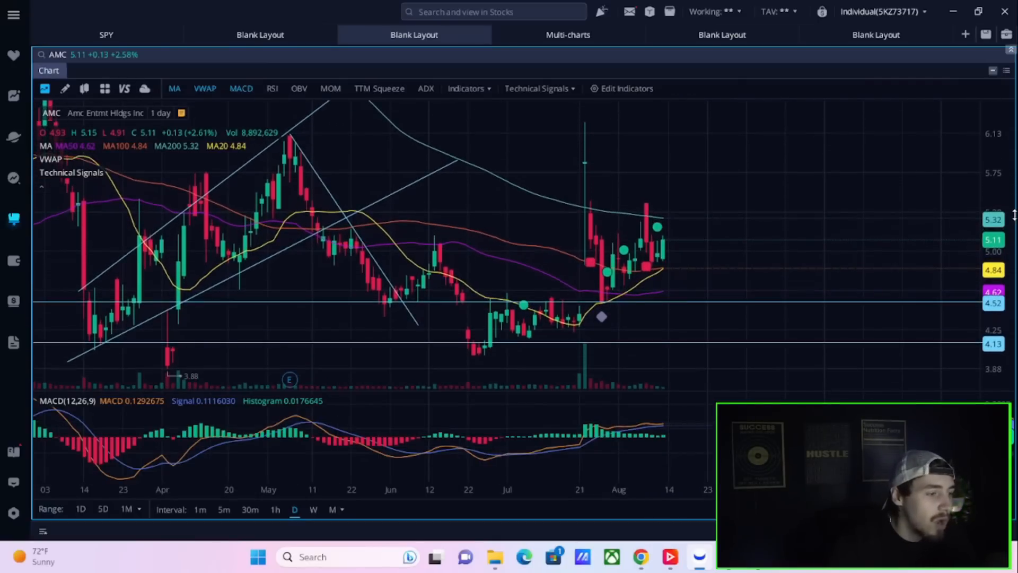
{"action": "mouse_move", "coordinate": [588, 220]}
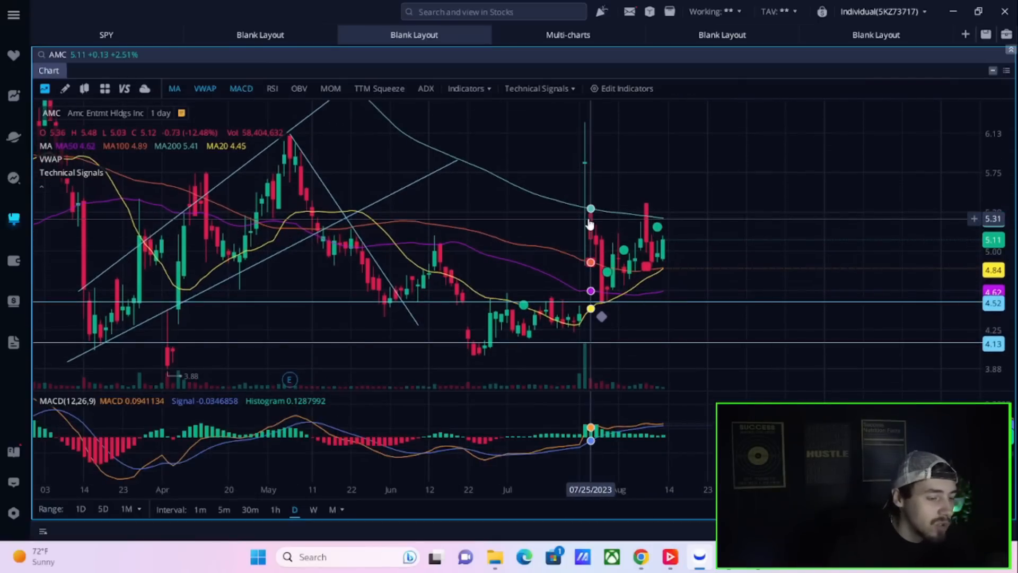
{"action": "mouse_move", "coordinate": [601, 245]}
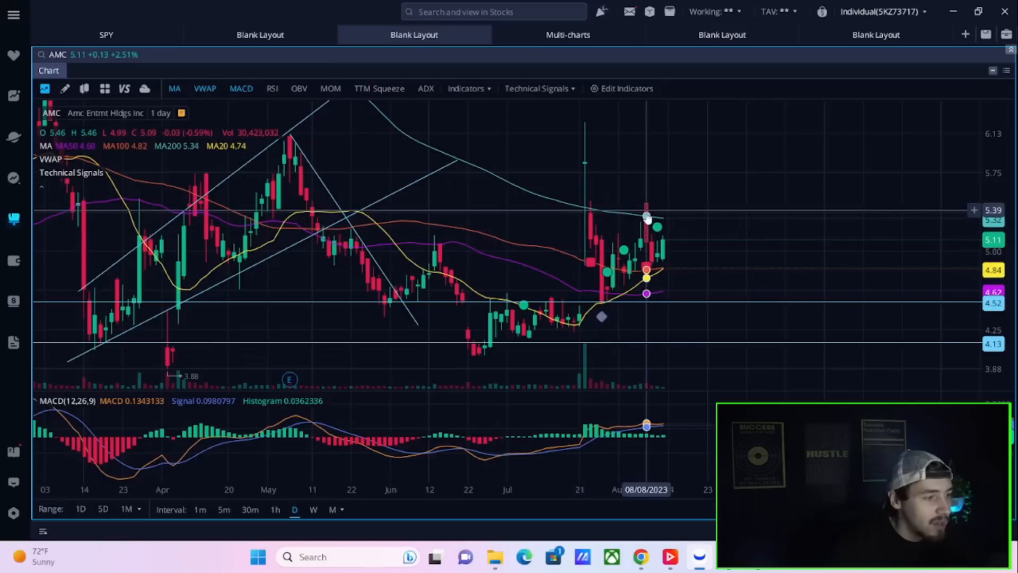
{"action": "mouse_move", "coordinate": [662, 260]}
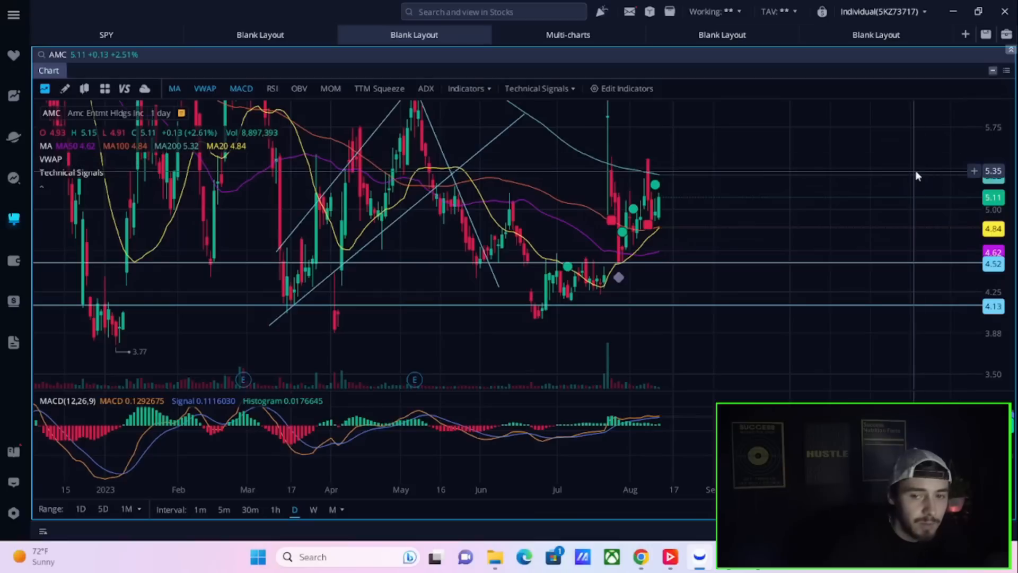
{"action": "mouse_move", "coordinate": [665, 213]}
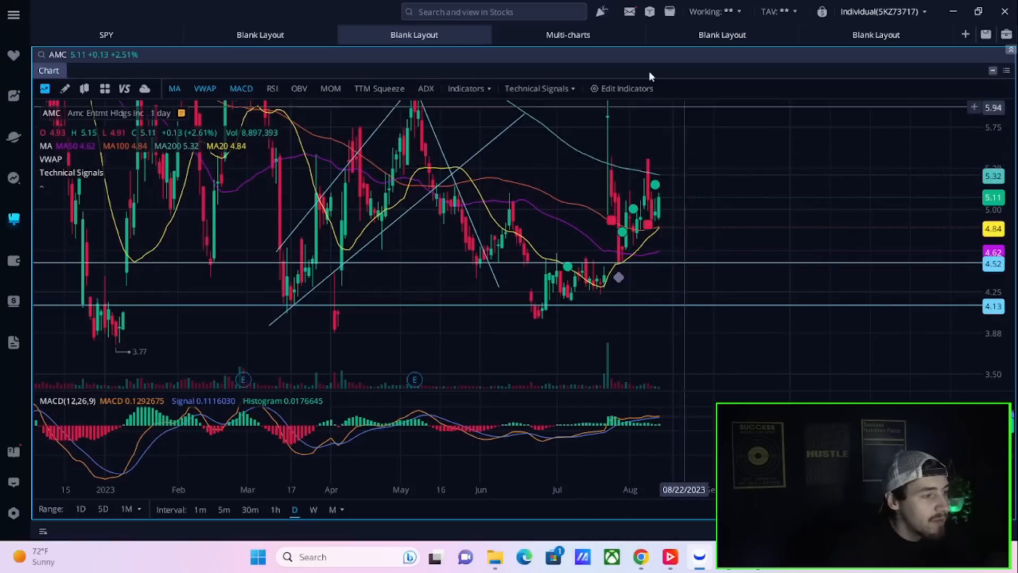
{"action": "mouse_move", "coordinate": [263, 85]}
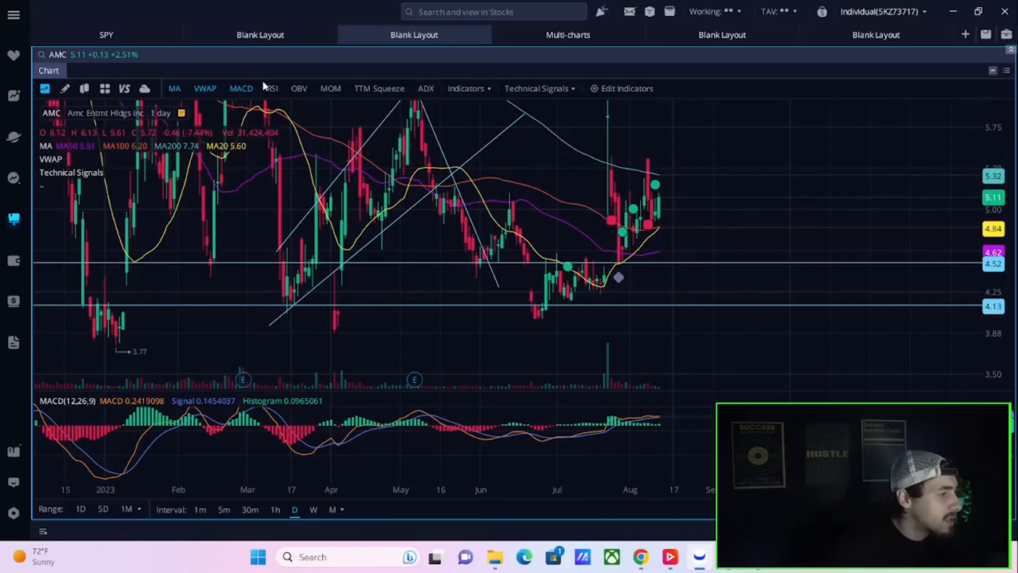
- Add the RSI quick study below the MACD pane
{"action": "left_click", "coordinate": [272, 88]}
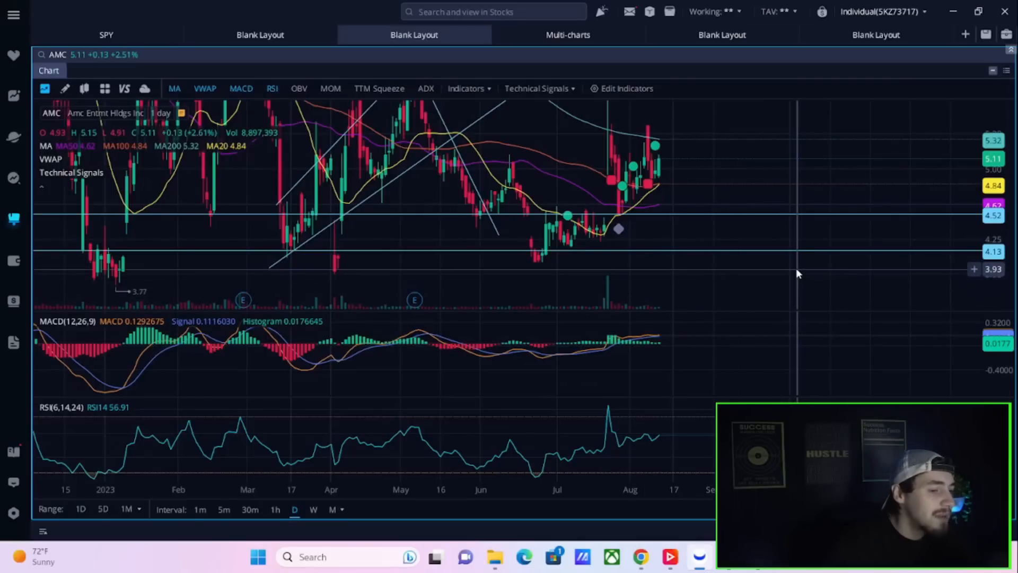
{"action": "mouse_move", "coordinate": [144, 88]}
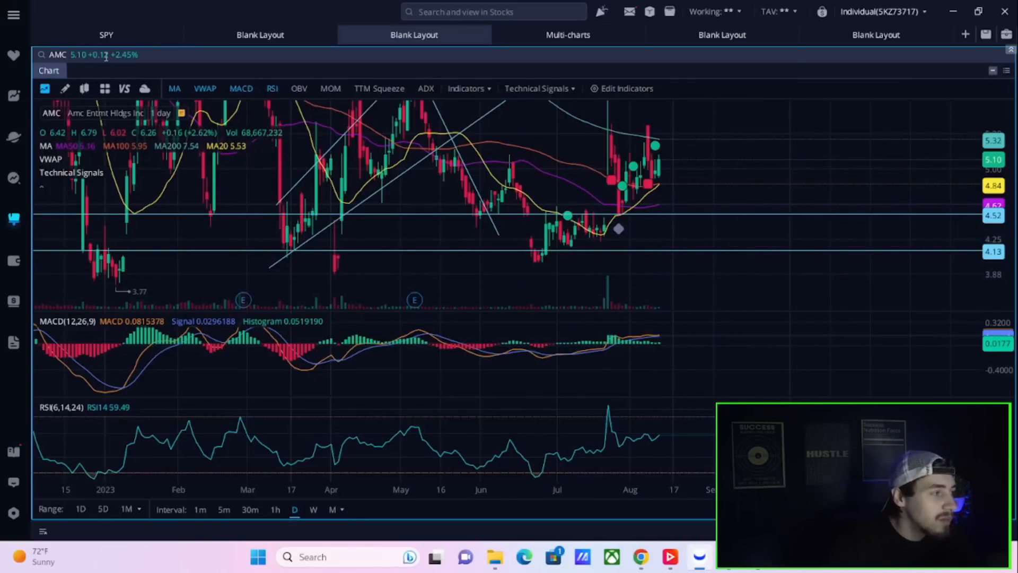
{"action": "mouse_move", "coordinate": [715, 396]}
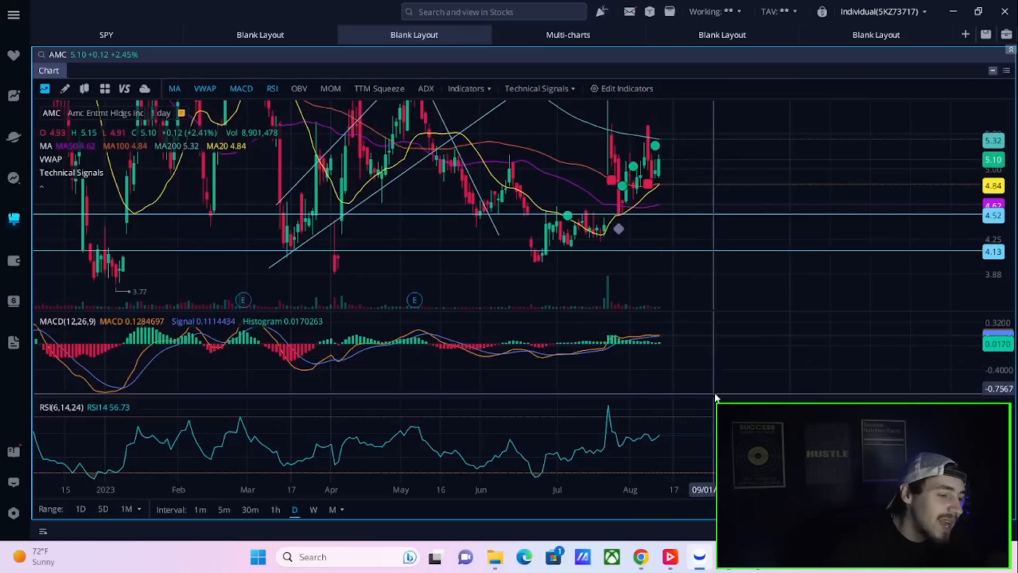
{"action": "mouse_move", "coordinate": [682, 439]}
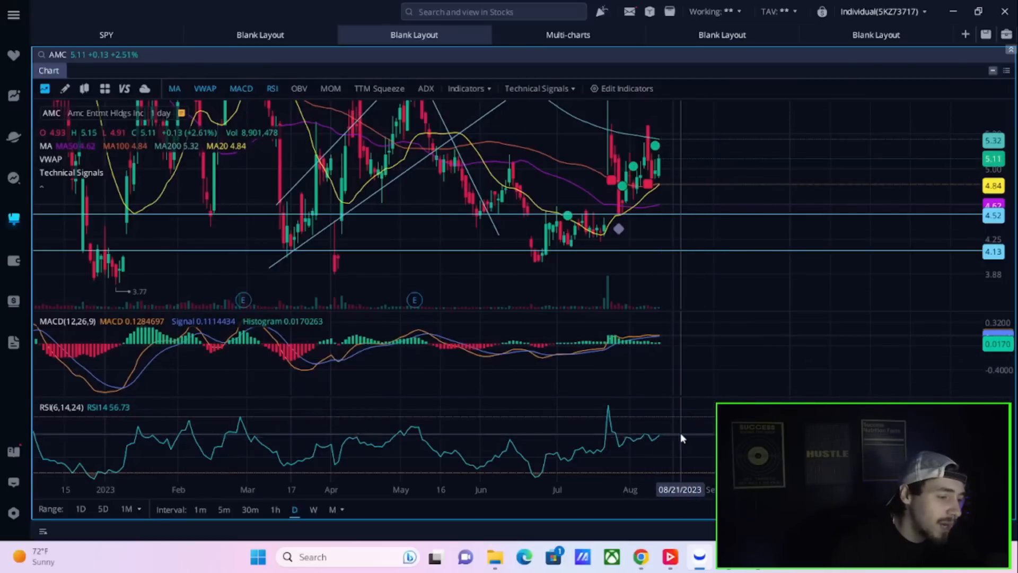
{"action": "mouse_move", "coordinate": [648, 438]}
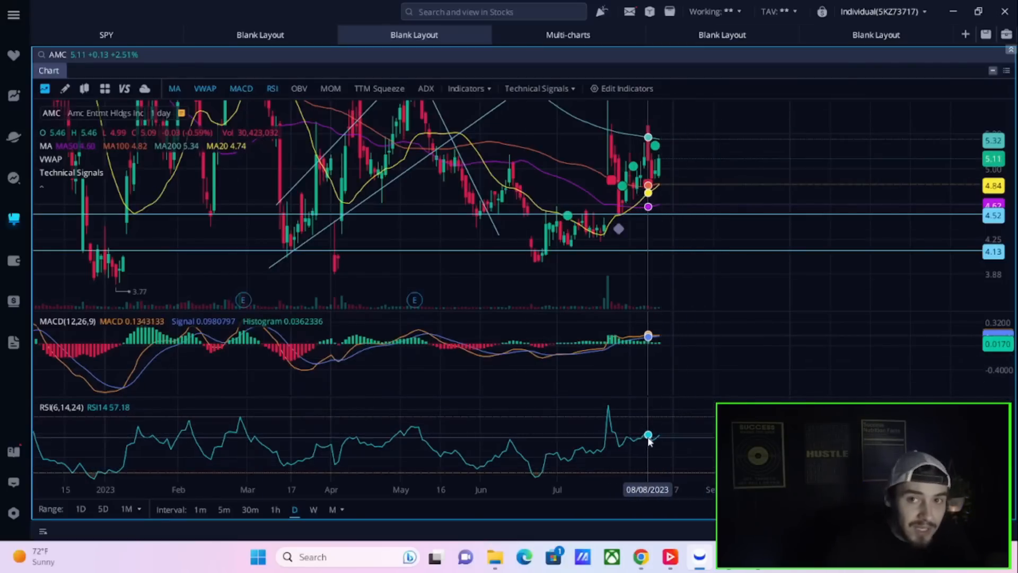
{"action": "mouse_move", "coordinate": [659, 182]}
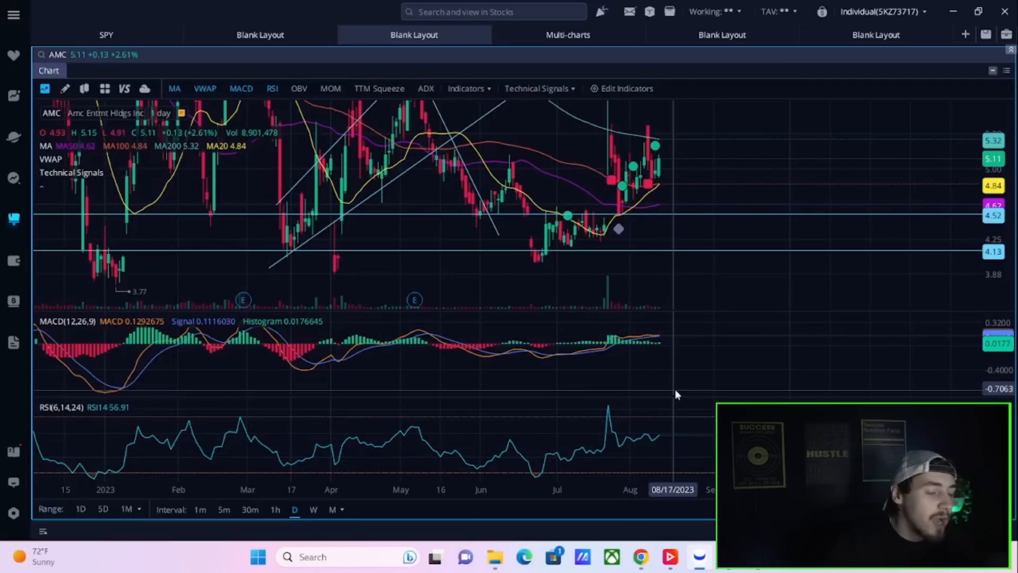
{"action": "mouse_move", "coordinate": [659, 421]}
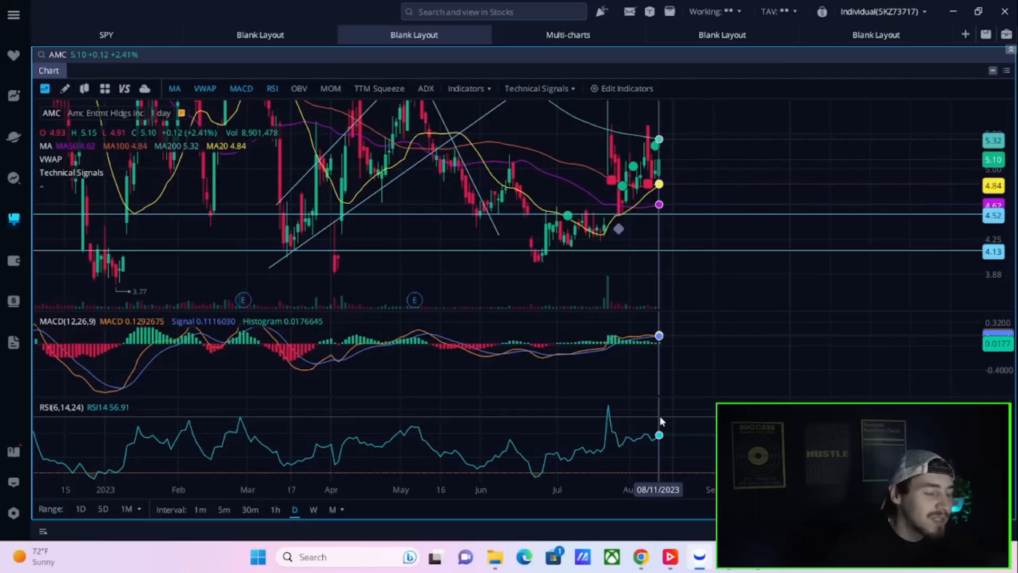
{"action": "mouse_move", "coordinate": [625, 383]}
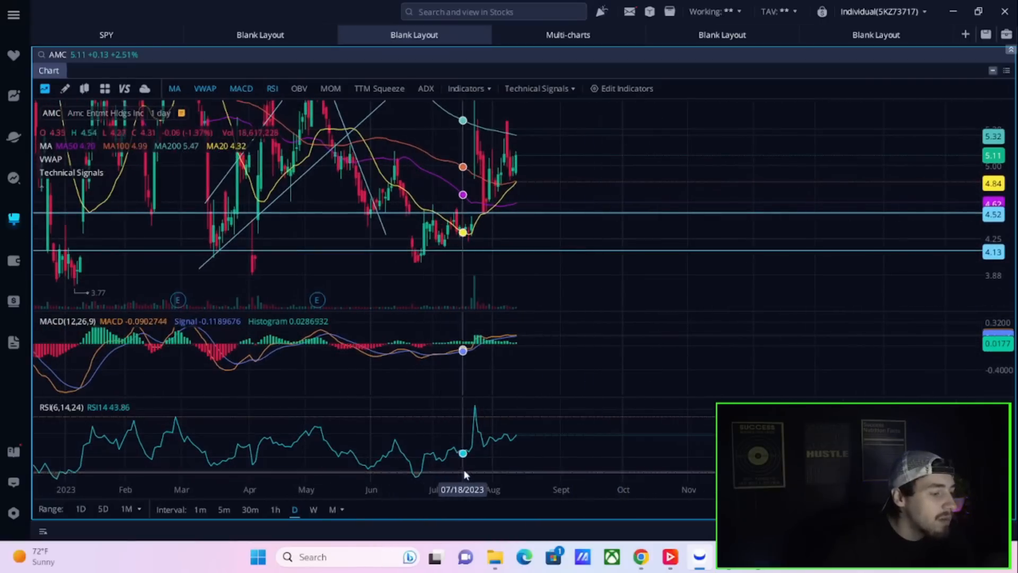
{"action": "mouse_move", "coordinate": [418, 475]}
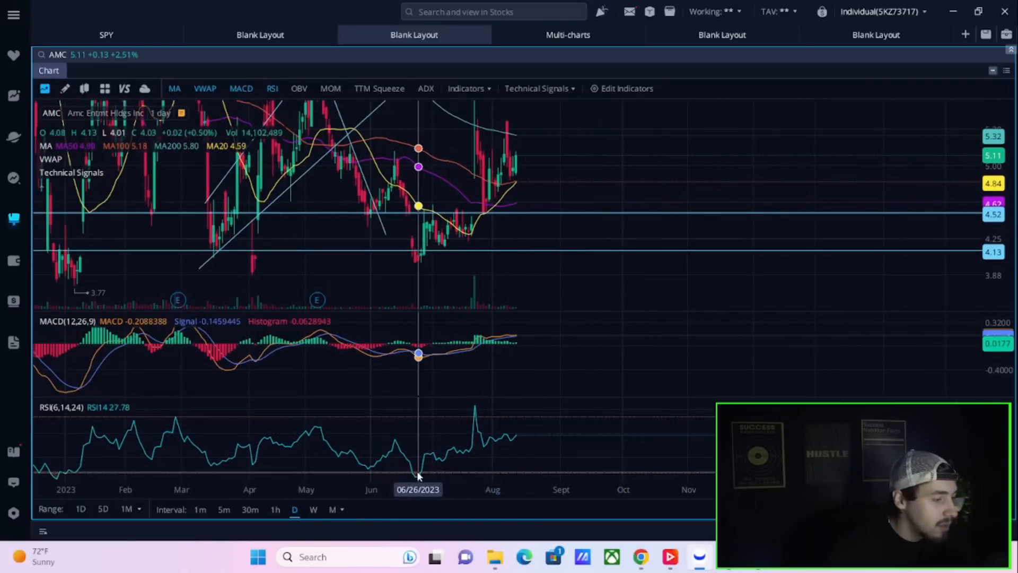
{"action": "mouse_move", "coordinate": [415, 475]}
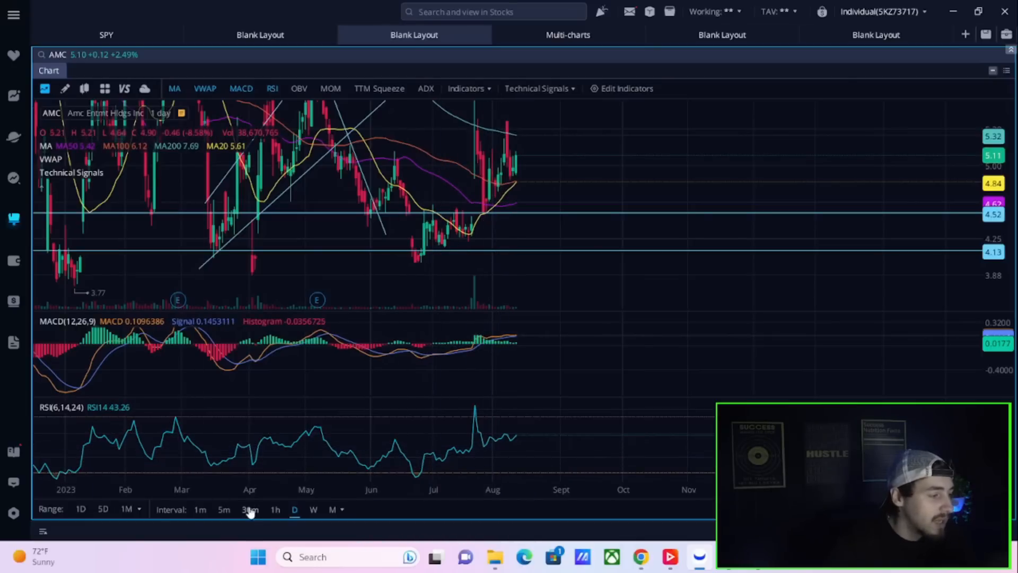
{"action": "mouse_move", "coordinate": [309, 391]}
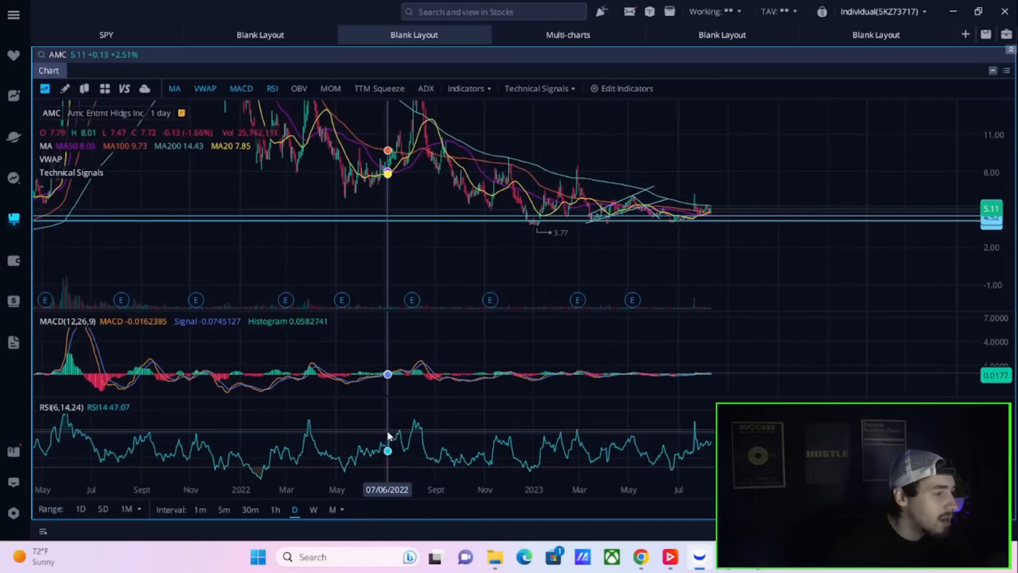
{"action": "mouse_move", "coordinate": [344, 465]}
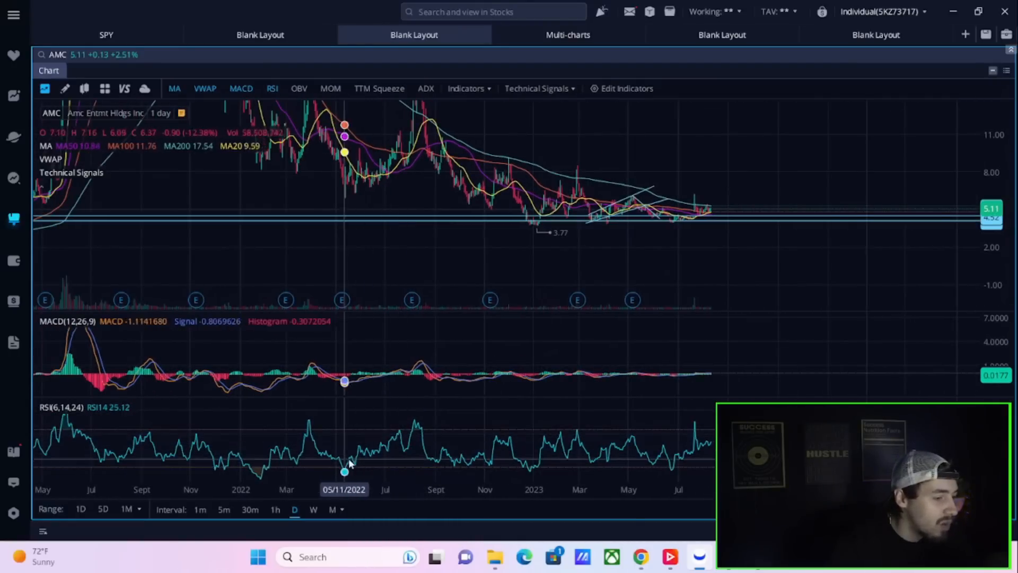
{"action": "mouse_move", "coordinate": [399, 445]}
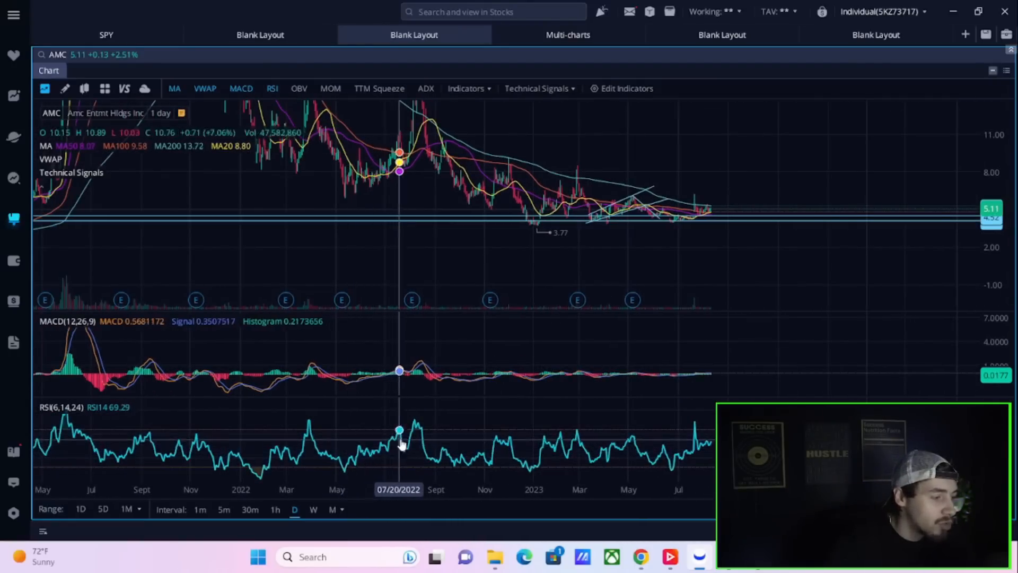
- Extend the chart's time axis to show AMC from May 2021 to August 2023
{"action": "right_click", "coordinate": [376, 455]}
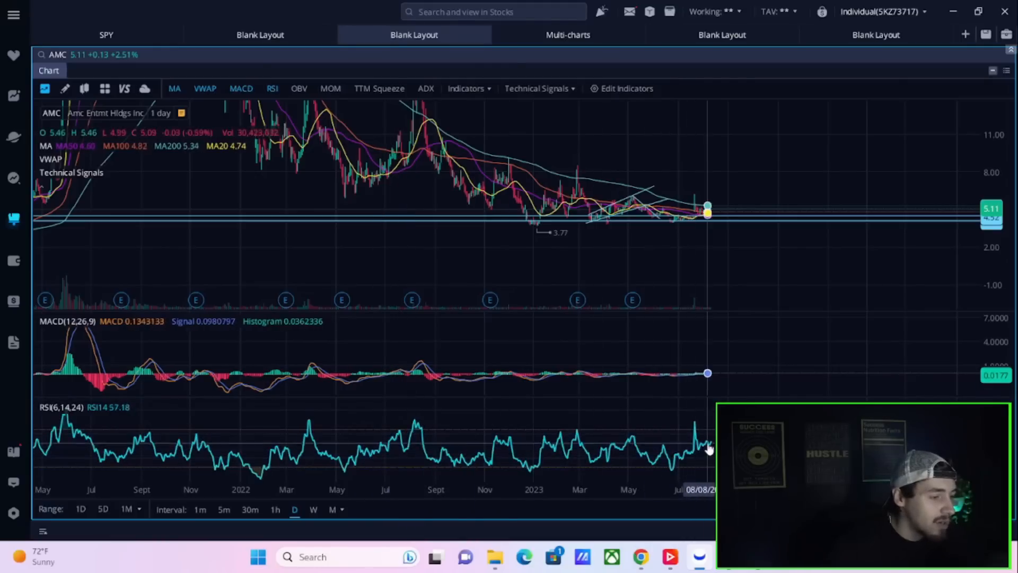
{"action": "mouse_move", "coordinate": [356, 455]}
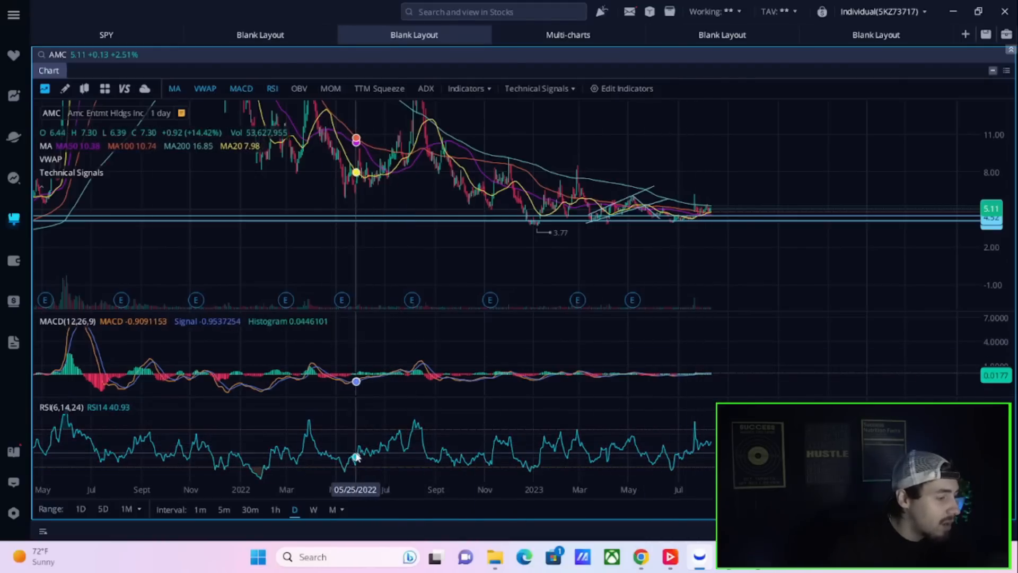
{"action": "mouse_move", "coordinate": [428, 206]}
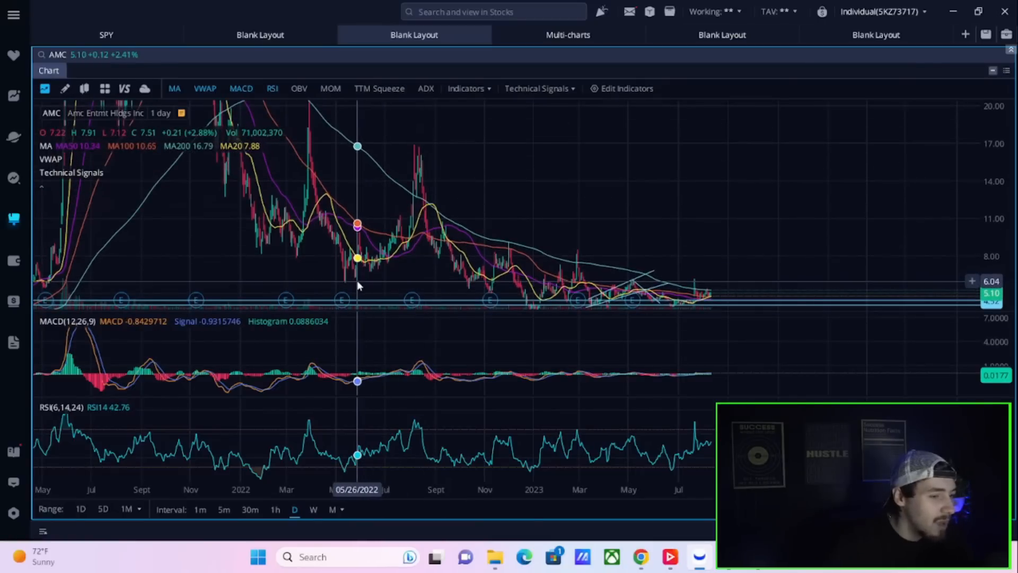
{"action": "mouse_move", "coordinate": [426, 150]}
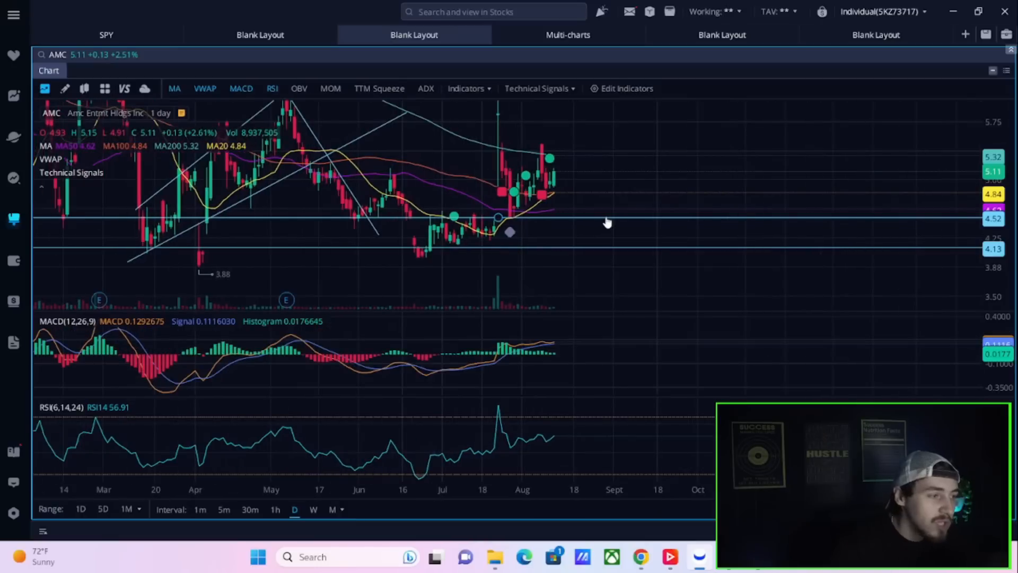
{"action": "mouse_move", "coordinate": [446, 304]}
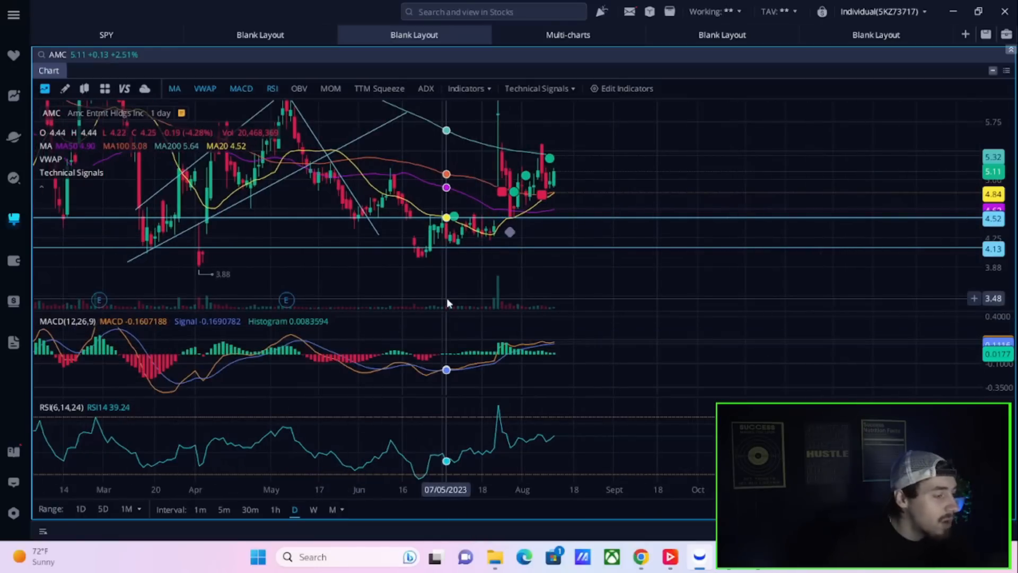
{"action": "mouse_move", "coordinate": [462, 307]}
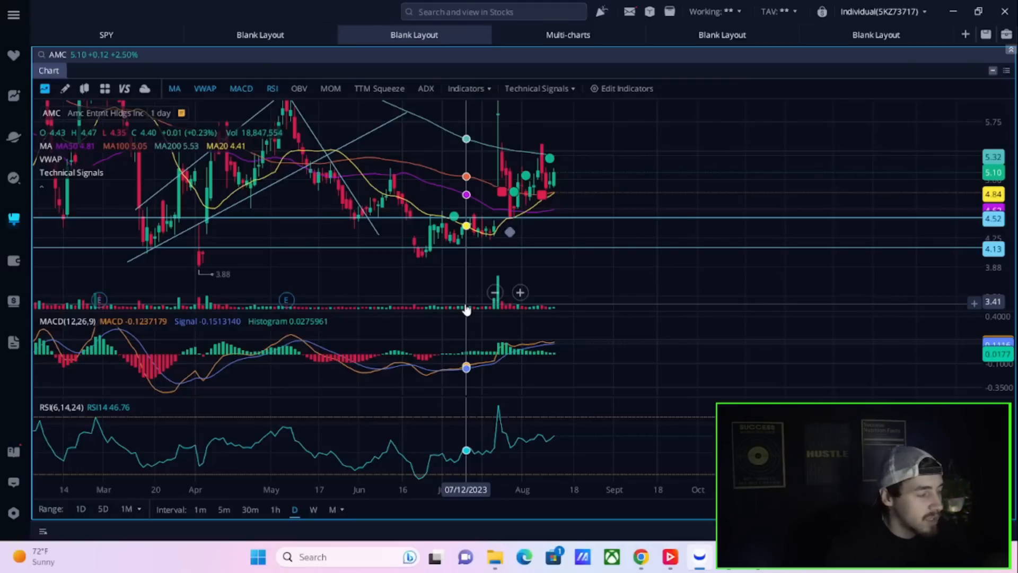
{"action": "mouse_move", "coordinate": [442, 293]}
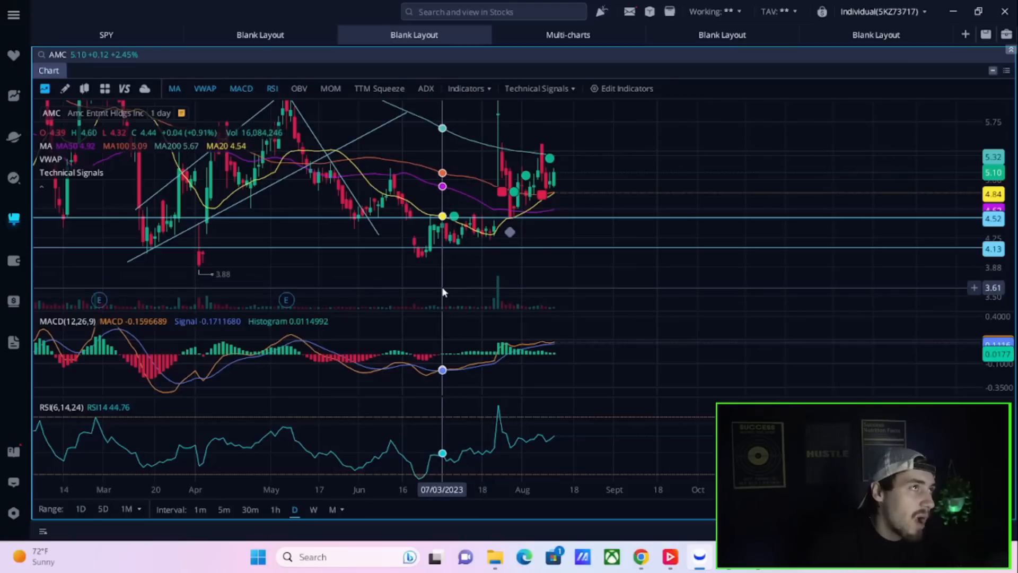
{"action": "mouse_move", "coordinate": [419, 286]}
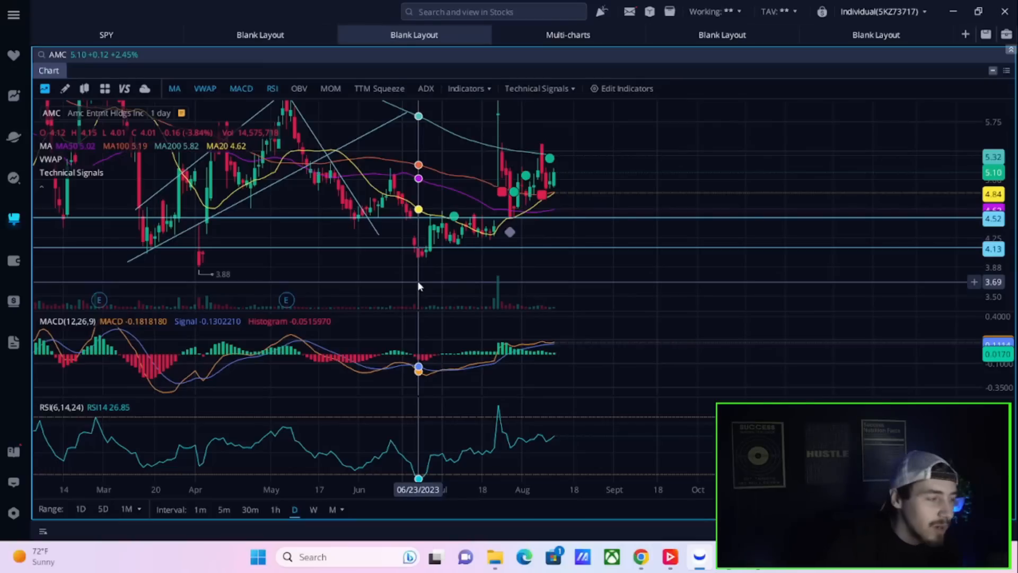
{"action": "mouse_move", "coordinate": [423, 289]}
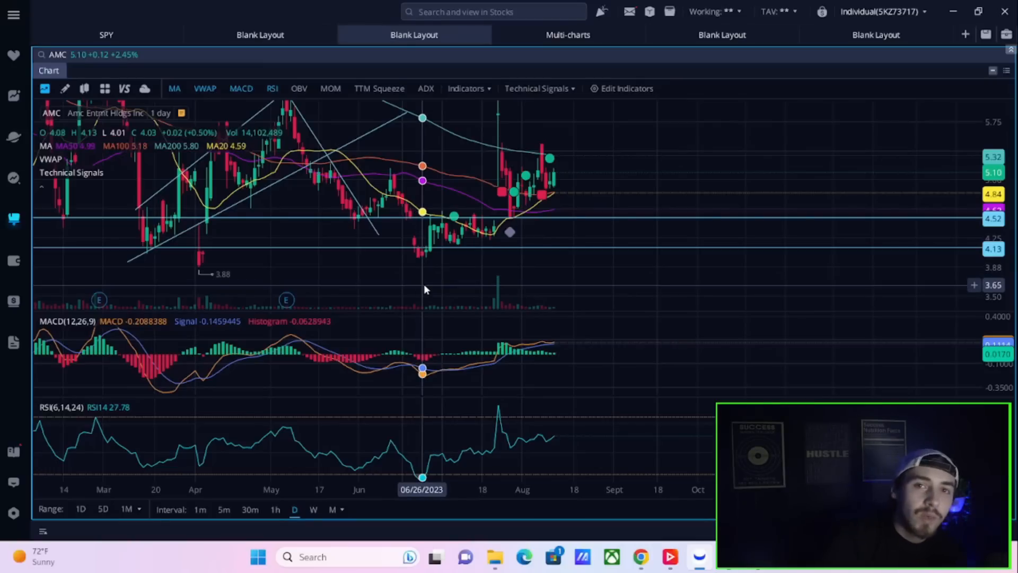
{"action": "mouse_move", "coordinate": [430, 263]}
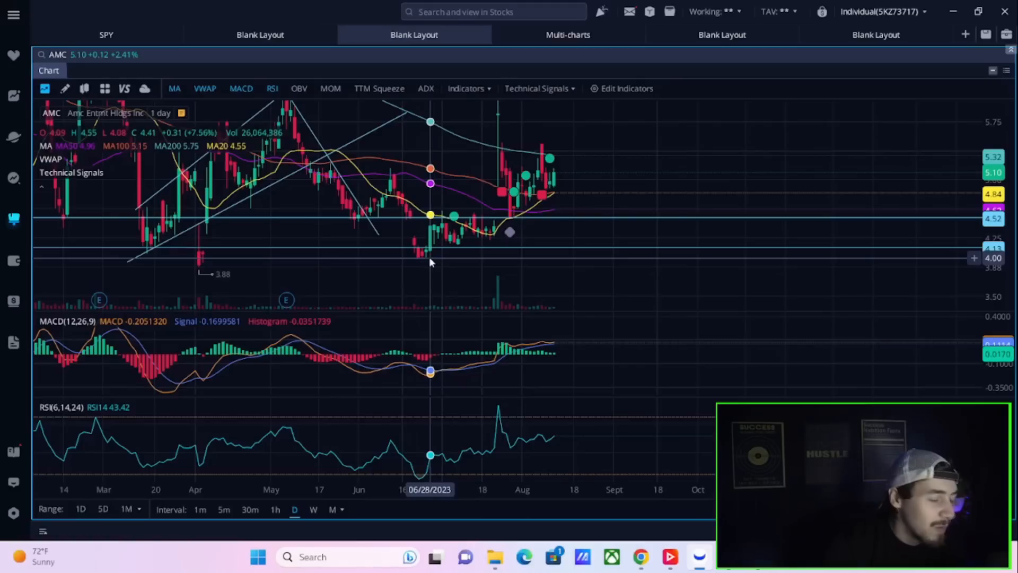
{"action": "mouse_move", "coordinate": [425, 262]}
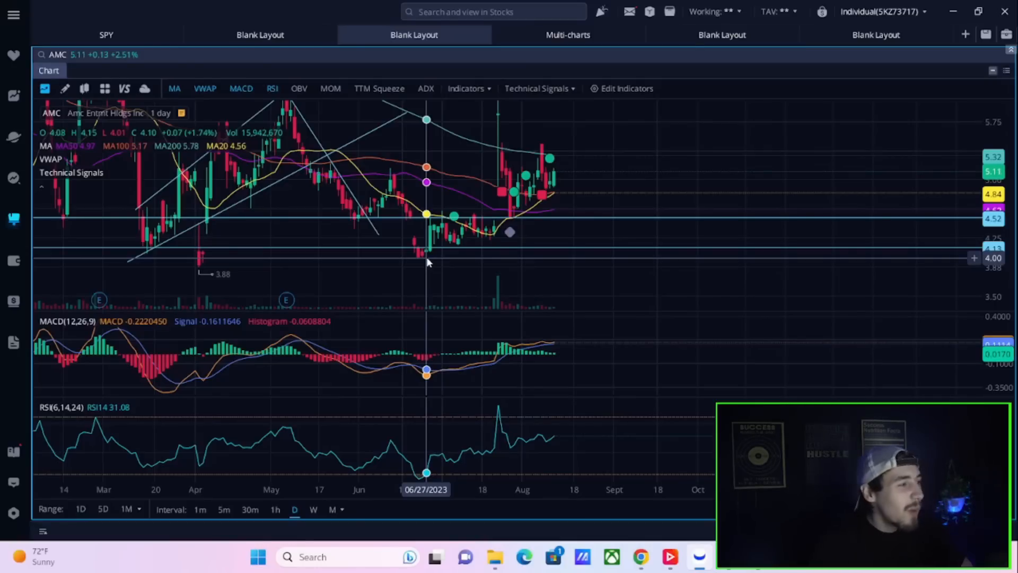
{"action": "mouse_move", "coordinate": [460, 258]}
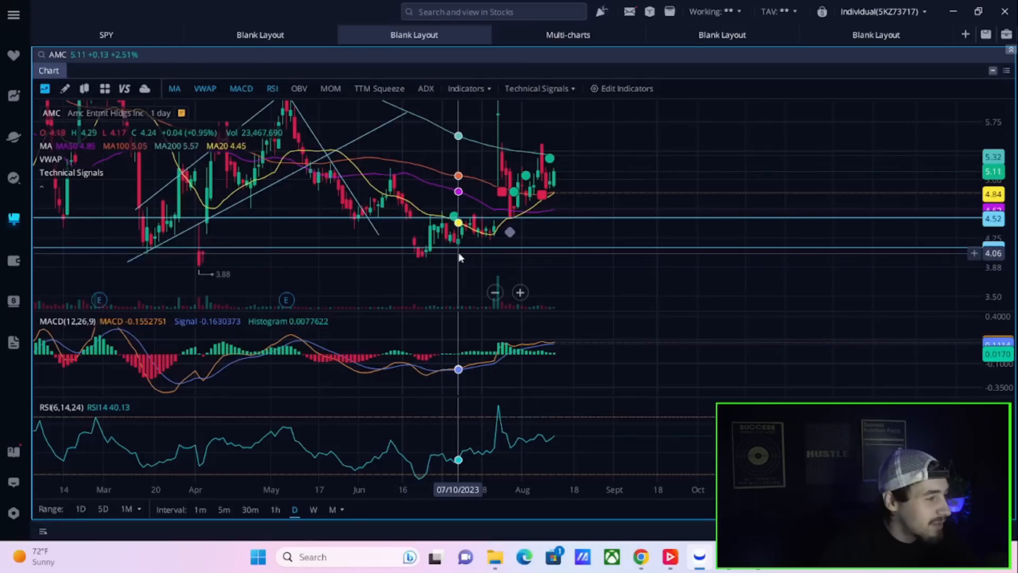
{"action": "mouse_move", "coordinate": [606, 276]}
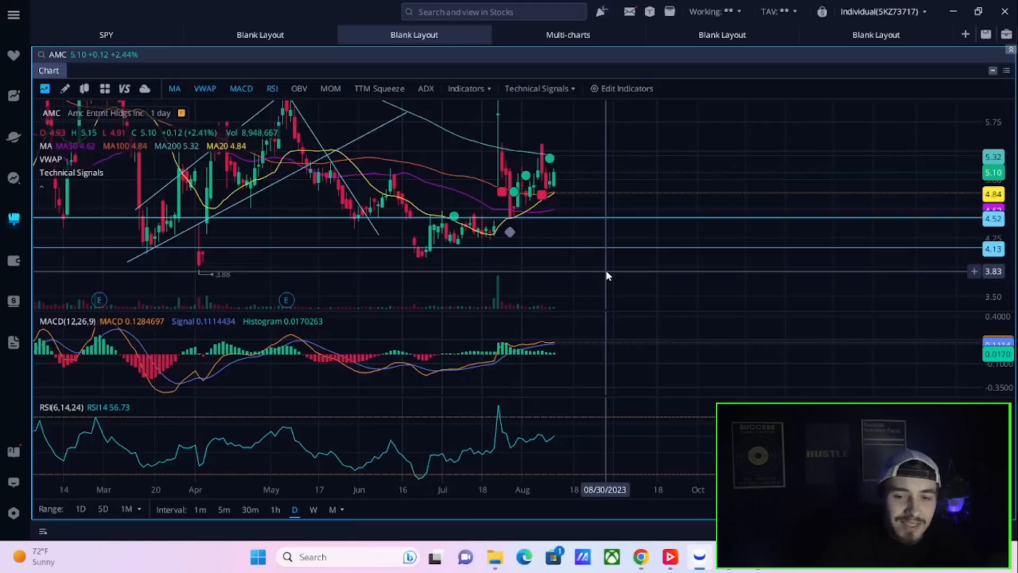
{"action": "mouse_move", "coordinate": [564, 203]}
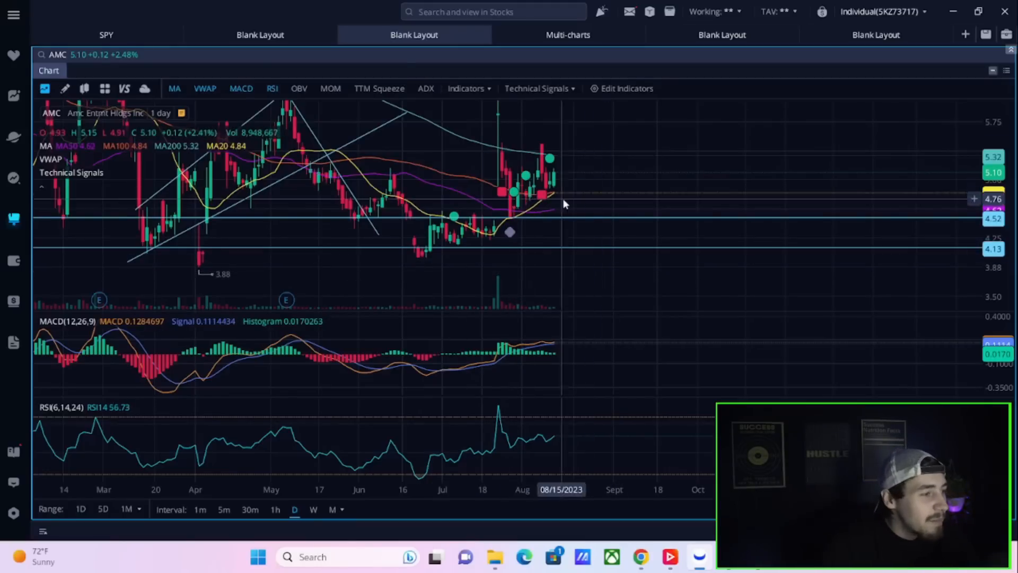
{"action": "mouse_move", "coordinate": [419, 112]}
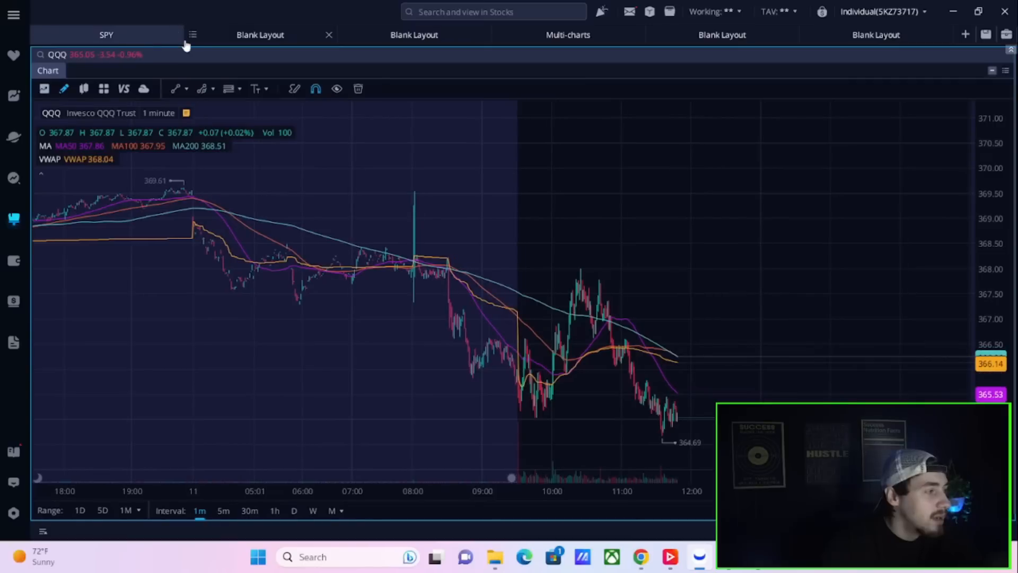
{"action": "mouse_move", "coordinate": [331, 147]}
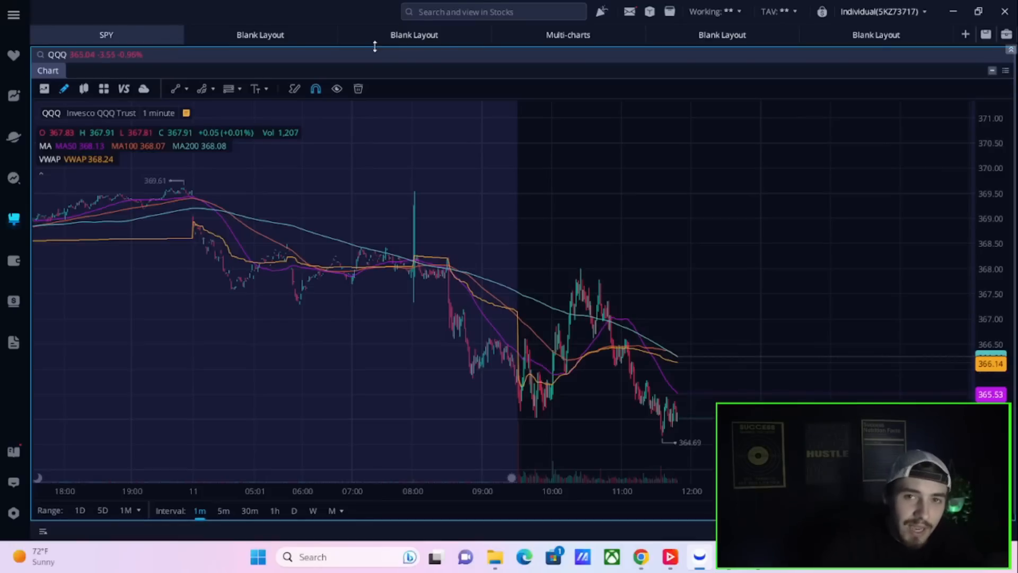
{"action": "mouse_move", "coordinate": [224, 483]}
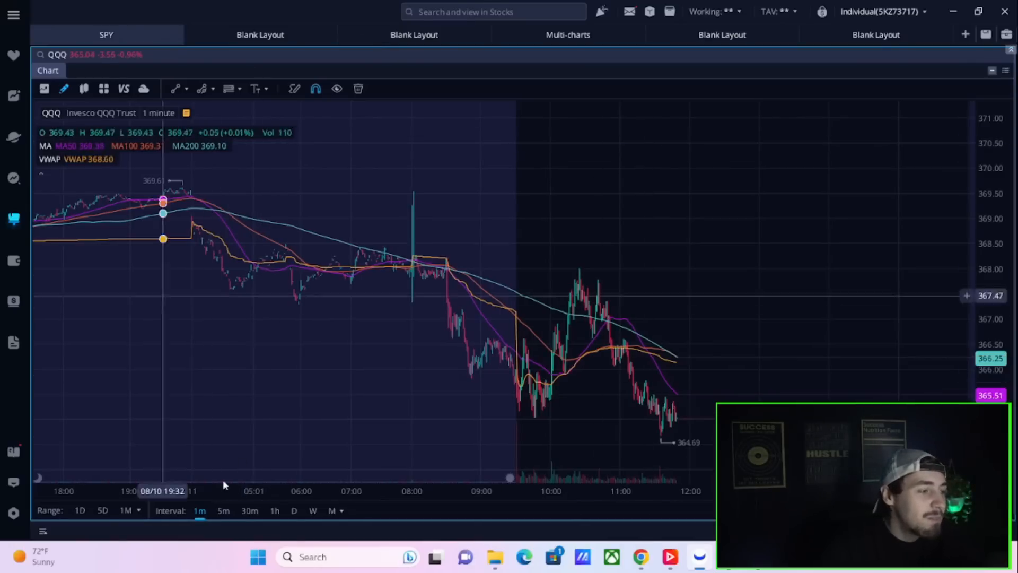
- View the TLT chart tab, then return to the AMC daily chart tab
{"action": "left_click", "coordinate": [259, 35]}
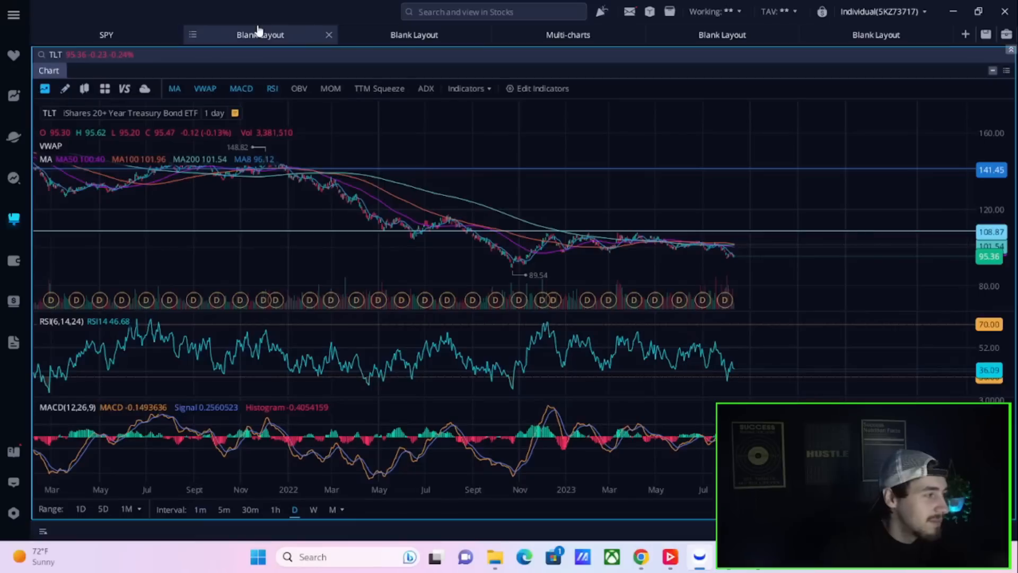
{"action": "left_click", "coordinate": [414, 34]}
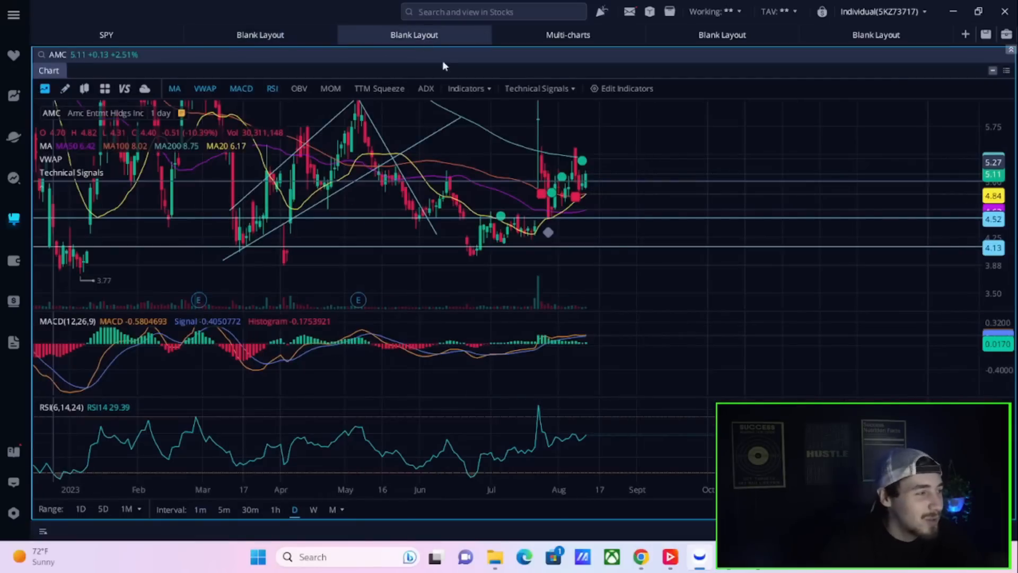
{"action": "mouse_move", "coordinate": [652, 185]}
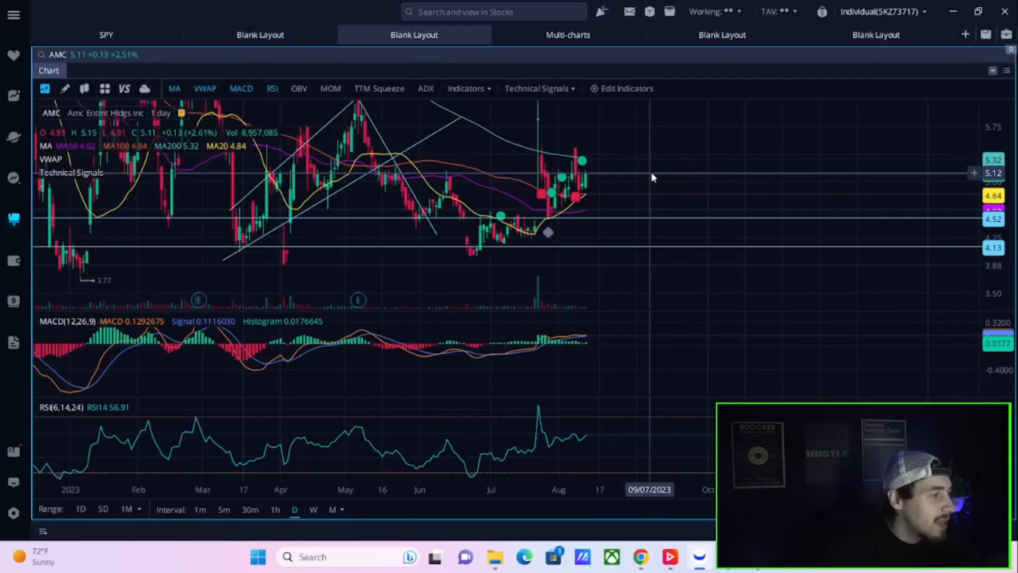
{"action": "mouse_move", "coordinate": [646, 135]}
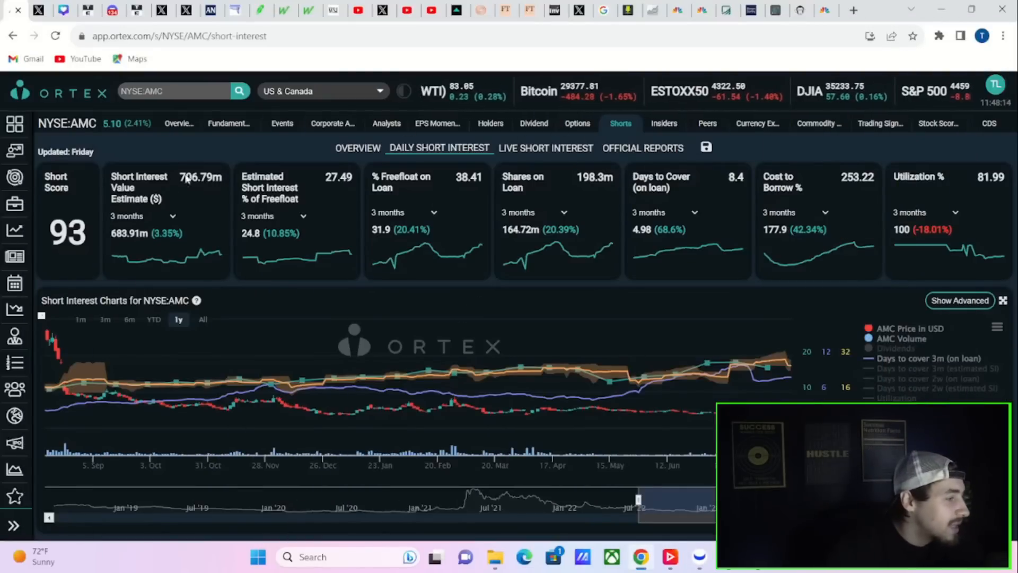
{"action": "mouse_move", "coordinate": [210, 9]}
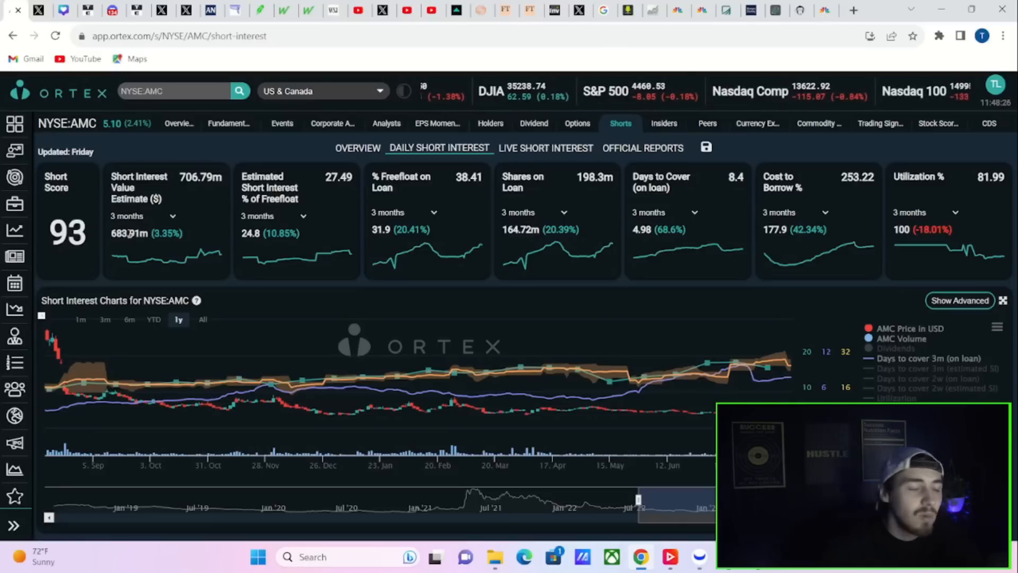
- Highlight AMC's estimated short interest value and shares on loan on Ortex's Daily Short Interest page
{"action": "double_click", "coordinate": [66, 231]}
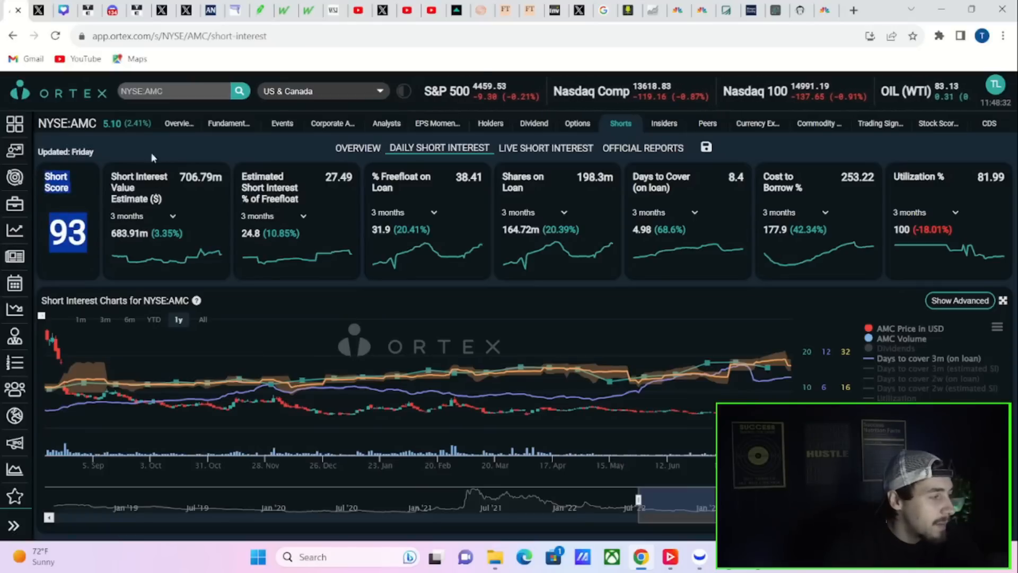
{"action": "mouse_move", "coordinate": [228, 163]}
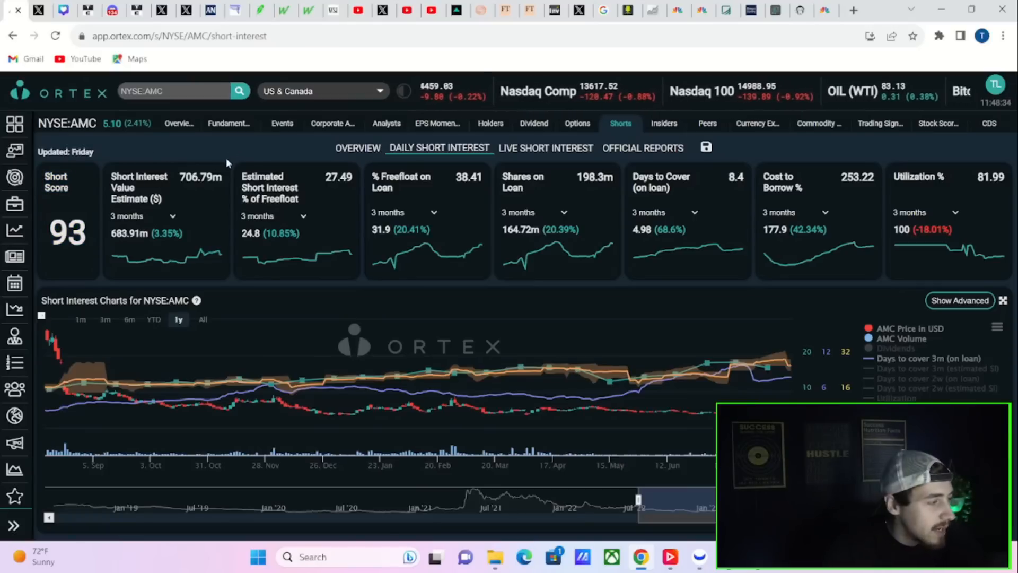
{"action": "mouse_move", "coordinate": [104, 388]}
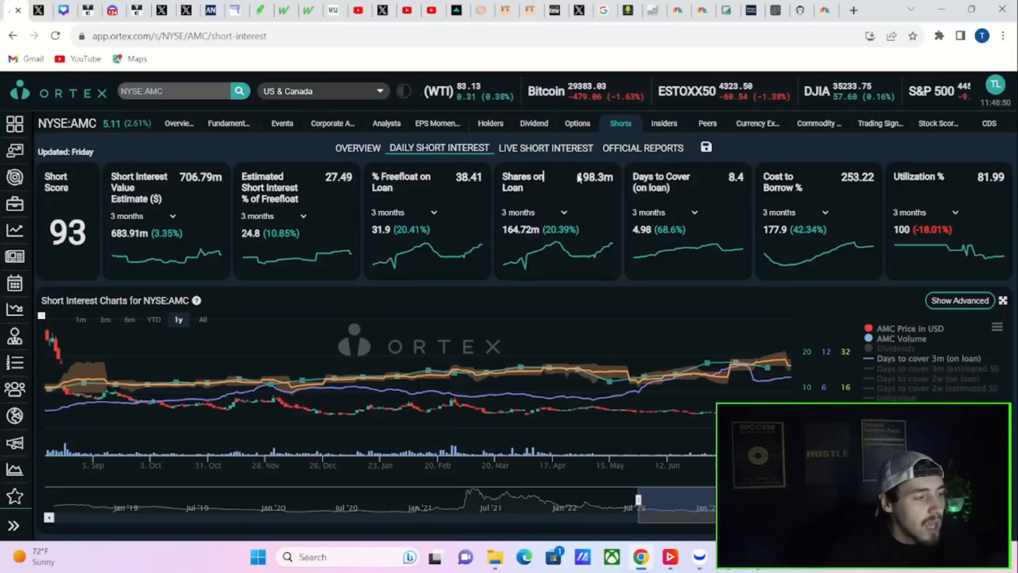
{"action": "double_click", "coordinate": [591, 181]}
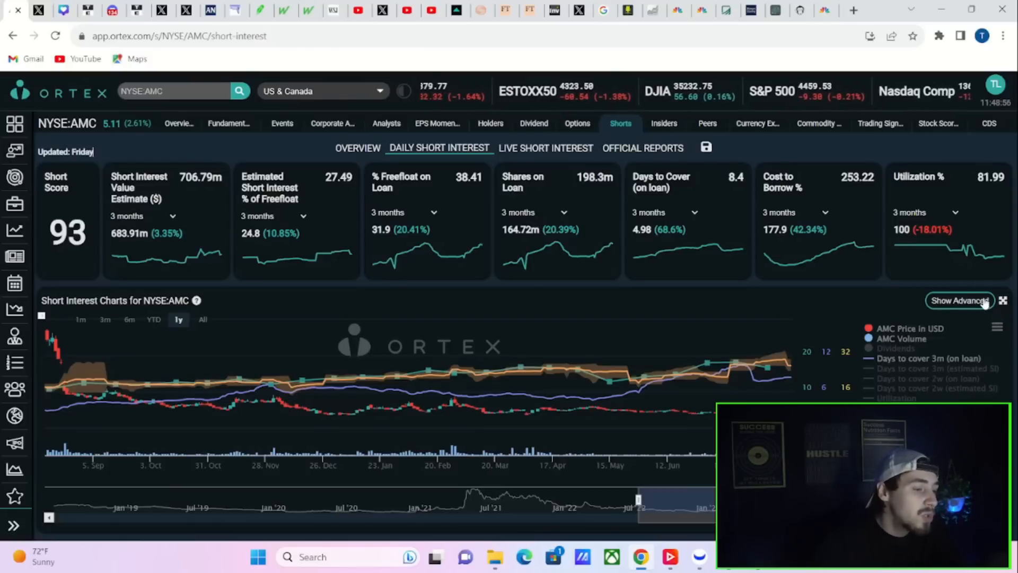
{"action": "mouse_move", "coordinate": [914, 222]}
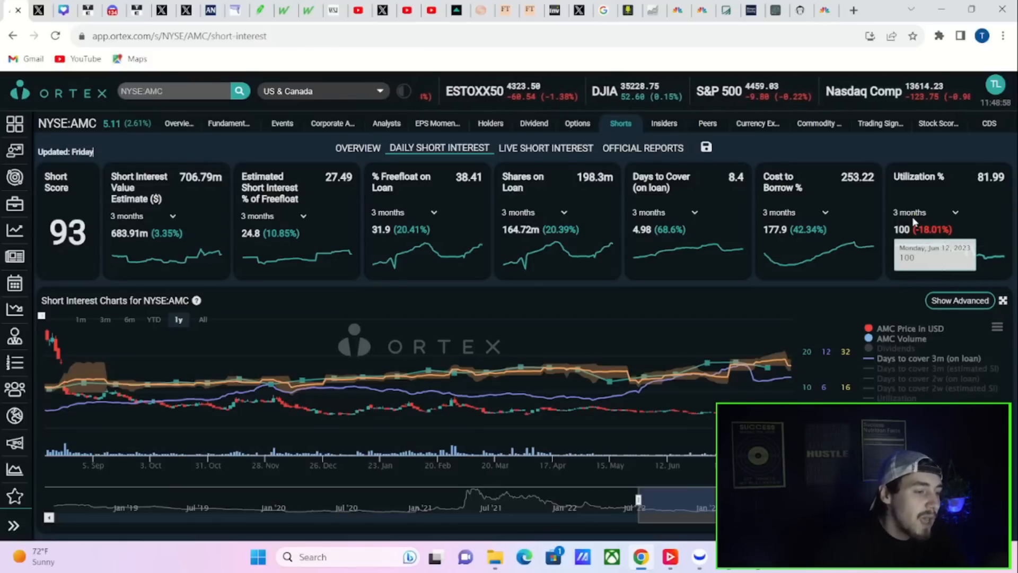
{"action": "mouse_move", "coordinate": [893, 219]}
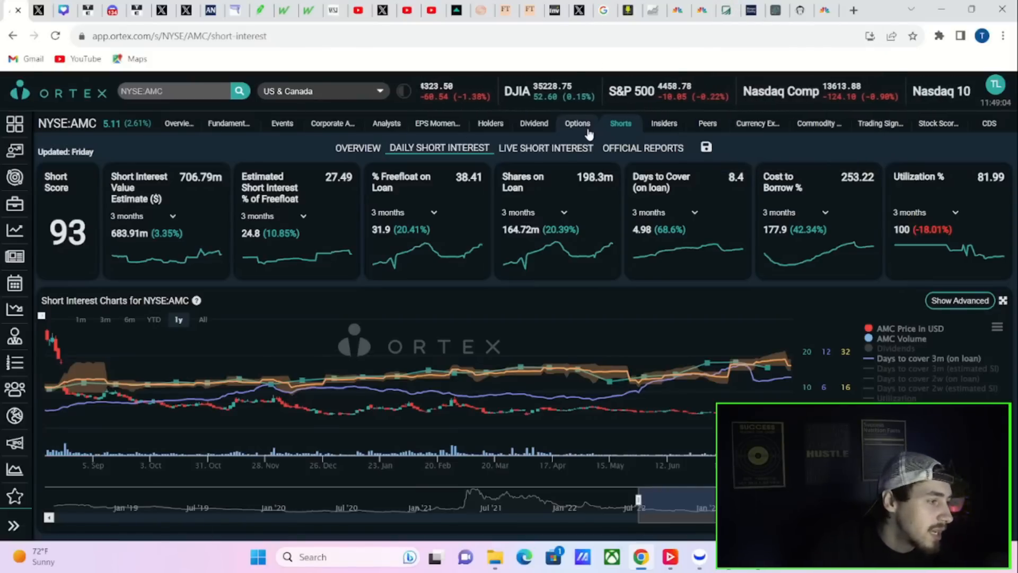
- Show Ortex's Live Short Interest view for AMC, with 27.57% of free float and short availability
{"action": "left_click", "coordinate": [545, 148]}
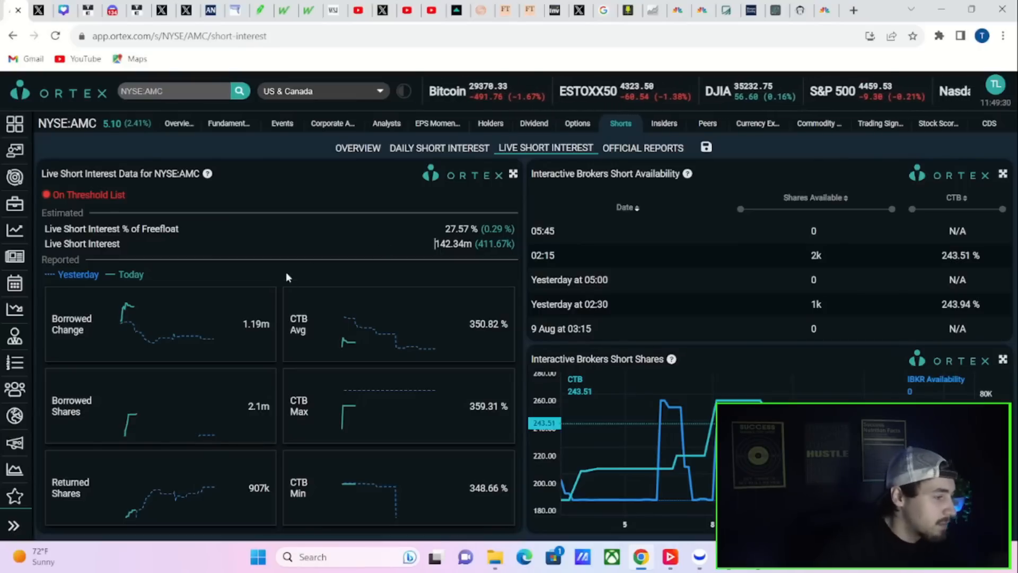
{"action": "mouse_move", "coordinate": [122, 195]}
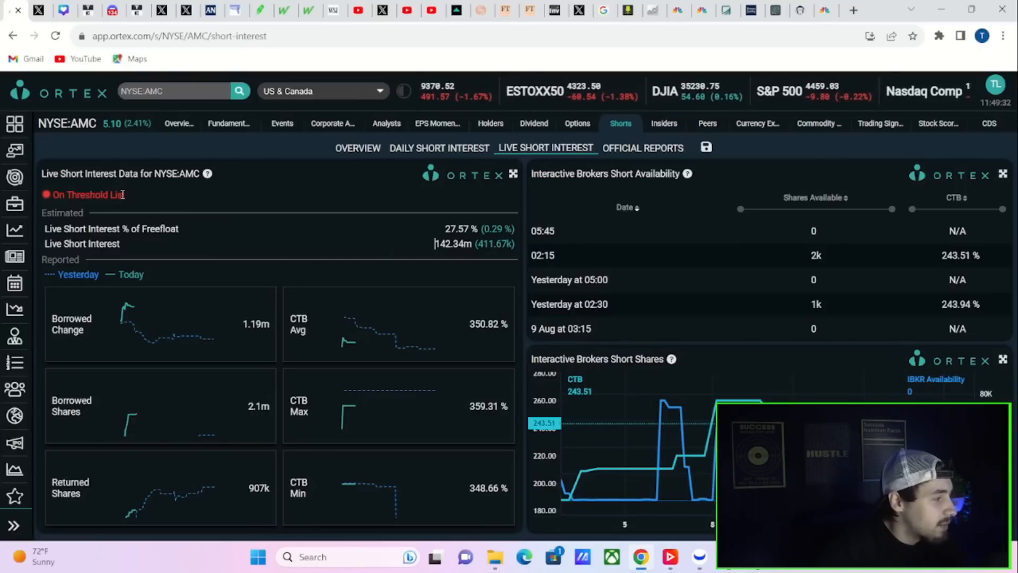
{"action": "mouse_move", "coordinate": [775, 10]}
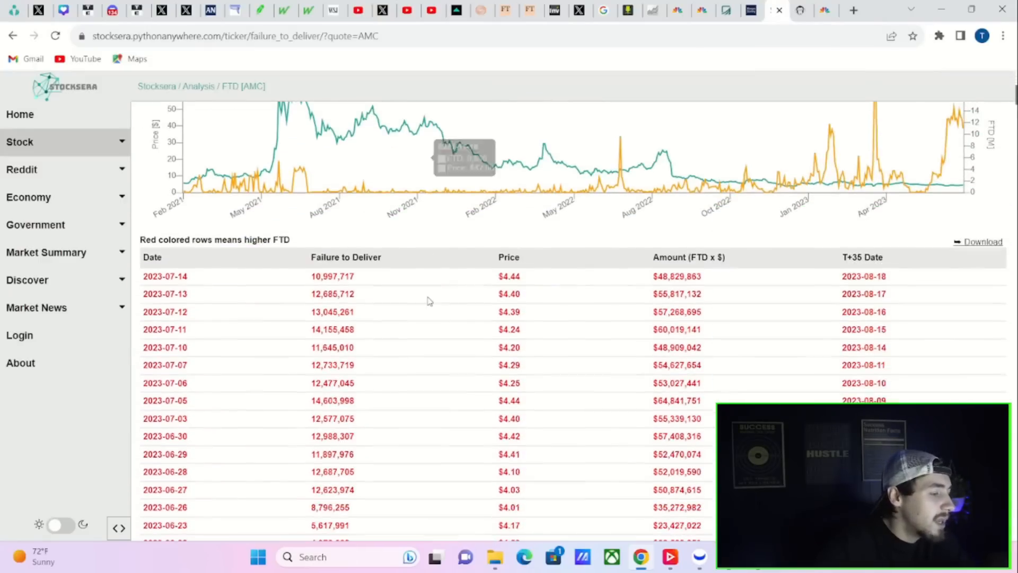
- Highlight the 11,645,010 shares failed on 2023-07-10 in Stocksera's AMC FTD table
{"action": "scroll", "scroll_direction": "down", "scroll_amount": 3}
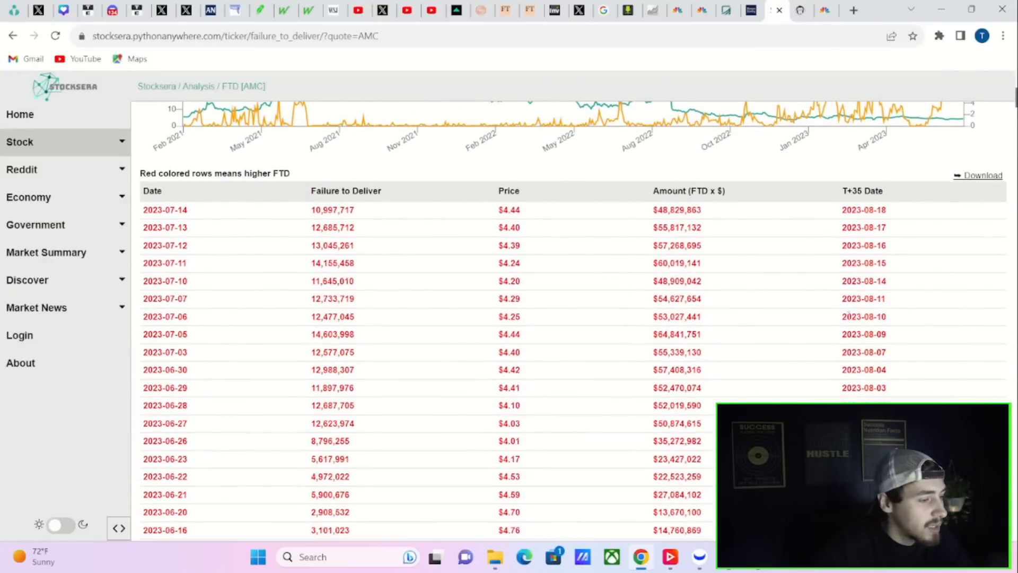
{"action": "double_click", "coordinate": [332, 298]}
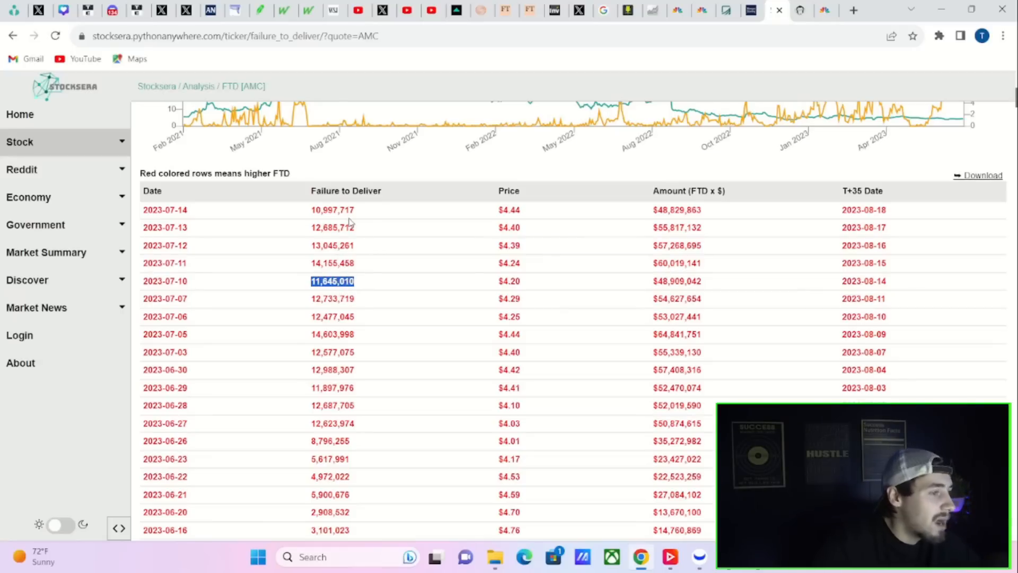
{"action": "mouse_move", "coordinate": [311, 9]}
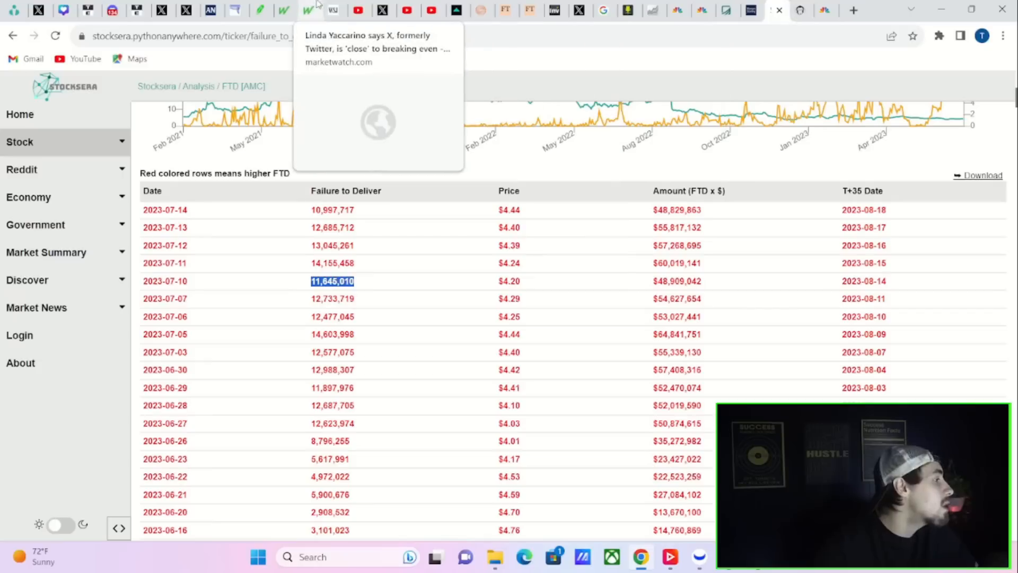
{"action": "mouse_move", "coordinate": [614, 499]}
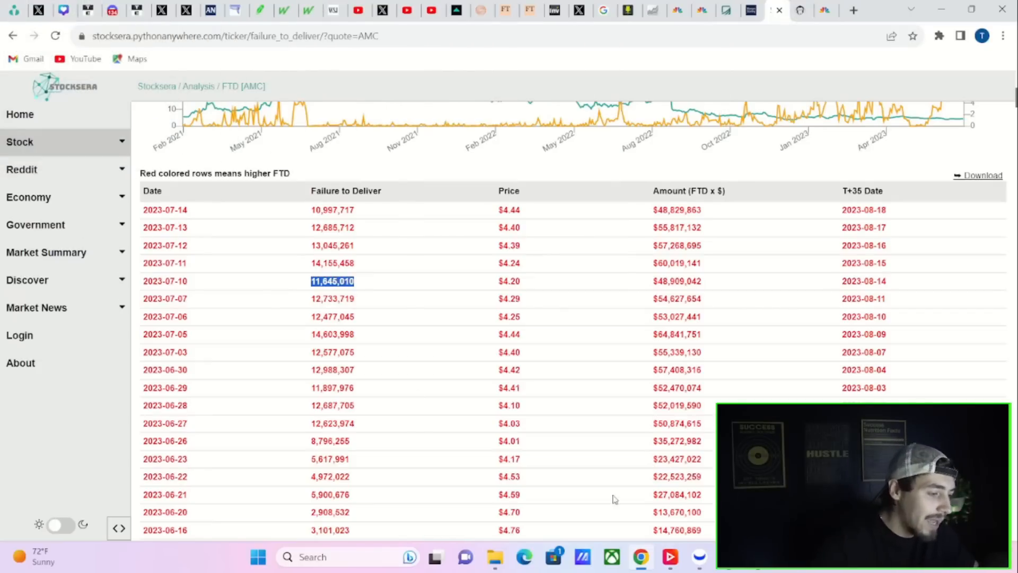
{"action": "mouse_move", "coordinate": [670, 557]}
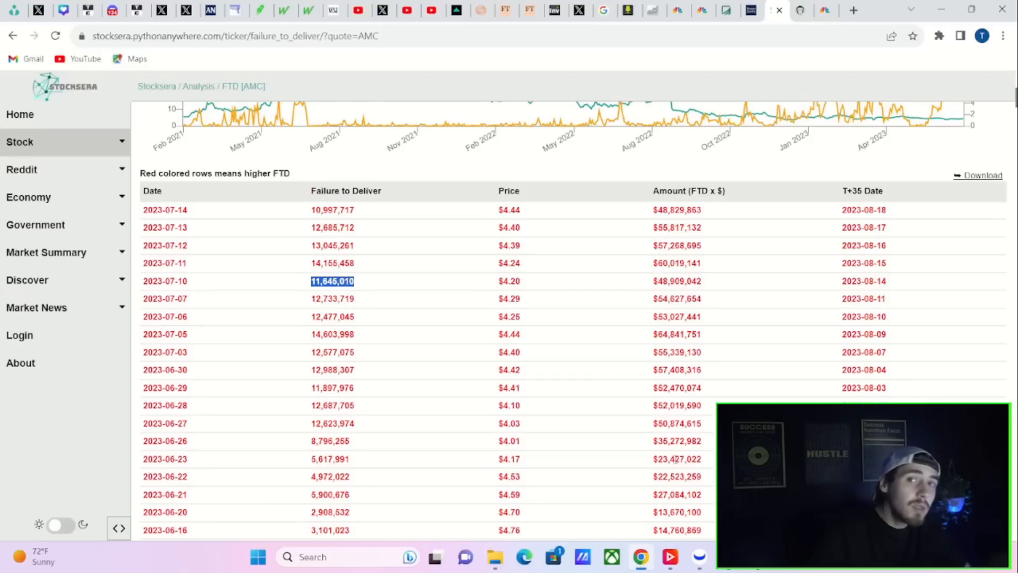
{"action": "mouse_move", "coordinate": [437, 317]}
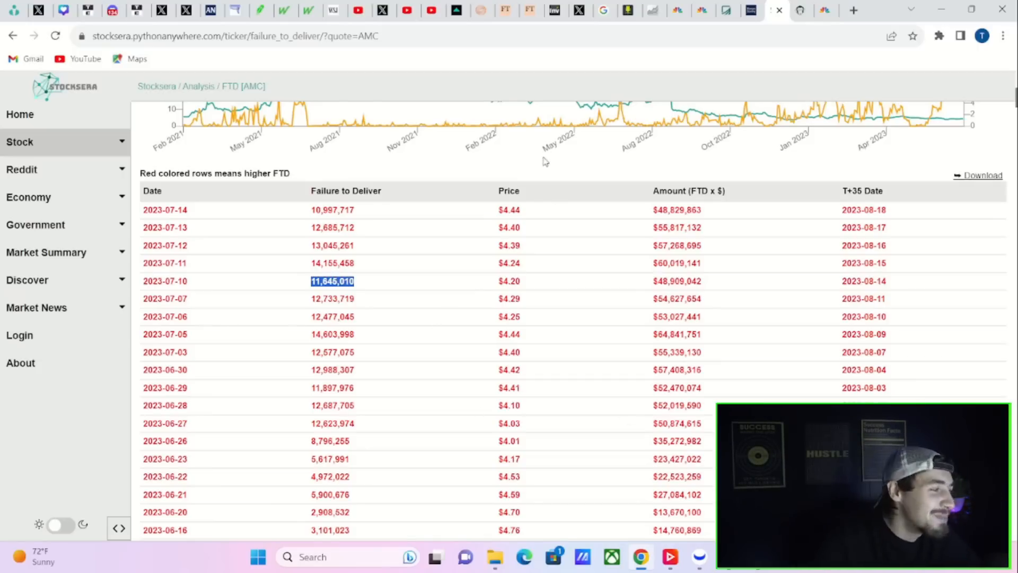
{"action": "mouse_move", "coordinate": [535, 235]}
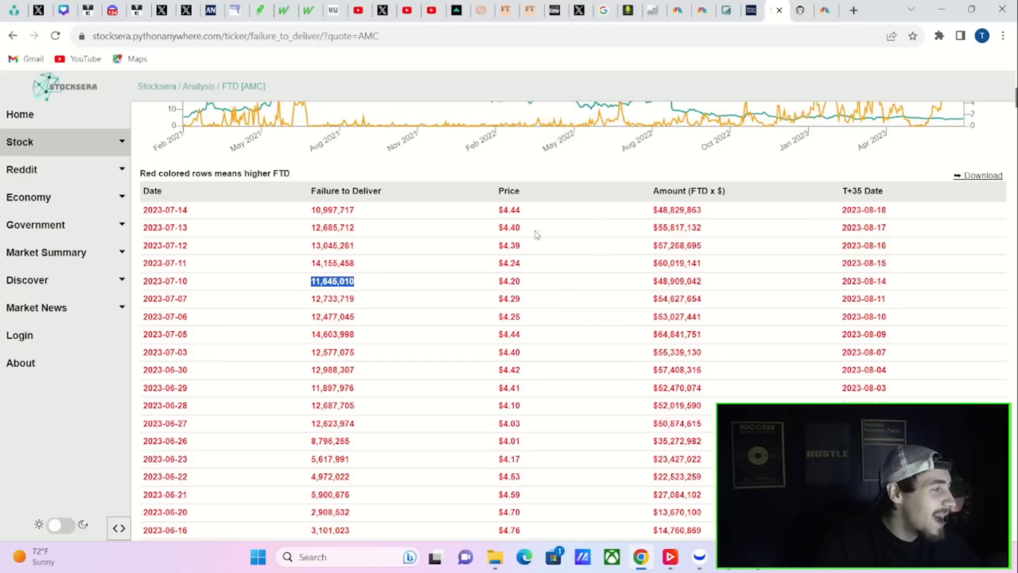
{"action": "mouse_move", "coordinate": [14, 9]}
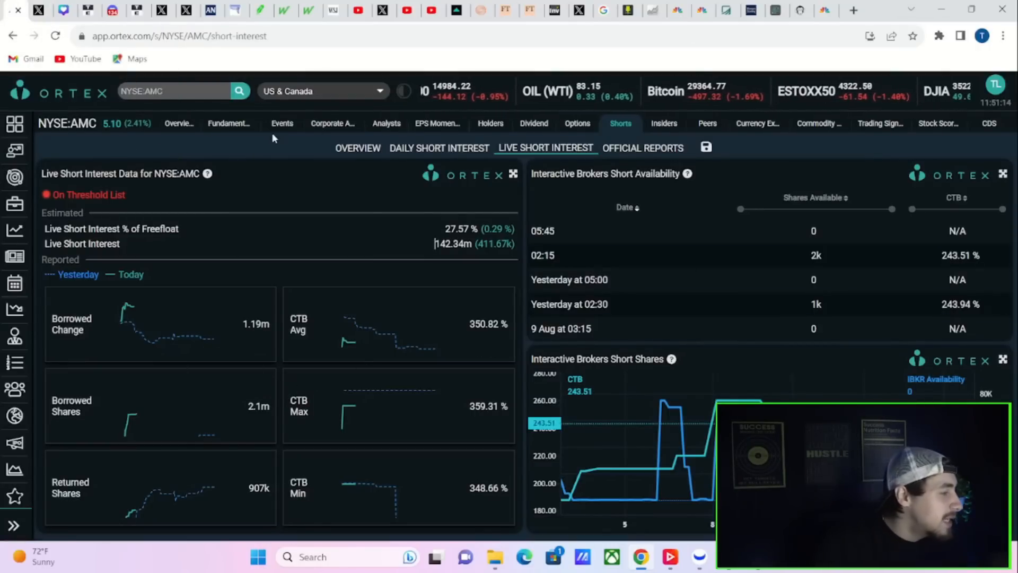
- Highlight AMC's 142.34m live short interest figure, then bring up Ortex's AMC options page
{"action": "double_click", "coordinate": [457, 229]}
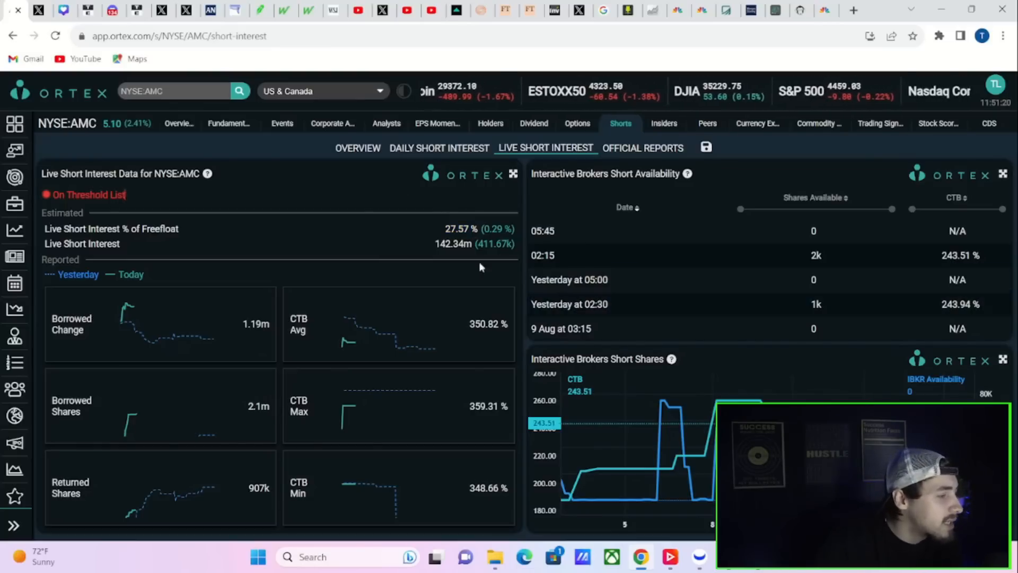
{"action": "double_click", "coordinate": [449, 243]}
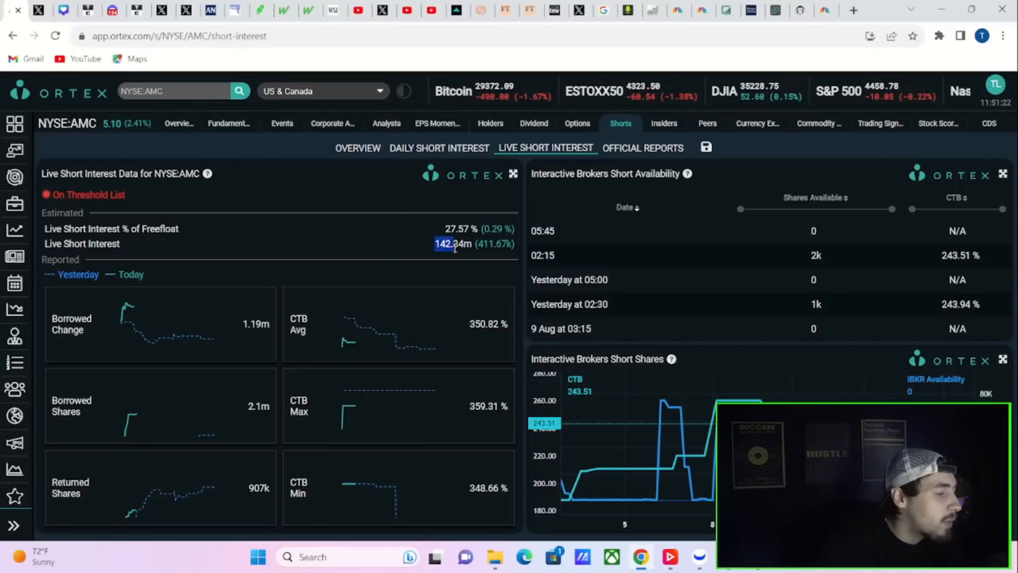
{"action": "mouse_move", "coordinate": [506, 272]}
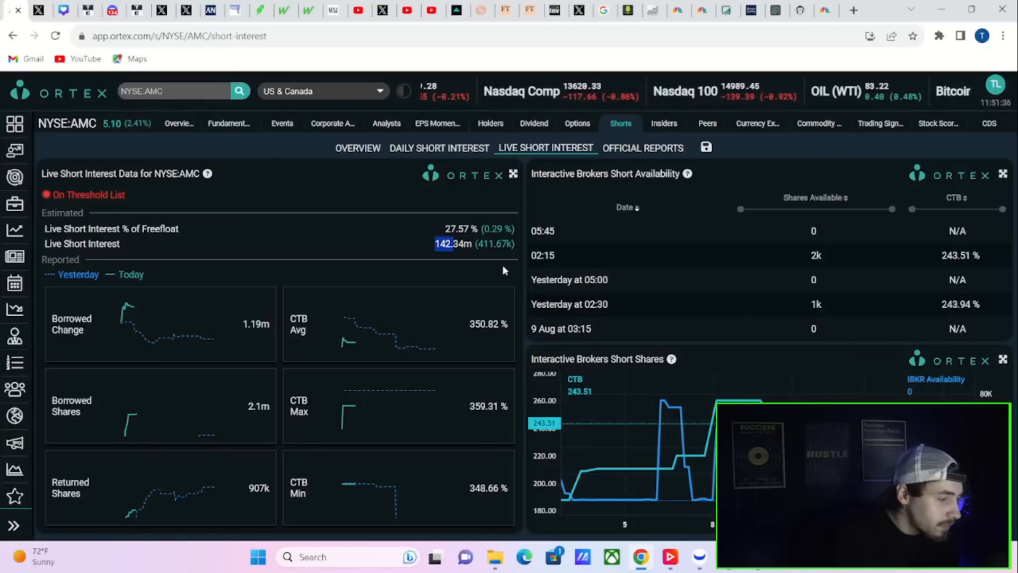
{"action": "left_click", "coordinate": [575, 124]}
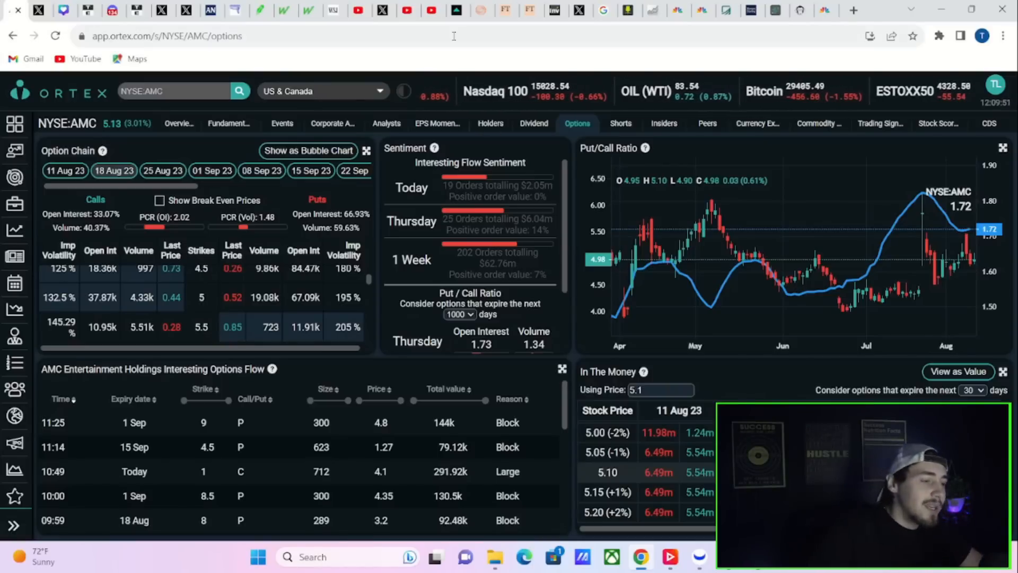
{"action": "mouse_move", "coordinate": [408, 10]}
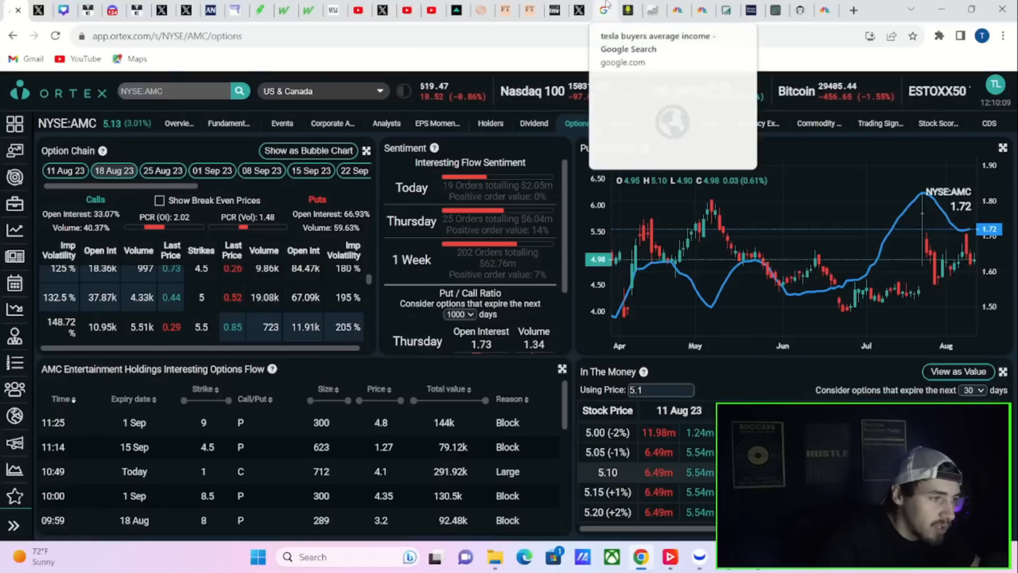
{"action": "mouse_move", "coordinate": [752, 10]}
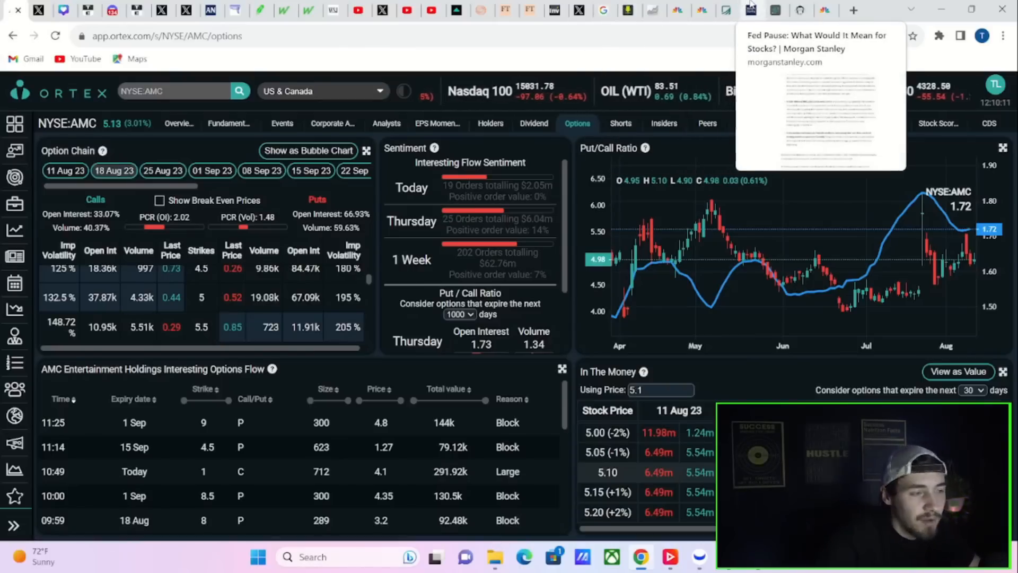
{"action": "mouse_move", "coordinate": [726, 10]}
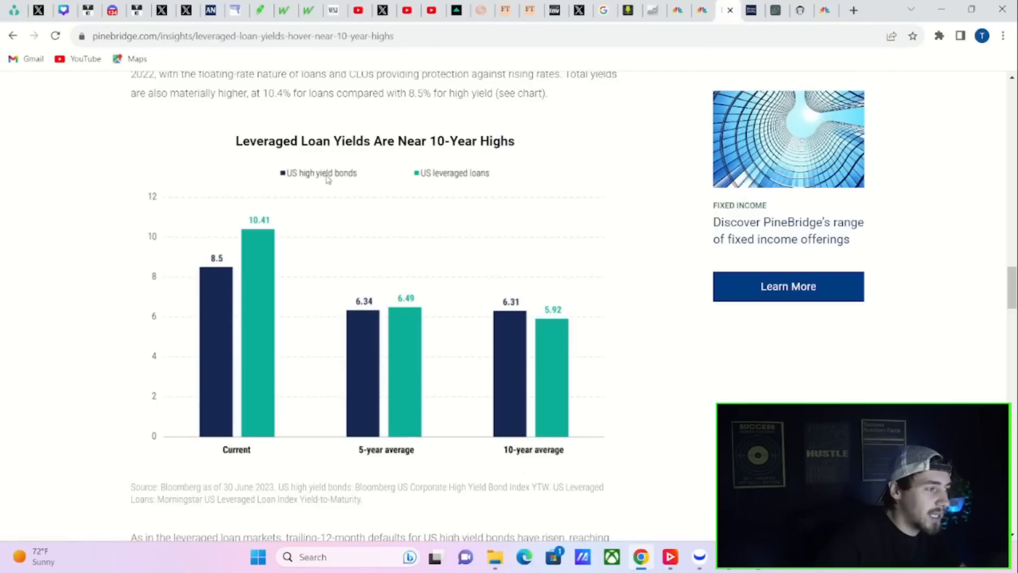
{"action": "mouse_move", "coordinate": [351, 163]}
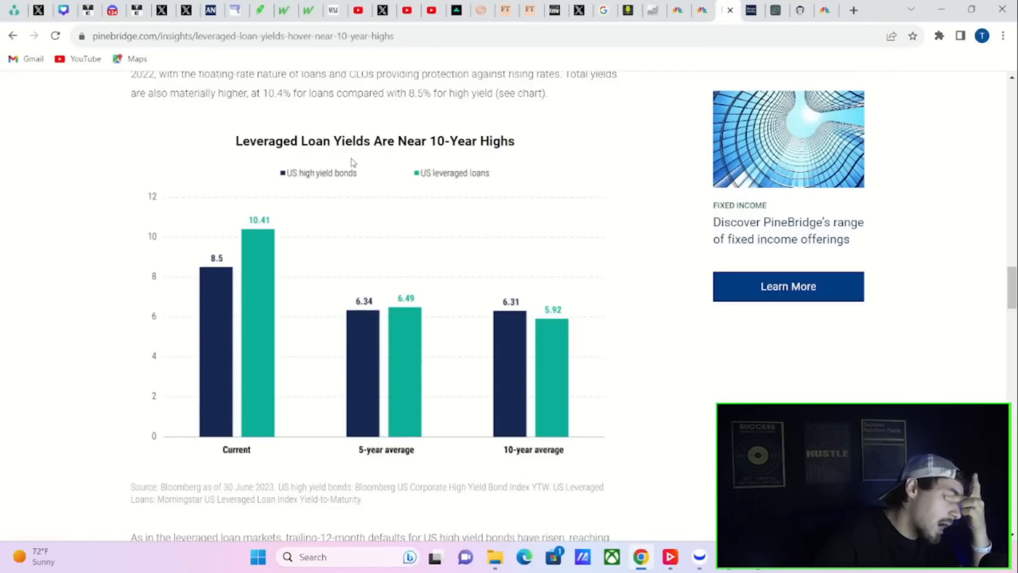
{"action": "mouse_move", "coordinate": [301, 232]}
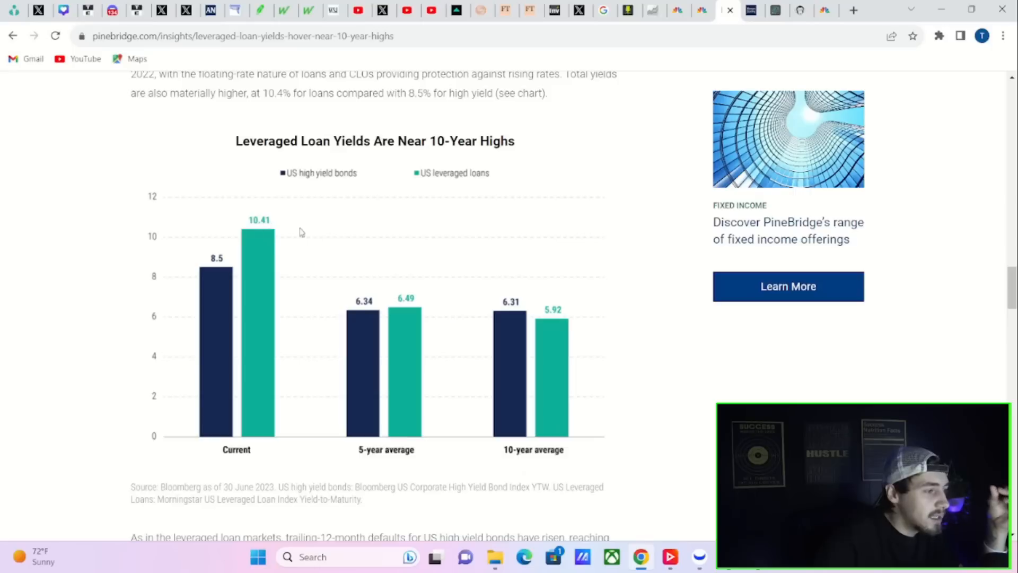
- Scroll through the PineBridge leveraged-loan yields article and its yields chart
{"action": "scroll", "scroll_direction": "down", "scroll_amount": 3}
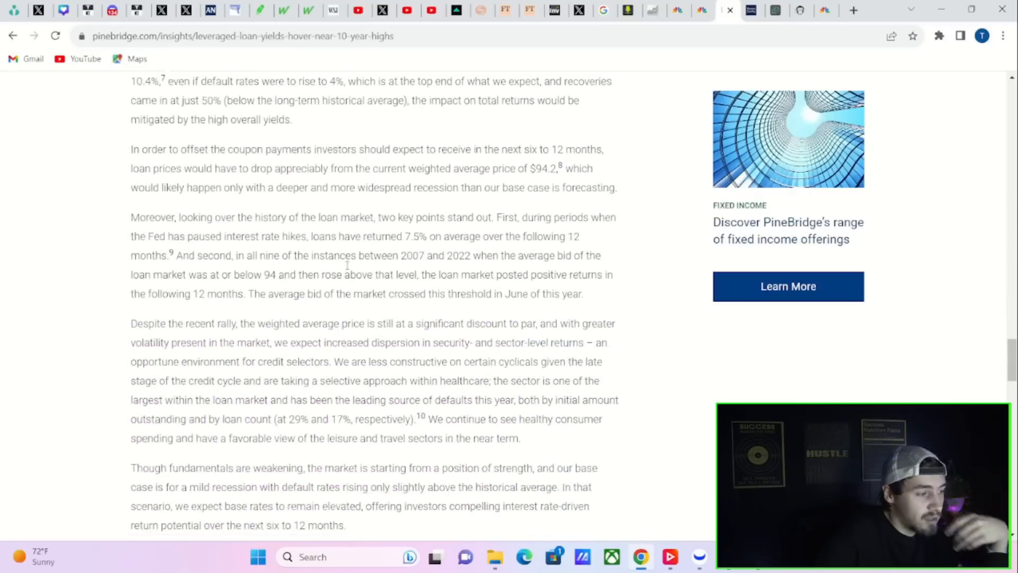
{"action": "scroll", "scroll_direction": "down", "scroll_amount": 3}
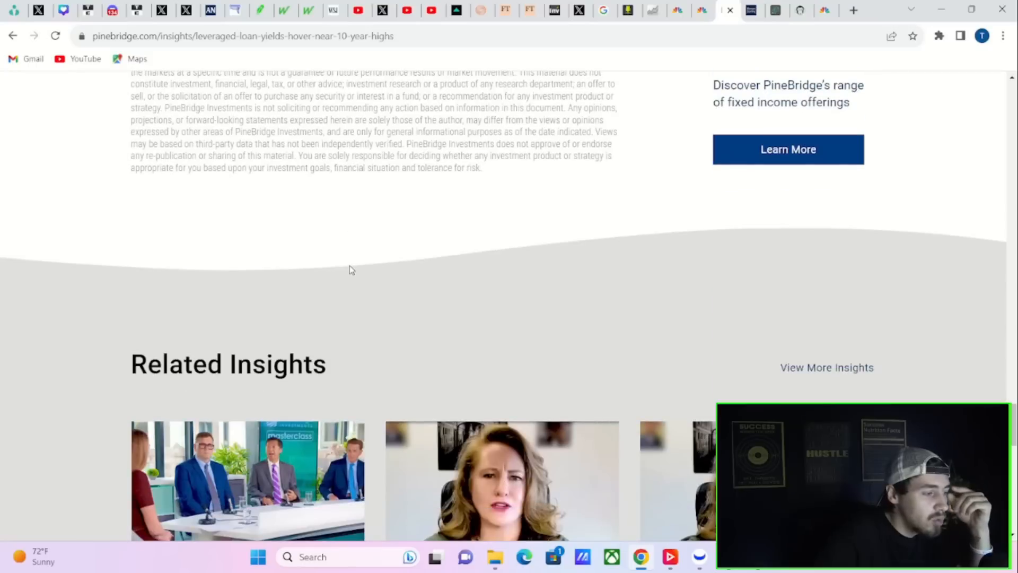
{"action": "scroll", "scroll_direction": "up", "scroll_amount": 3}
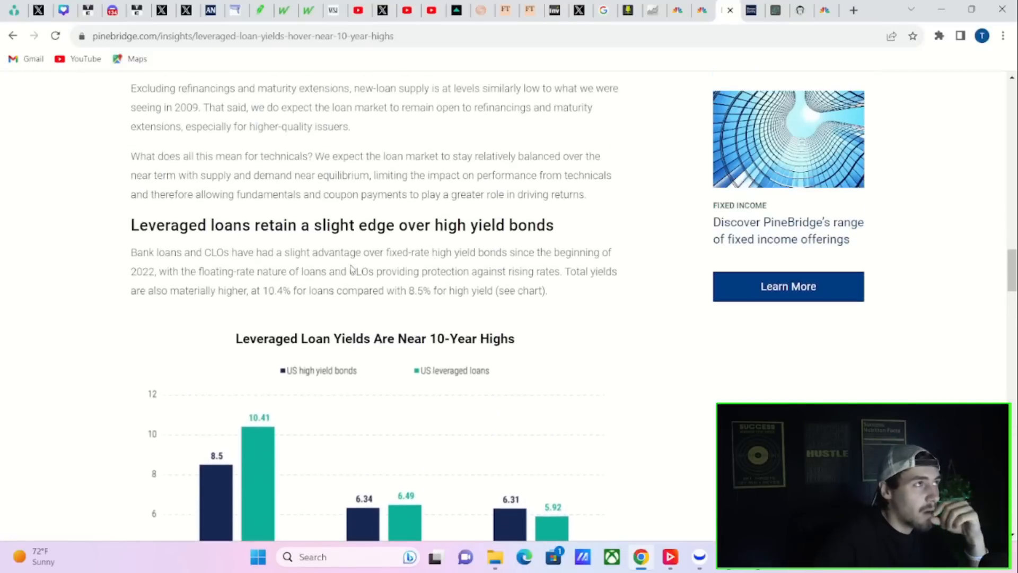
{"action": "scroll", "scroll_direction": "up", "scroll_amount": 3}
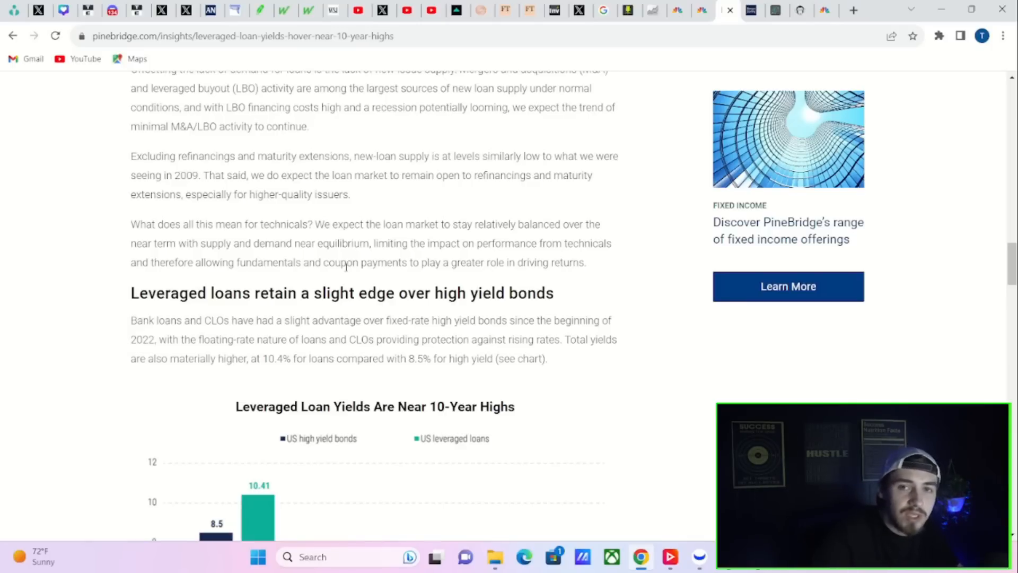
{"action": "mouse_move", "coordinate": [701, 10]}
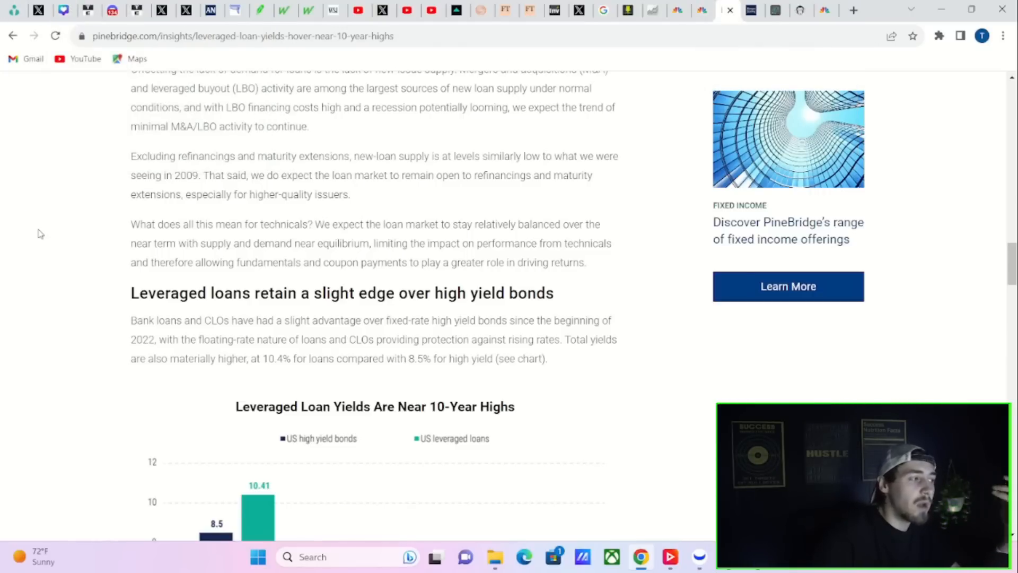
{"action": "mouse_move", "coordinate": [63, 9]}
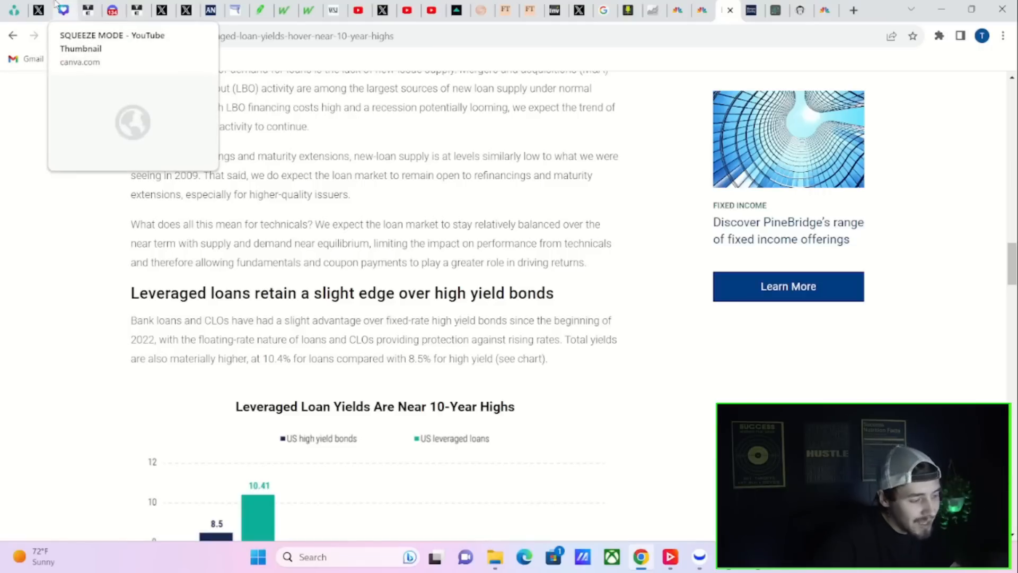
{"action": "scroll", "scroll_direction": "up", "scroll_amount": 3}
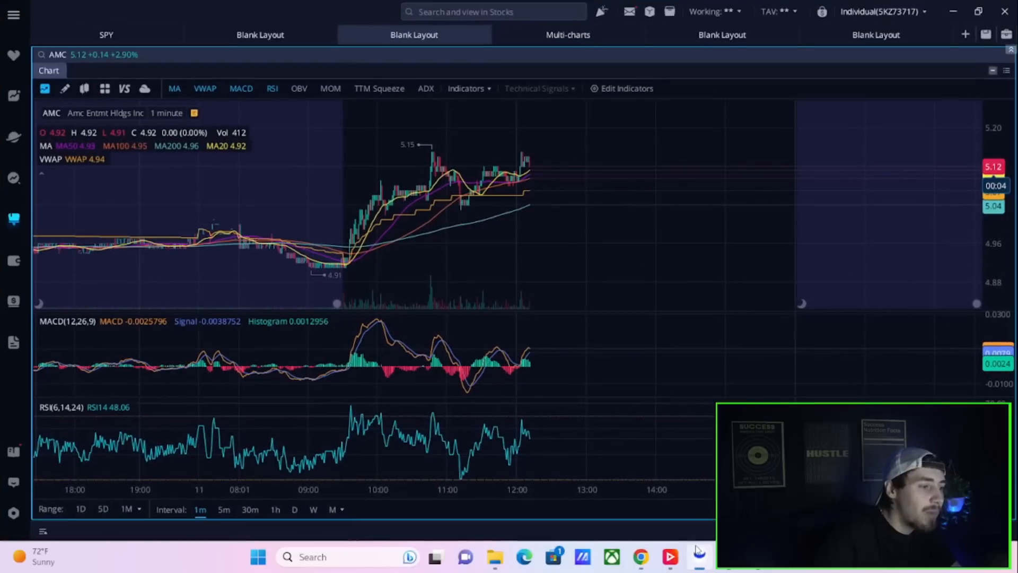
{"action": "mouse_move", "coordinate": [353, 158]}
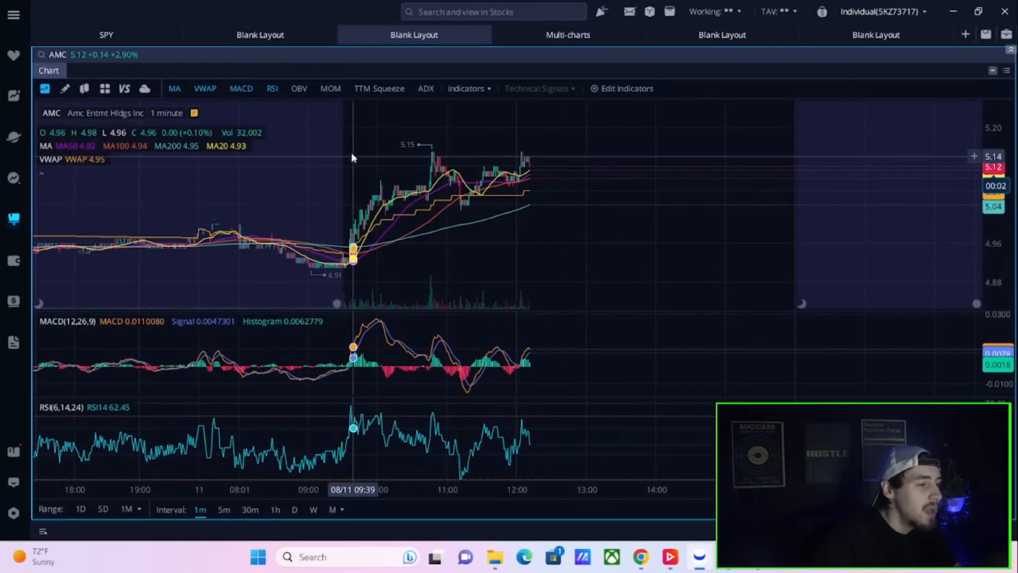
{"action": "mouse_move", "coordinate": [452, 178]}
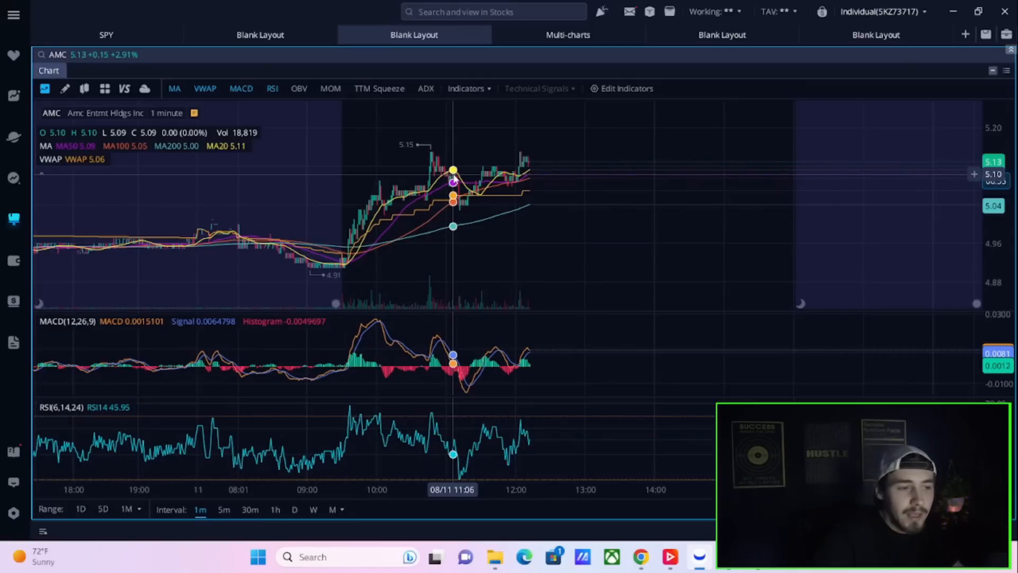
{"action": "mouse_move", "coordinate": [375, 227]}
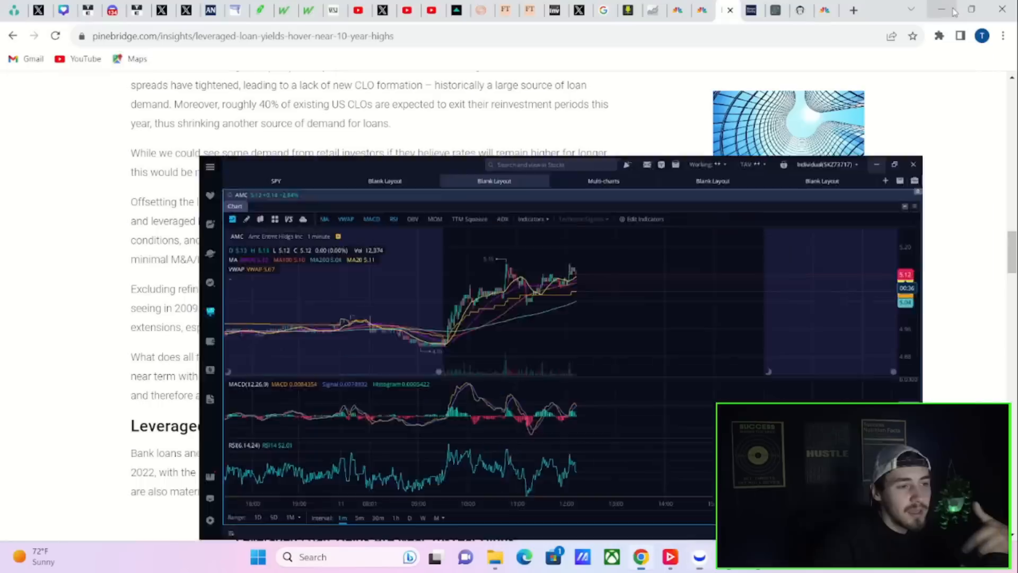
- Minimize thinkorswim so the PineBridge leveraged-loan article is left in view
{"action": "left_click", "coordinate": [940, 10]}
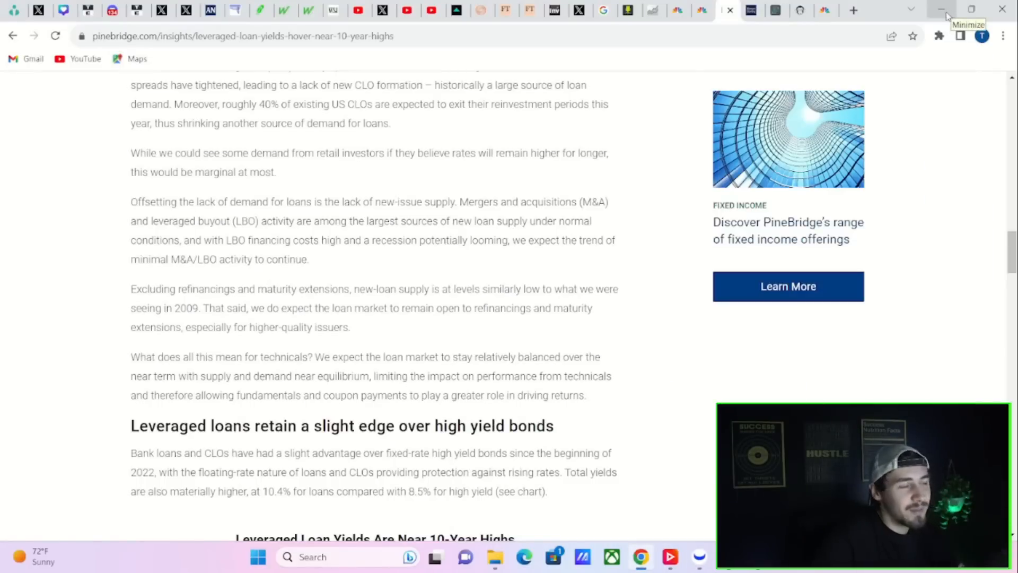
{"action": "mouse_move", "coordinate": [937, 19]}
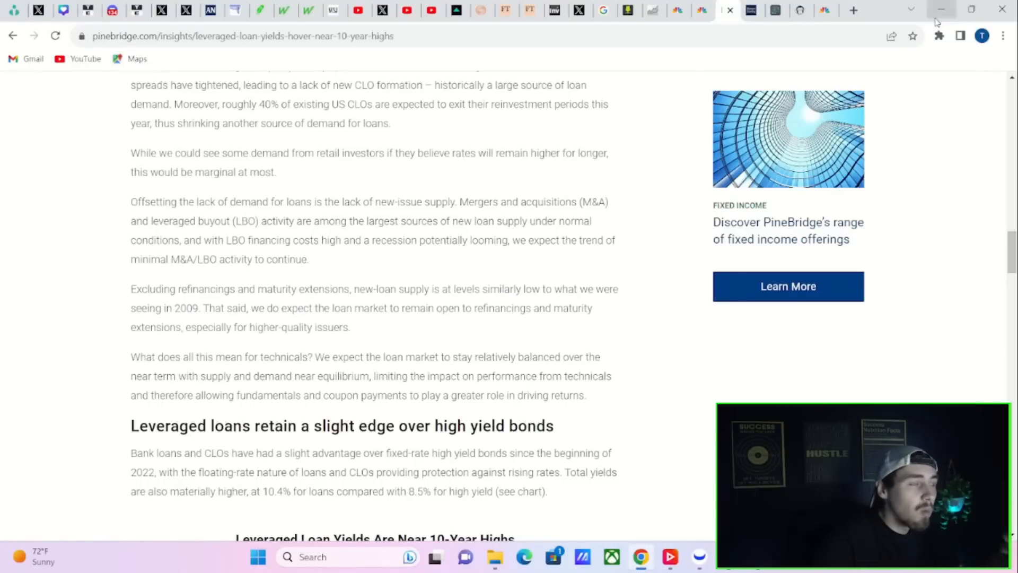
{"action": "mouse_move", "coordinate": [892, 35]}
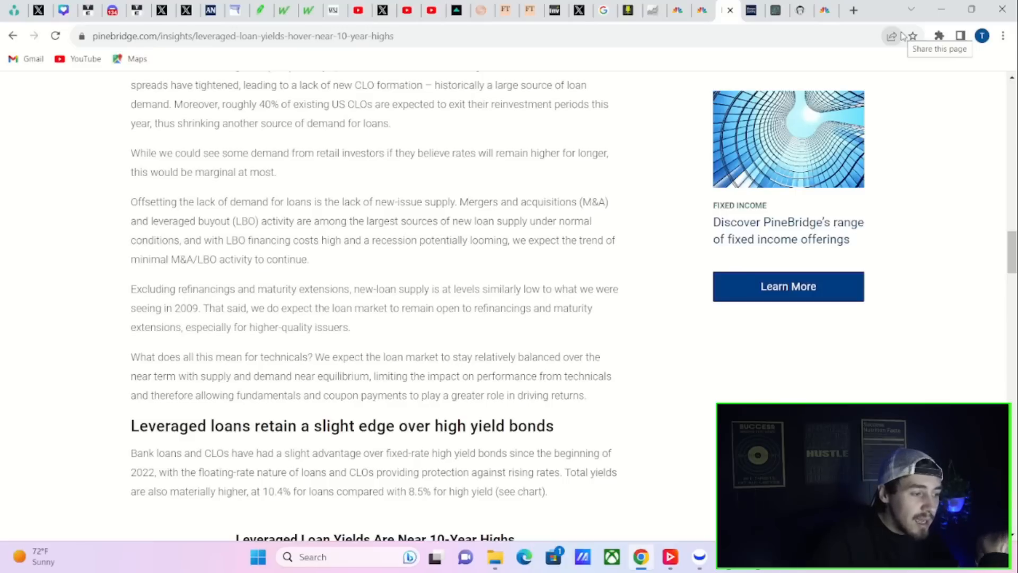
{"action": "mouse_move", "coordinate": [851, 120]}
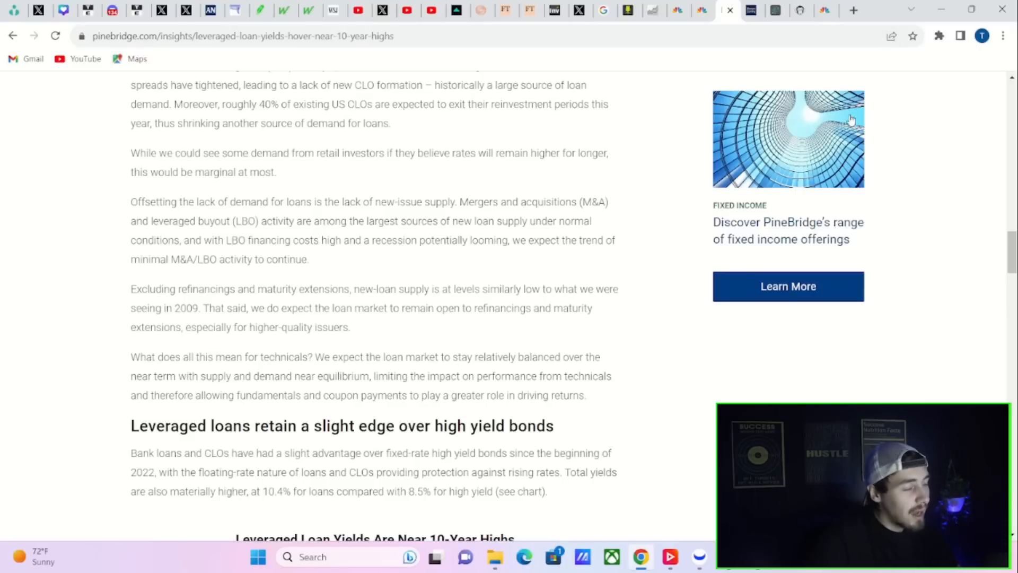
{"action": "mouse_move", "coordinate": [847, 72]}
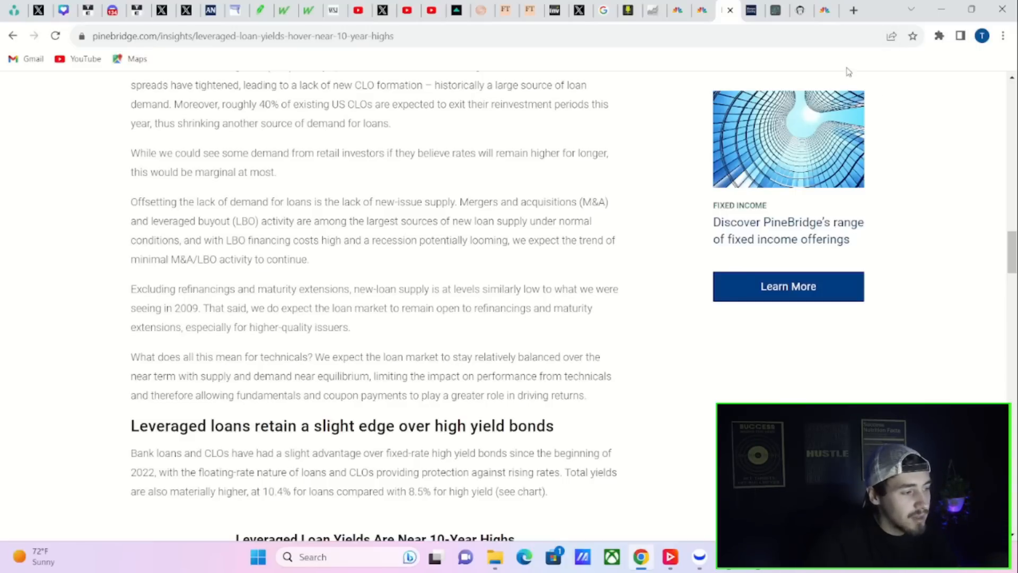
{"action": "mouse_move", "coordinate": [959, 199]}
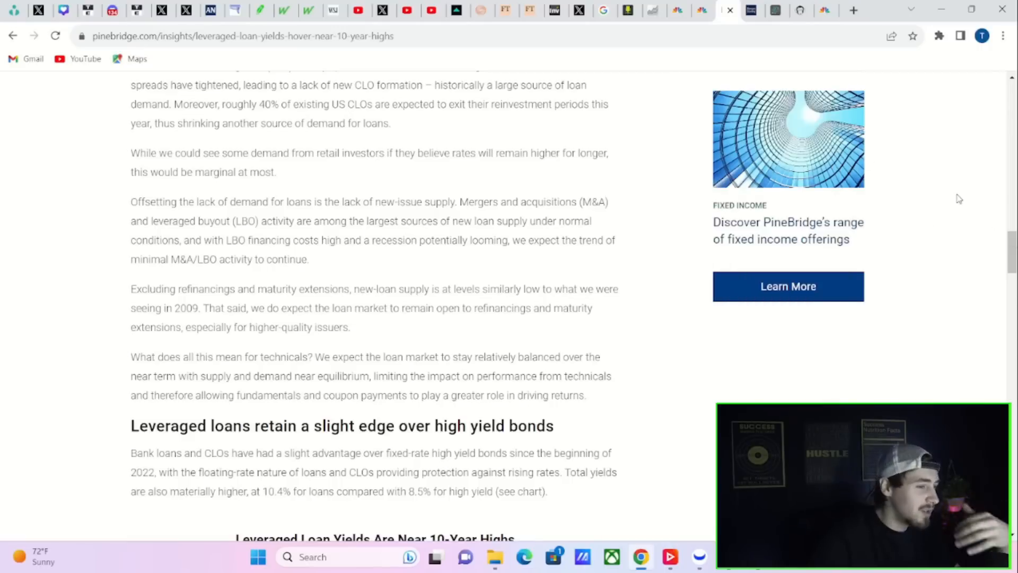
{"action": "mouse_move", "coordinate": [908, 125]}
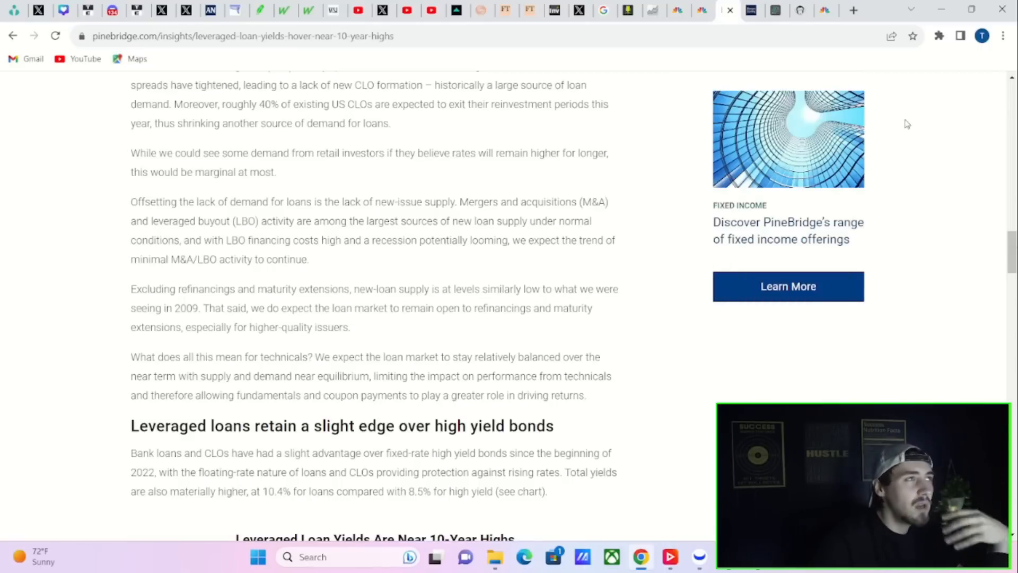
{"action": "mouse_move", "coordinate": [832, 127]}
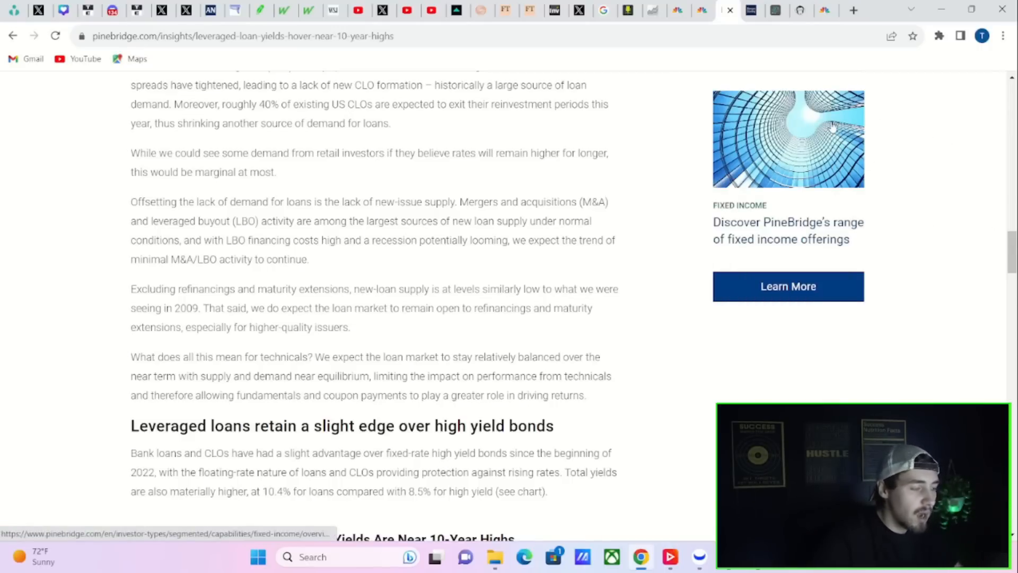